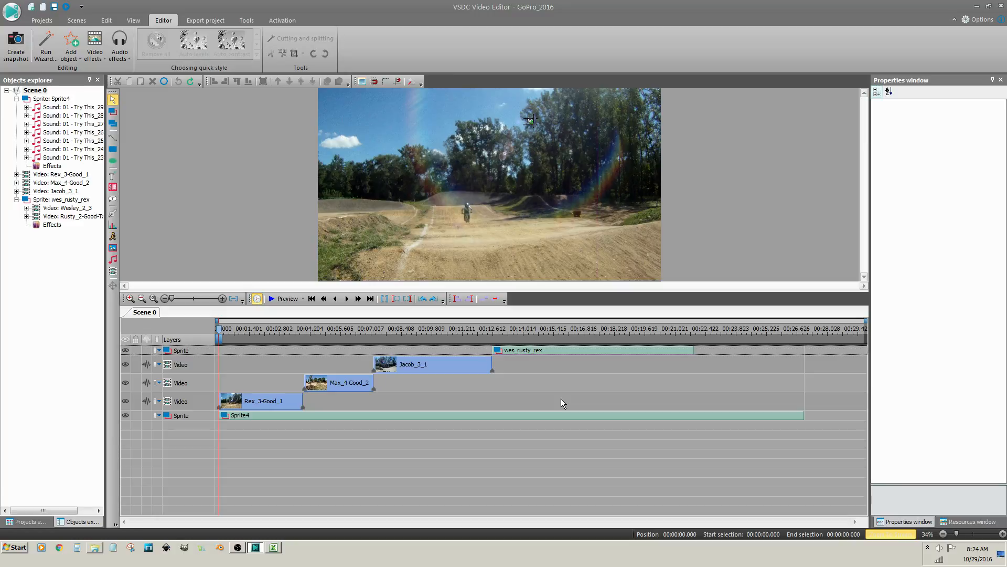
- Move the playhead to about 13.68 seconds, inside the wes_rusty_rex sprite
{"action": "left_click", "coordinate": [518, 329]}
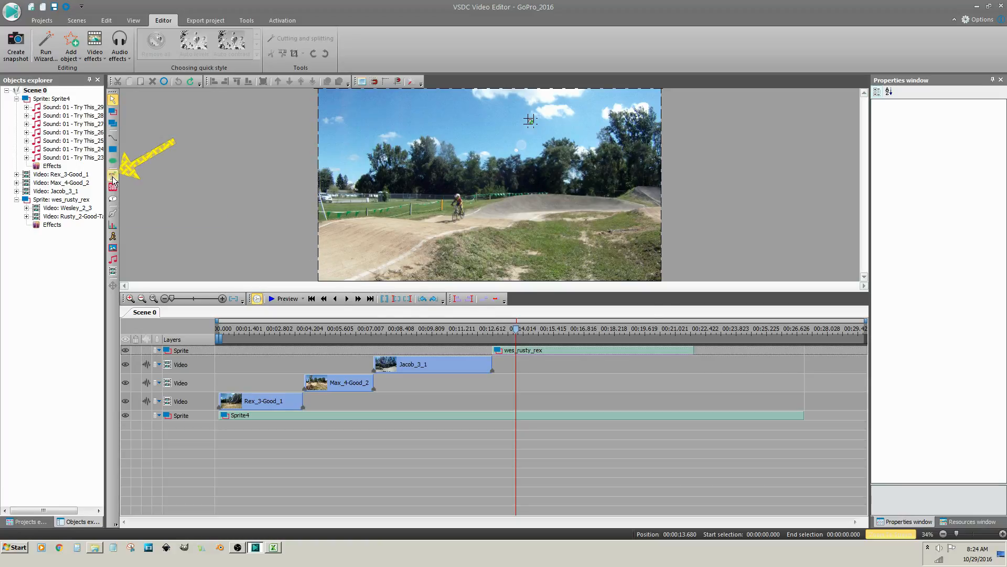
- Start a new text object from the cursor position on an added layer, lasting 8 seconds
{"action": "left_click", "coordinate": [112, 178]}
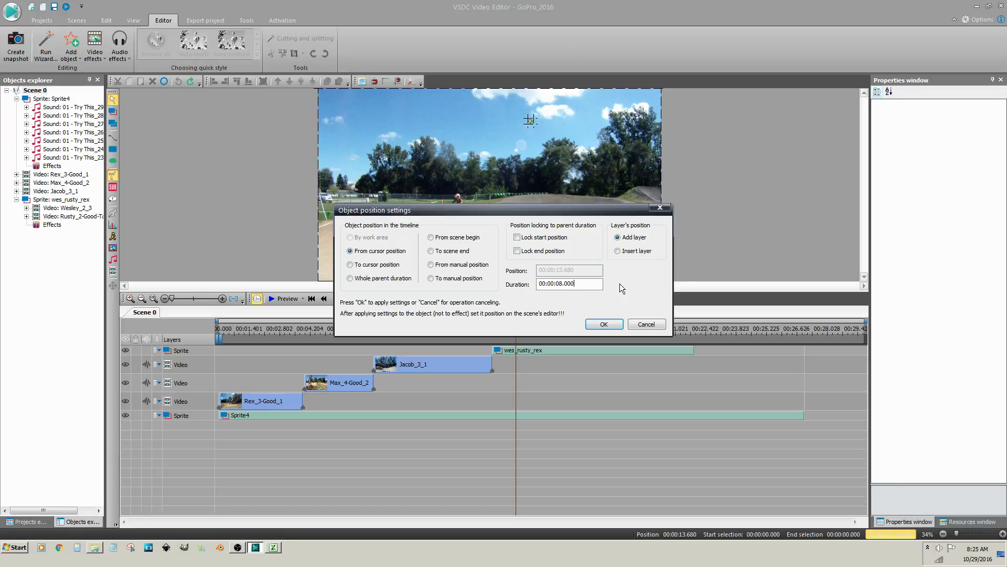
{"action": "mouse_move", "coordinate": [649, 233]}
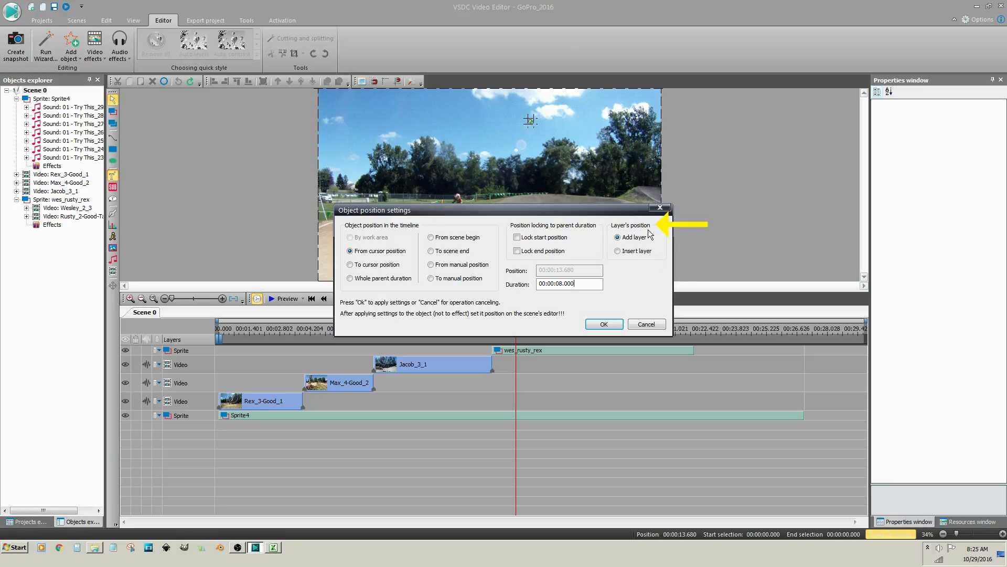
{"action": "mouse_move", "coordinate": [653, 241]}
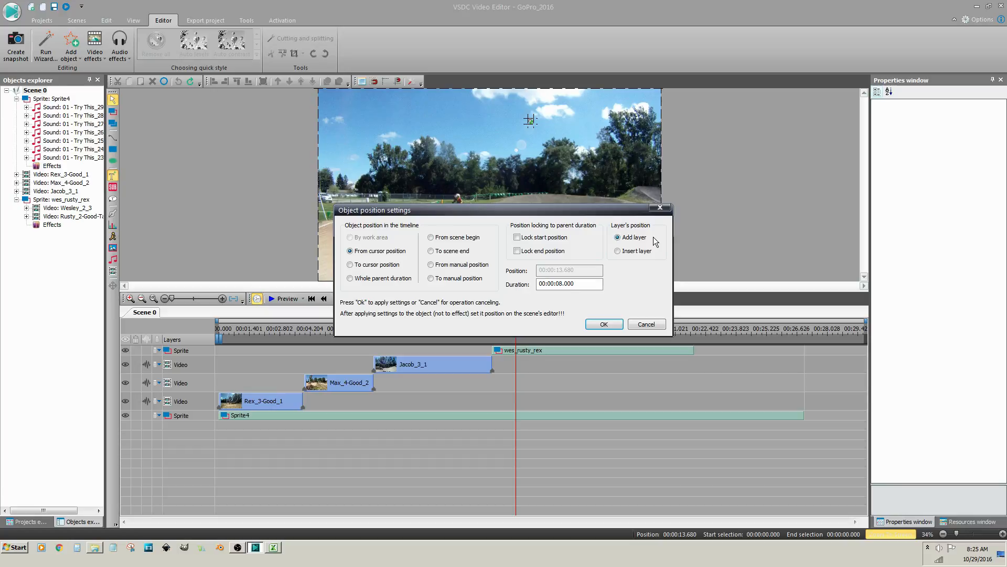
{"action": "mouse_move", "coordinate": [636, 281]}
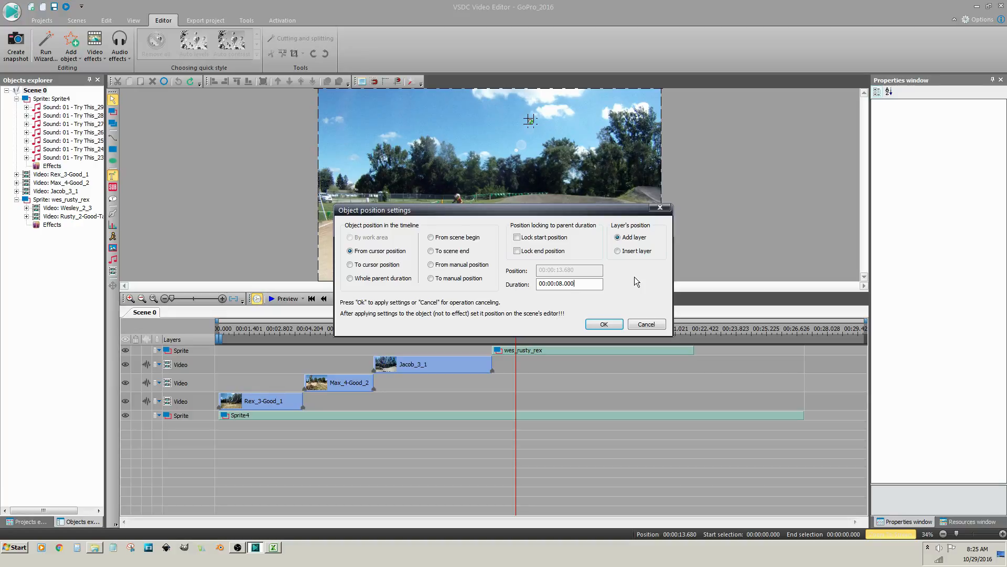
{"action": "mouse_move", "coordinate": [652, 290]}
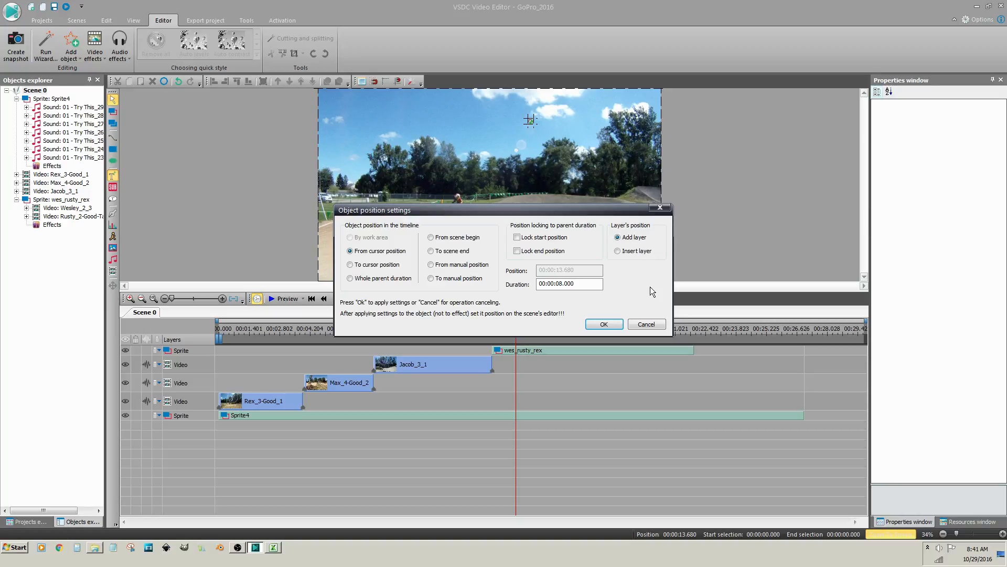
- Confirm the placement, enter the caption 'Wesley' and select the word for styling
{"action": "left_click", "coordinate": [602, 324]}
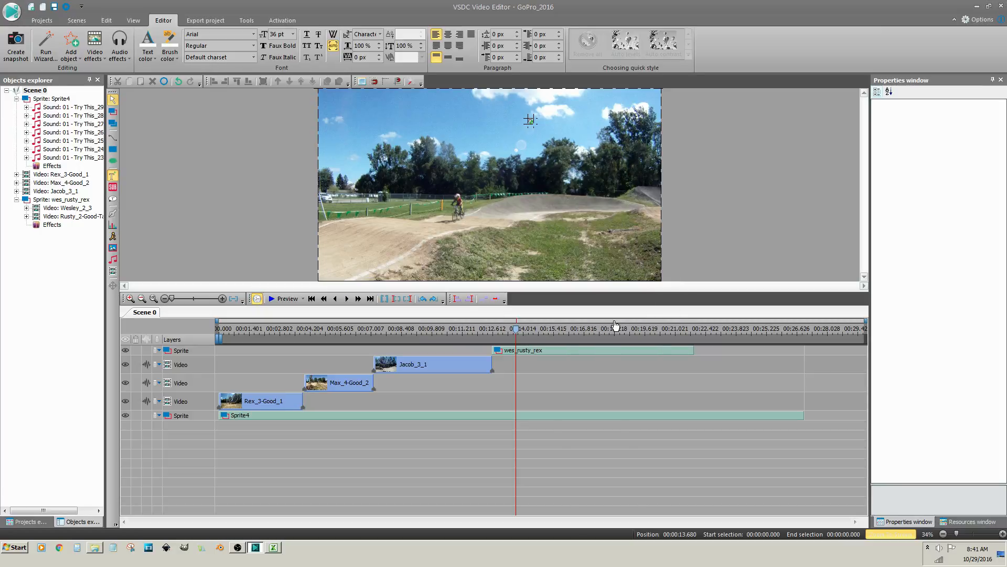
{"action": "mouse_move", "coordinate": [427, 239]}
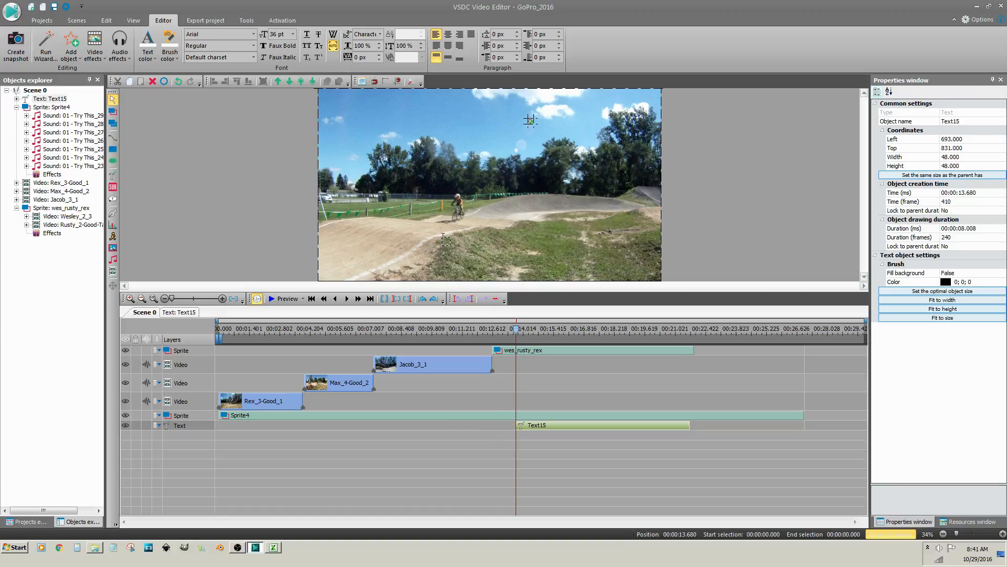
{"action": "mouse_move", "coordinate": [415, 199]}
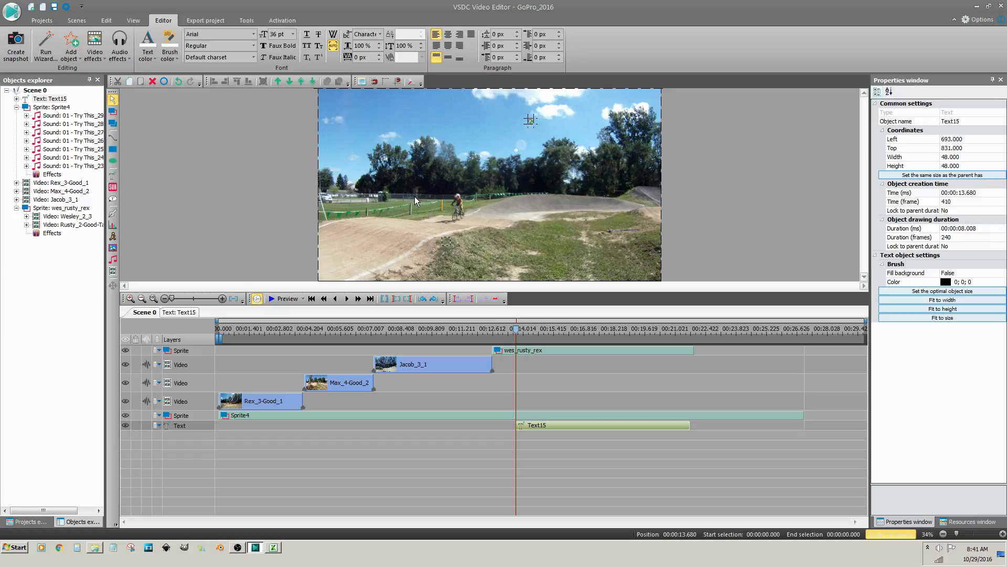
{"action": "mouse_move", "coordinate": [398, 190]}
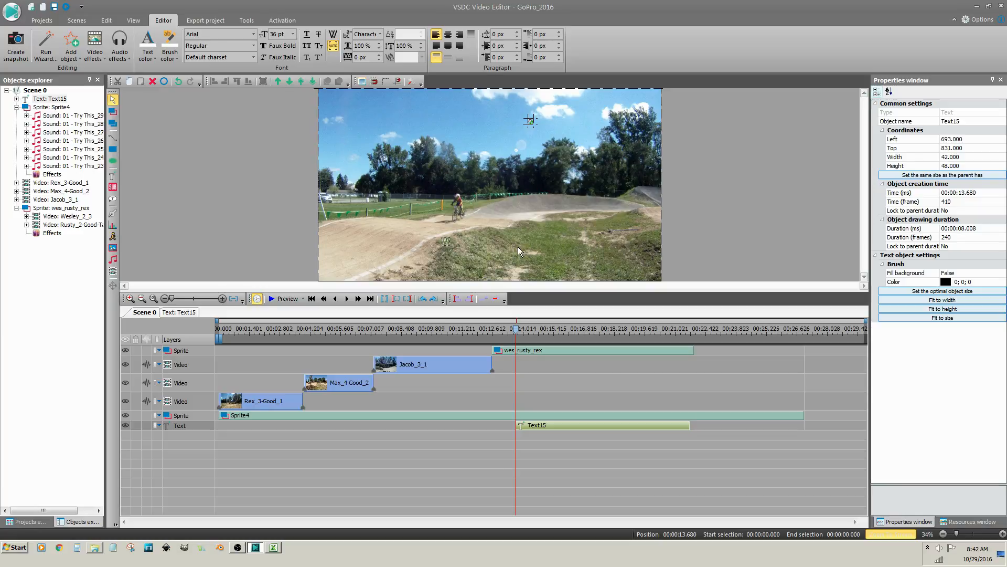
{"action": "type", "text": "Wesley"}
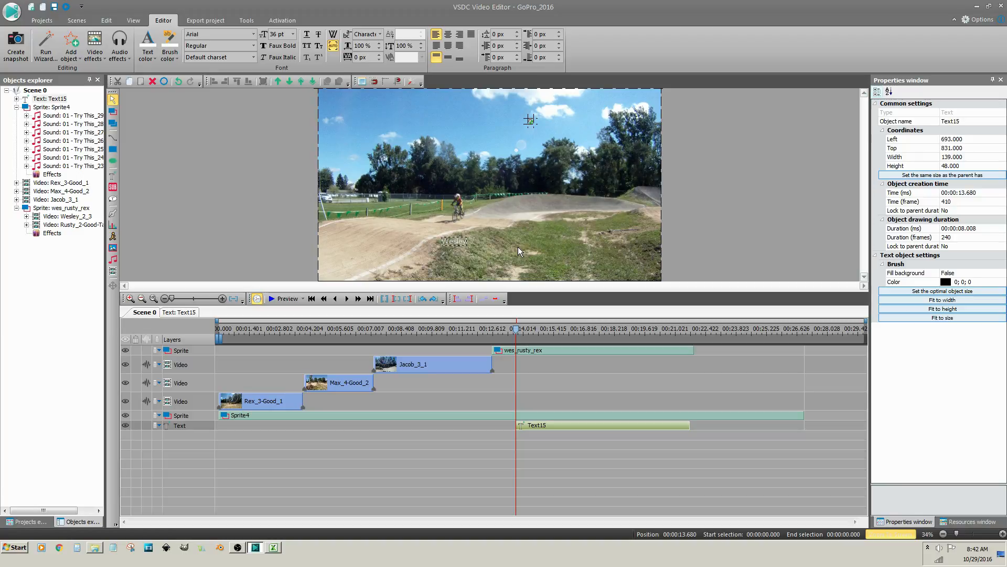
{"action": "double_click", "coordinate": [454, 242]}
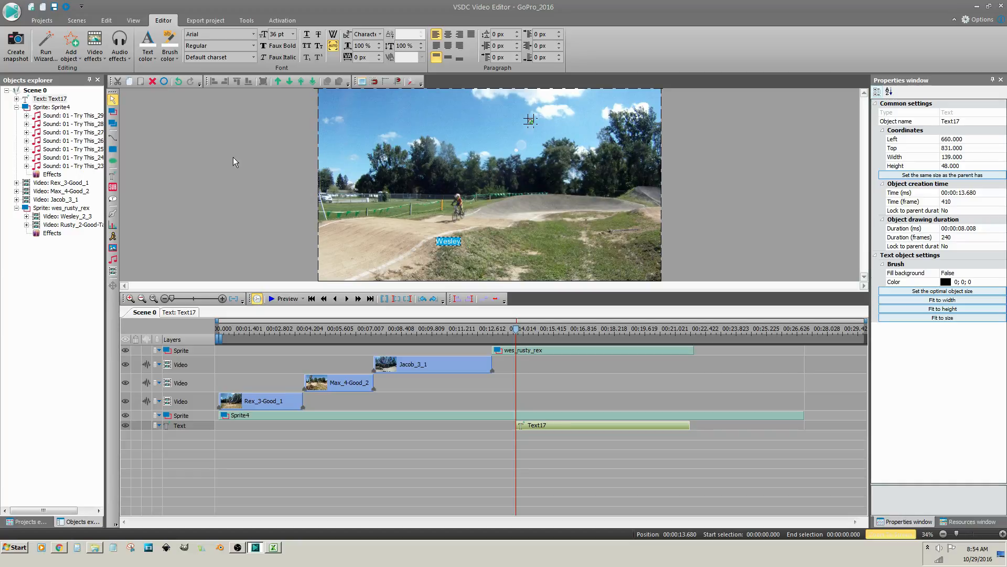
- Set the Wesley caption to the High Tower Text font and a 160 pt size
{"action": "left_click", "coordinate": [147, 45]}
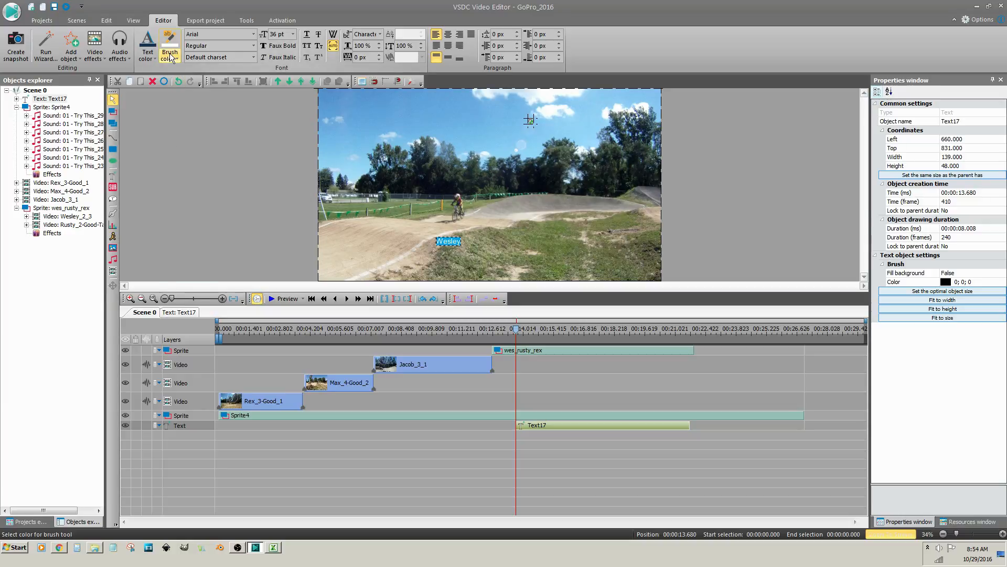
{"action": "left_click", "coordinate": [170, 45]}
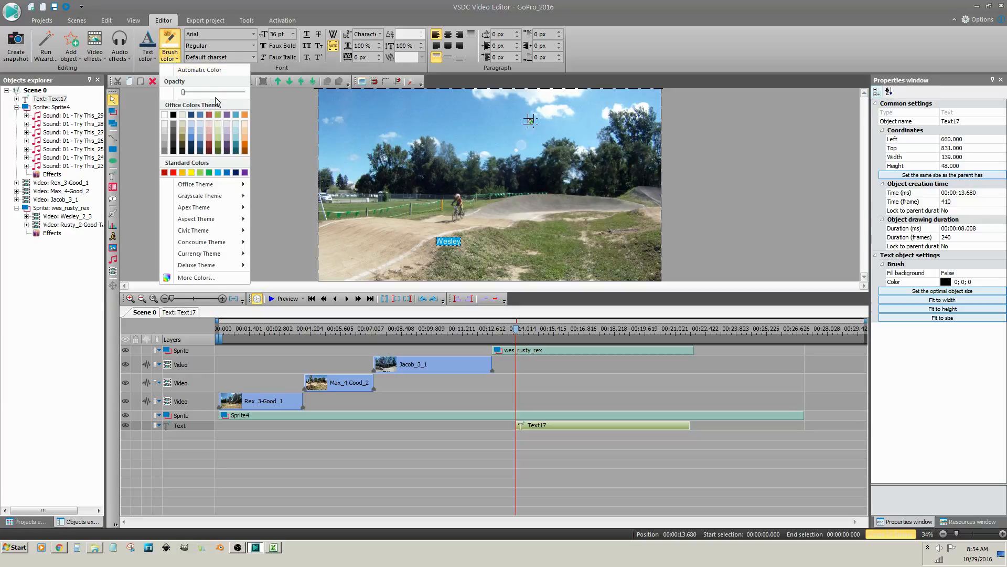
{"action": "left_click", "coordinate": [247, 150]}
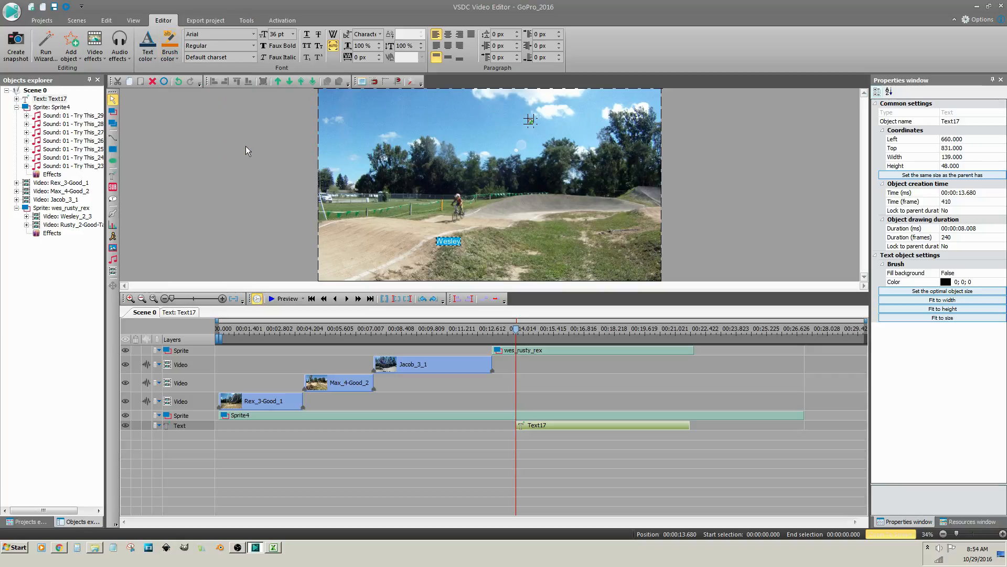
{"action": "left_click", "coordinate": [170, 45]}
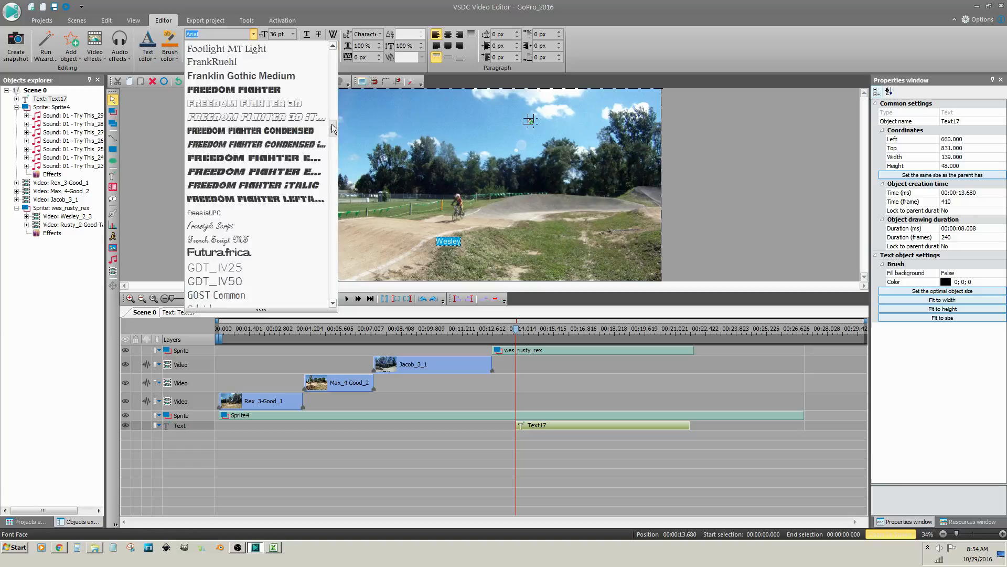
{"action": "scroll", "scroll_direction": "down", "scroll_amount": 3}
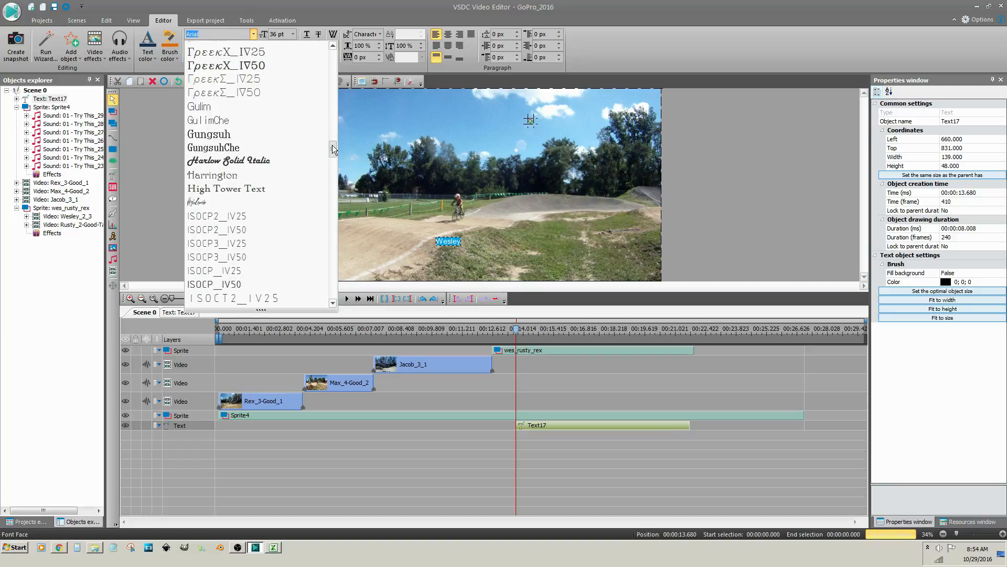
{"action": "left_click", "coordinate": [227, 188]}
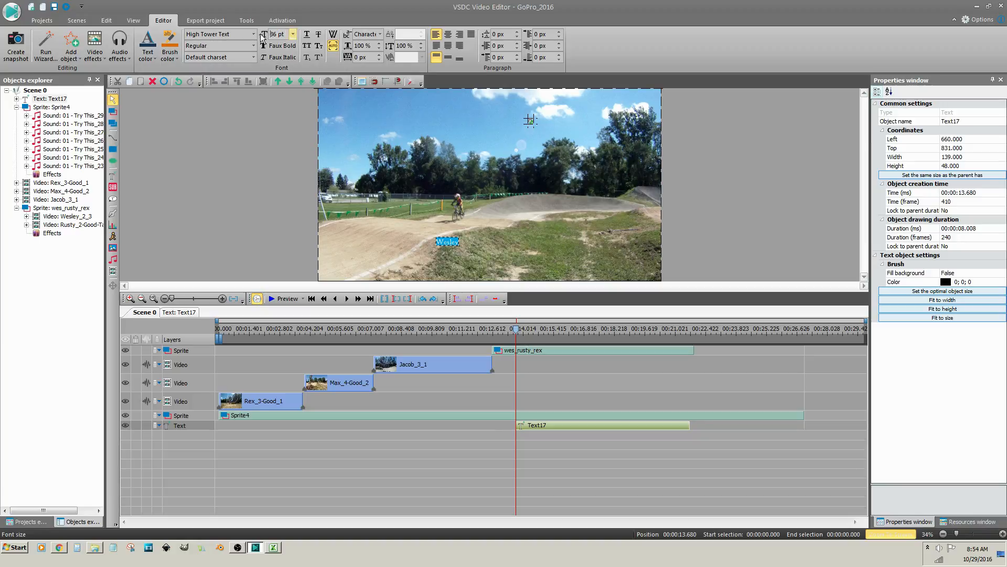
{"action": "triple_click", "coordinate": [276, 33]}
{"action": "type", "text": "160"}
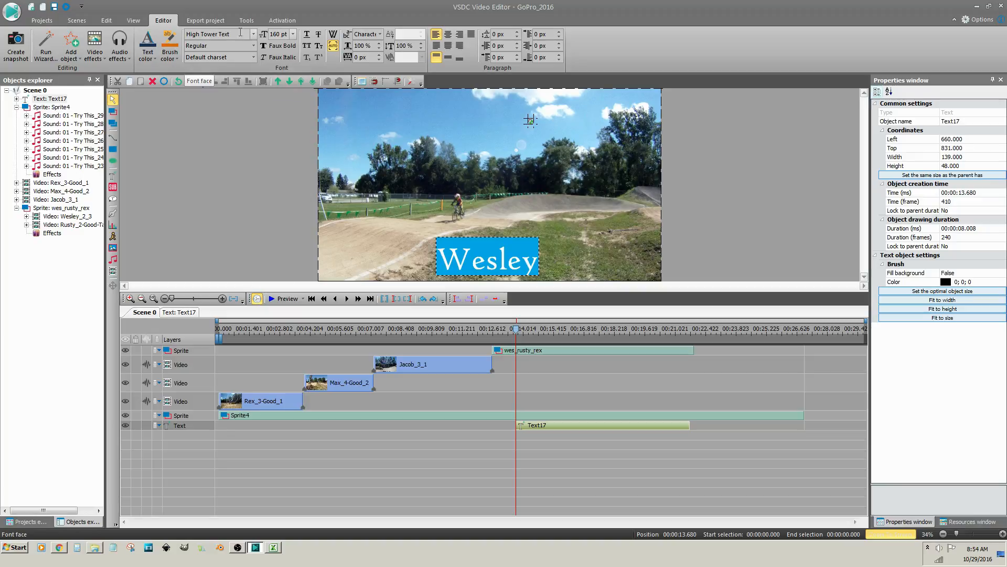
{"action": "mouse_move", "coordinate": [549, 196]}
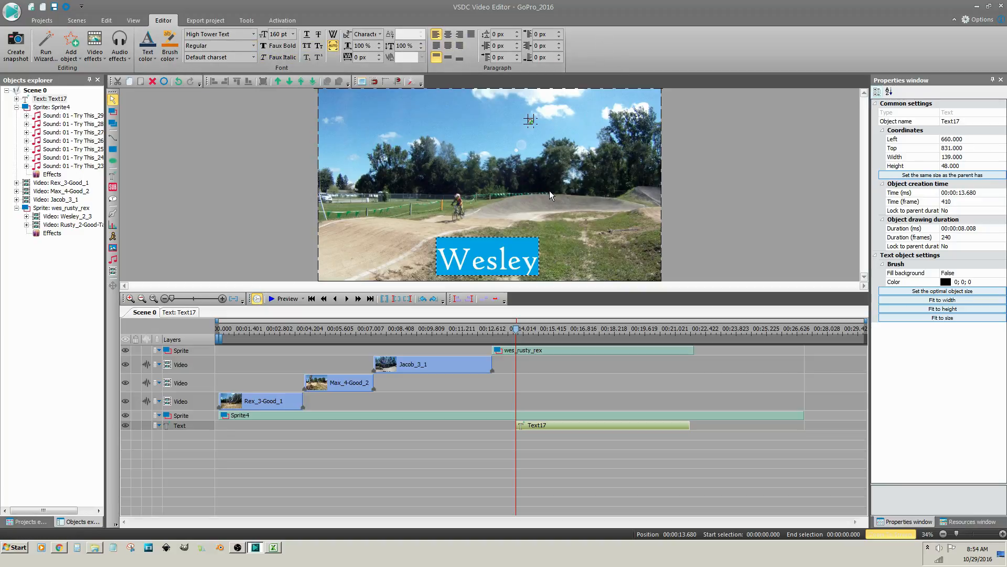
- Reduce the Wesley caption to 120 pt and lower its brush opacity so it is translucent
{"action": "left_click", "coordinate": [486, 258]}
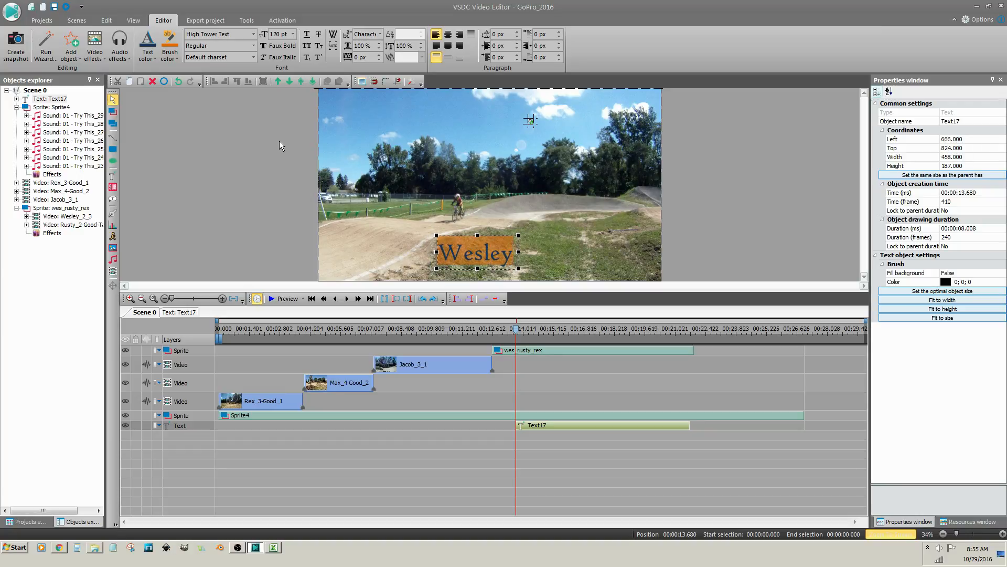
{"action": "left_click", "coordinate": [170, 45]}
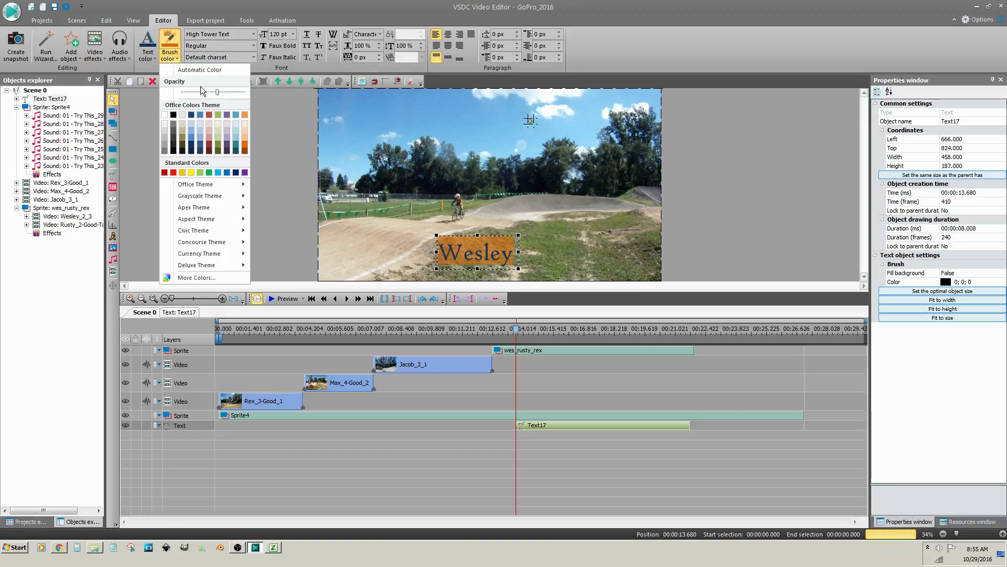
{"action": "left_click_drag", "start_coordinate": [216, 93], "coordinate": [197, 92]}
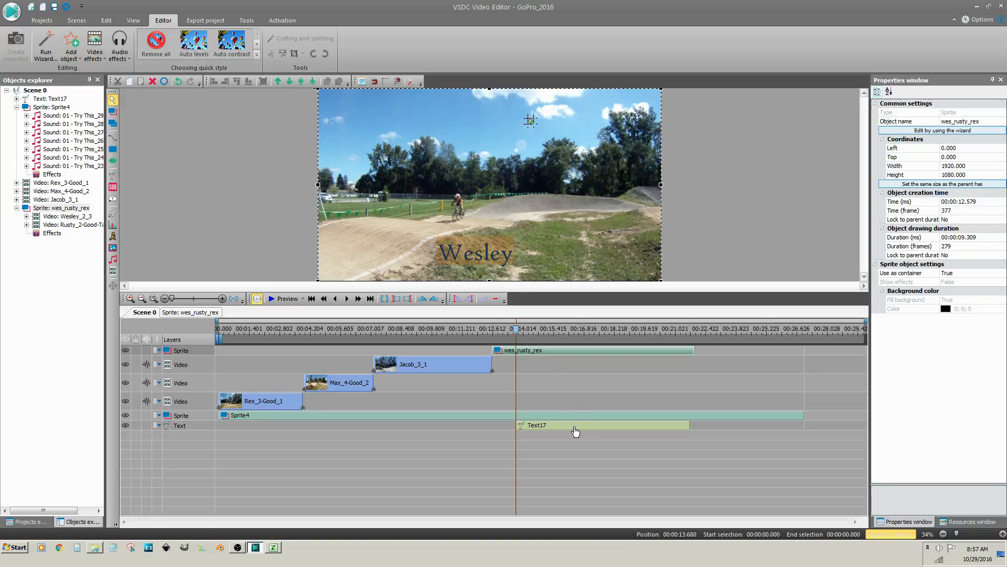
{"action": "mouse_move", "coordinate": [202, 429]}
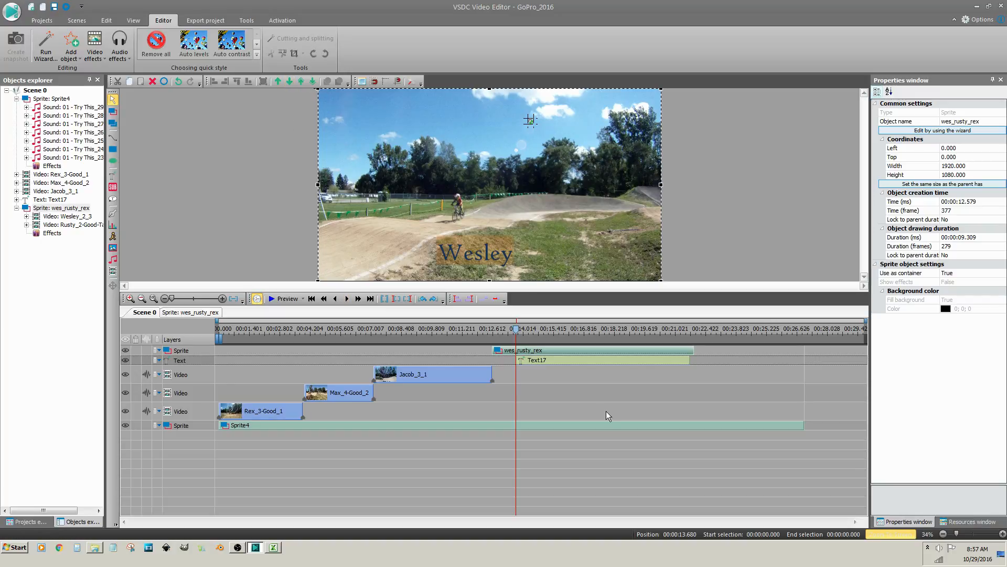
{"action": "mouse_move", "coordinate": [566, 399]}
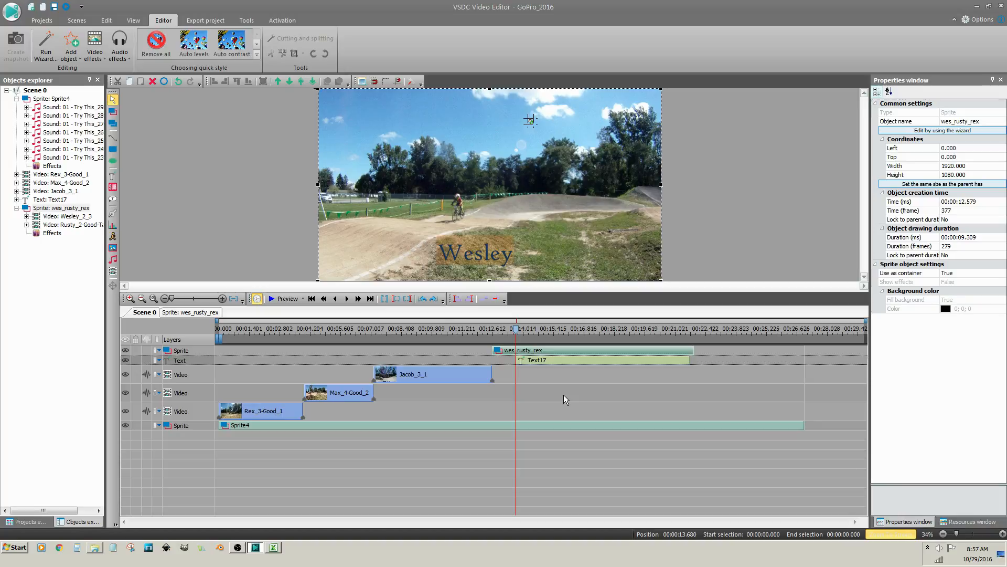
{"action": "mouse_move", "coordinate": [202, 367]}
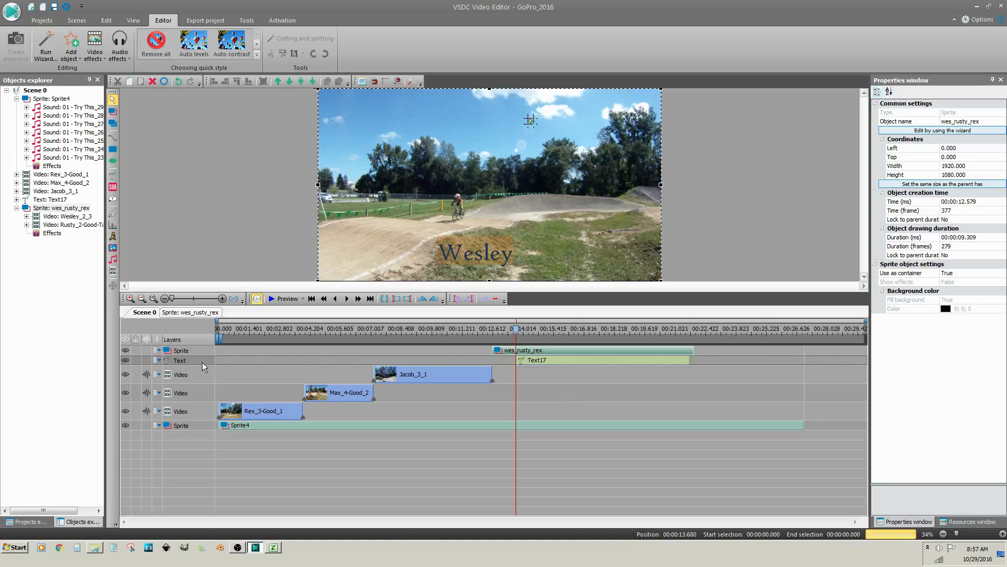
- Reorder the Wesley text layer to sit directly beneath the wes_rusty_rex sprite layer
{"action": "left_click", "coordinate": [180, 351]}
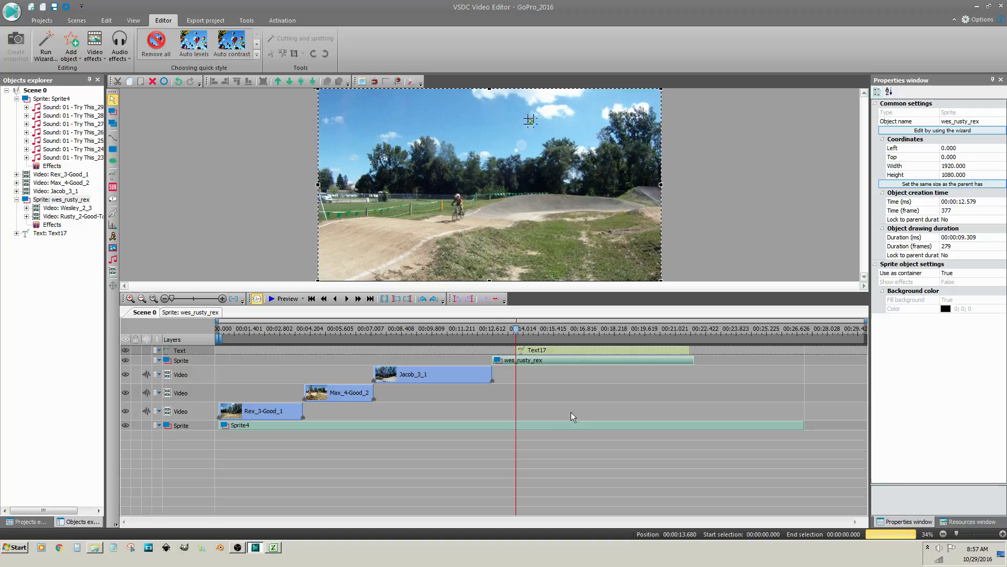
{"action": "left_click", "coordinate": [202, 365]}
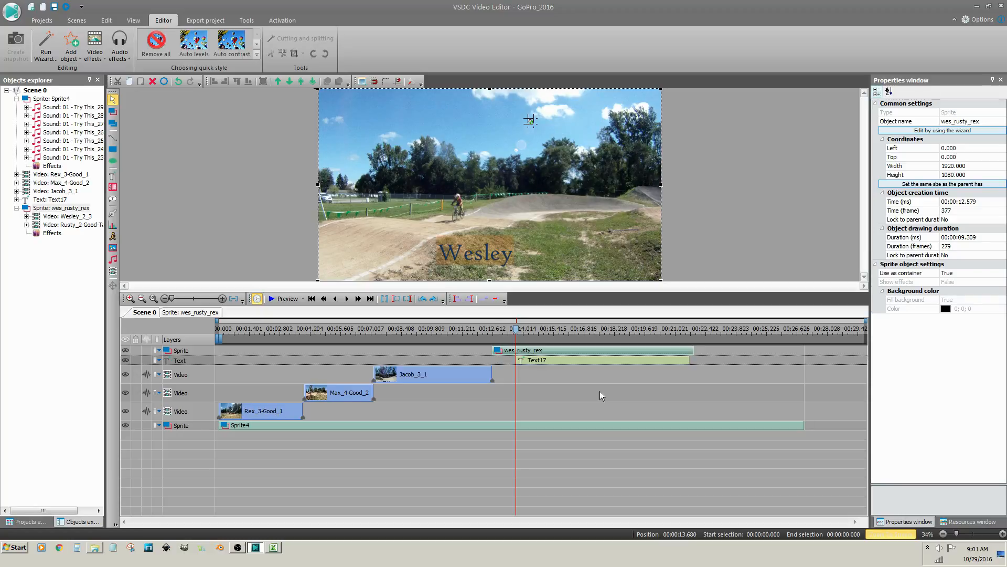
{"action": "mouse_move", "coordinate": [575, 415]}
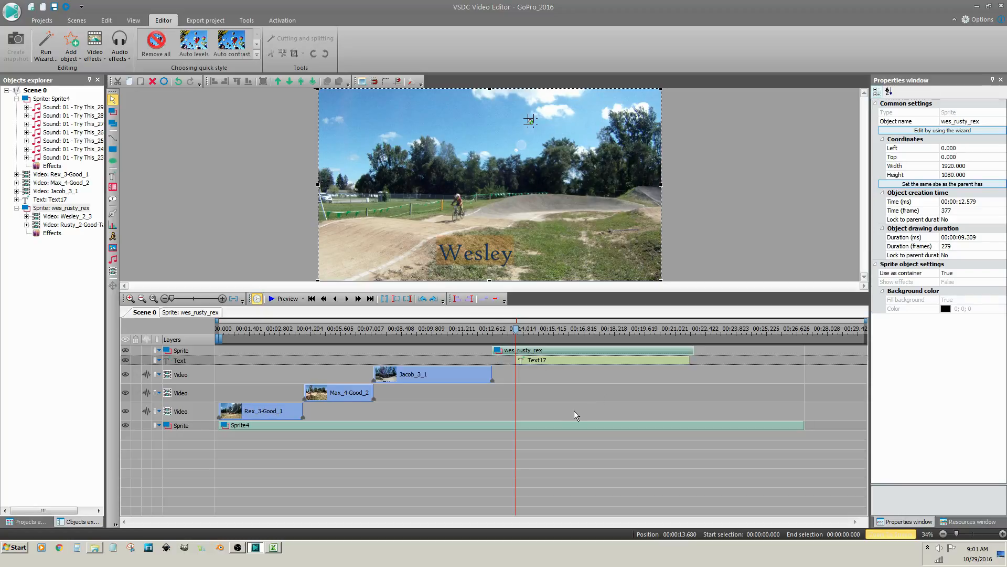
- Mark a work area of about 8.0–9.6 s over the Jacob_3_1 clip, playhead at 9.642 s
{"action": "left_click", "coordinate": [397, 334]}
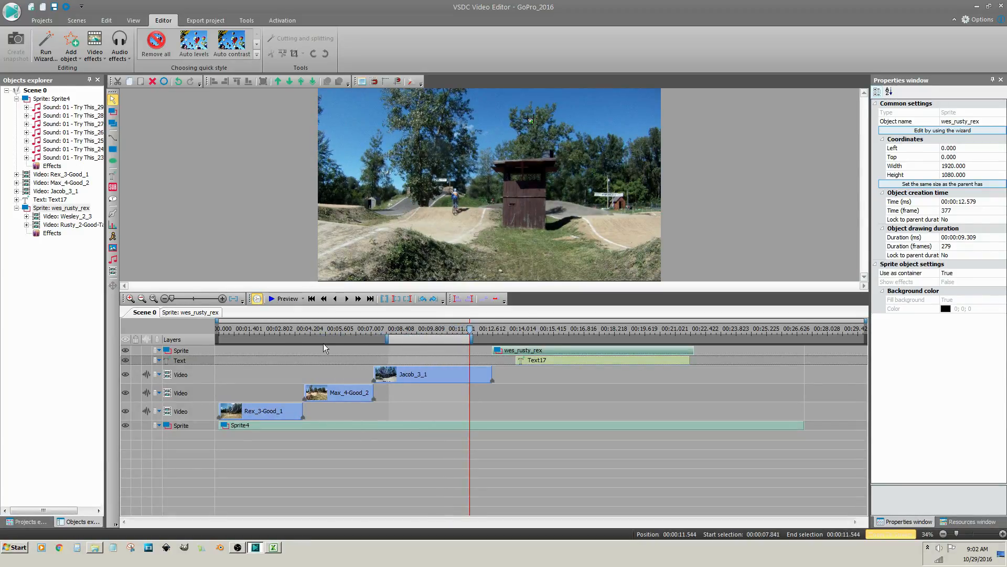
{"action": "mouse_move", "coordinate": [233, 298]}
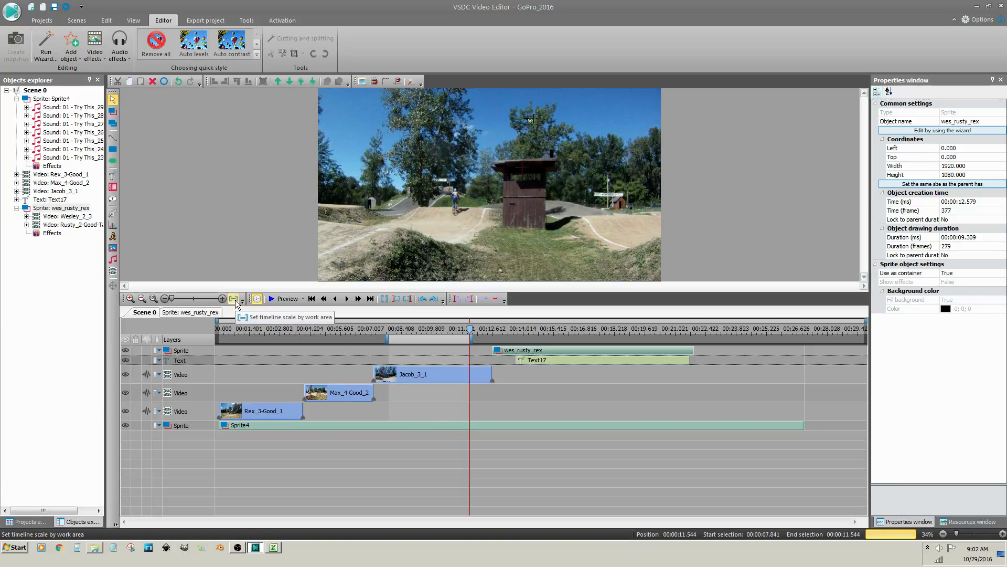
{"action": "left_click", "coordinate": [234, 299]}
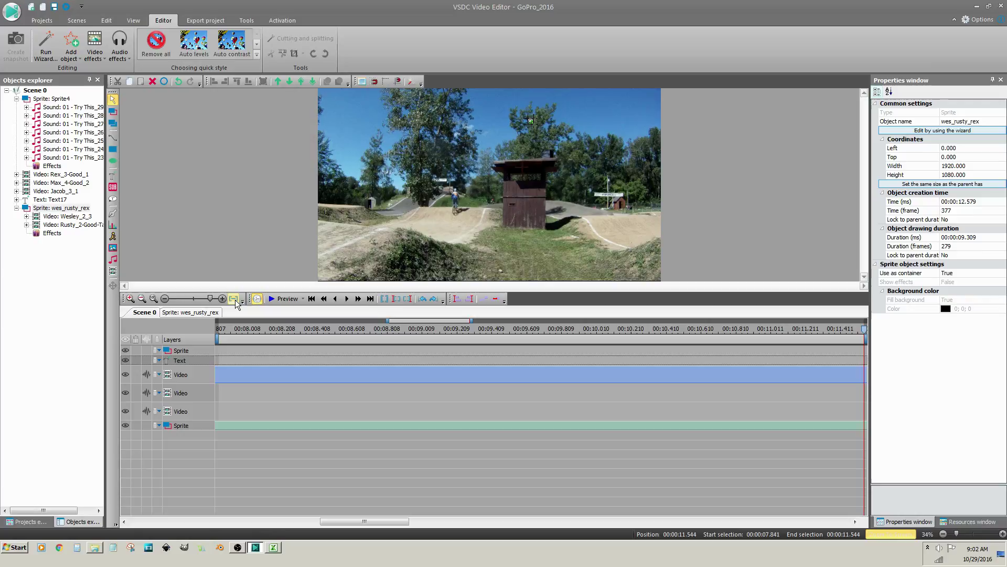
{"action": "left_click", "coordinate": [142, 298]}
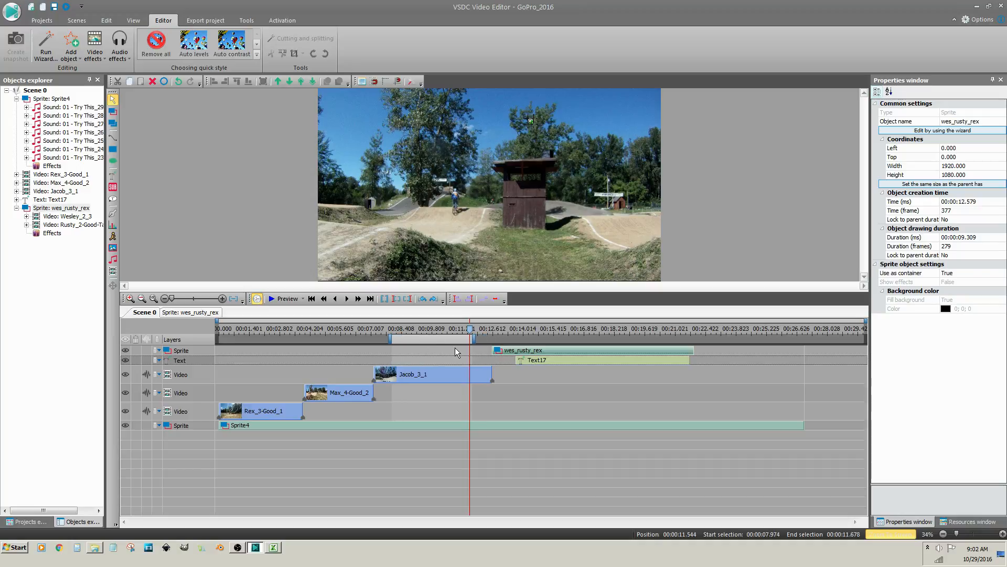
{"action": "left_click", "coordinate": [452, 337]}
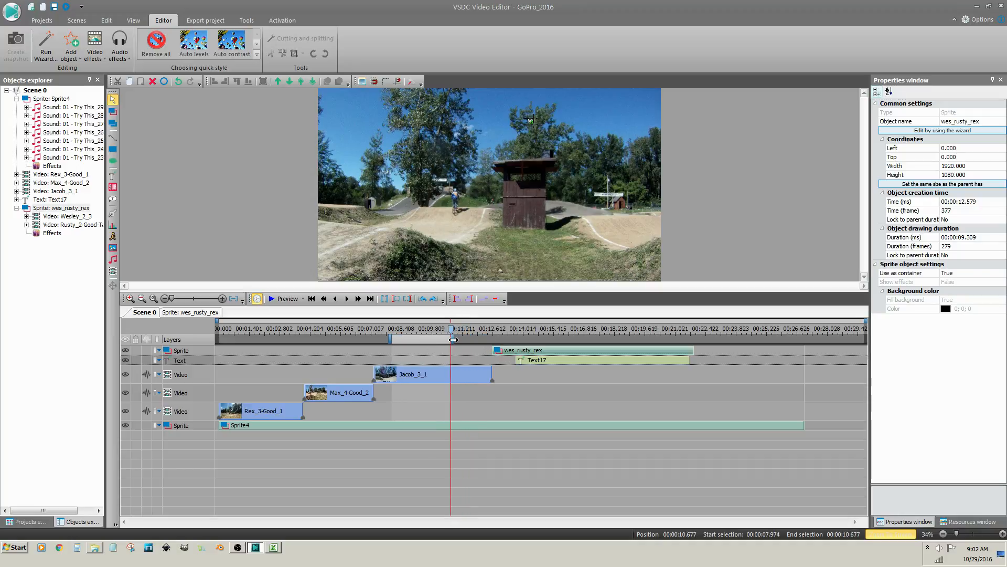
{"action": "left_click", "coordinate": [428, 329]}
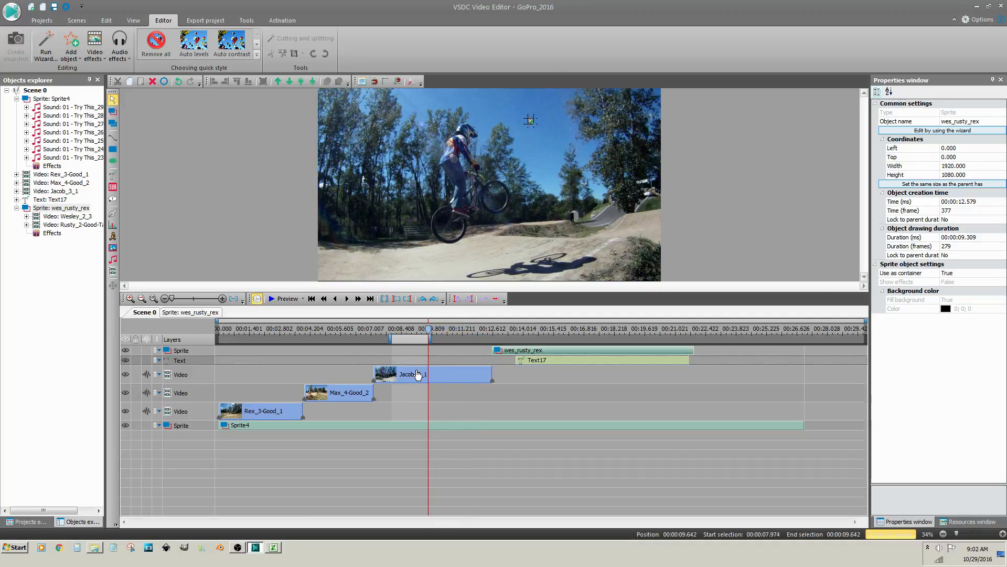
{"action": "mouse_move", "coordinate": [112, 179]}
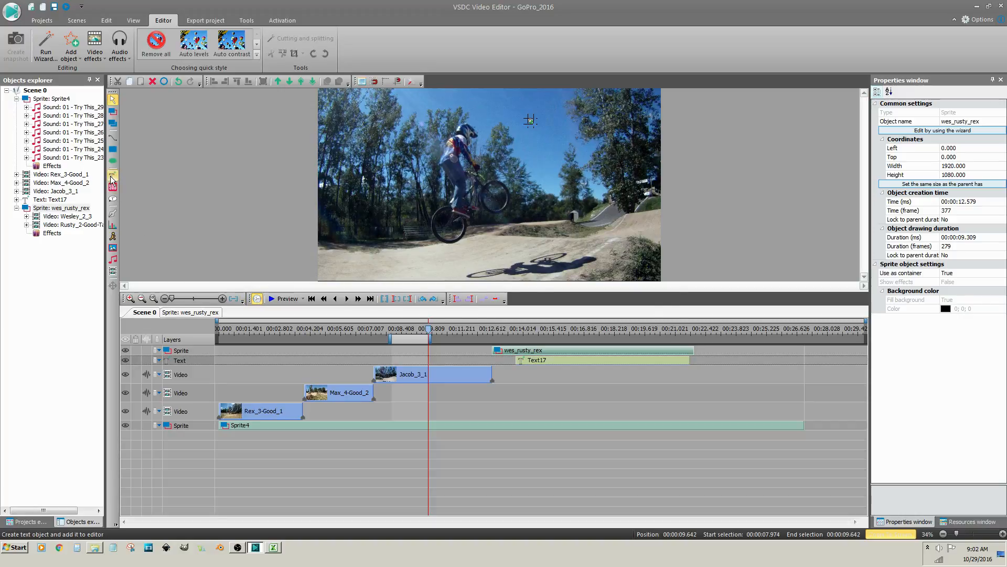
- With the Jacob clip selected, add Text19 by work area on a newly inserted layer
{"action": "left_click", "coordinate": [113, 179]}
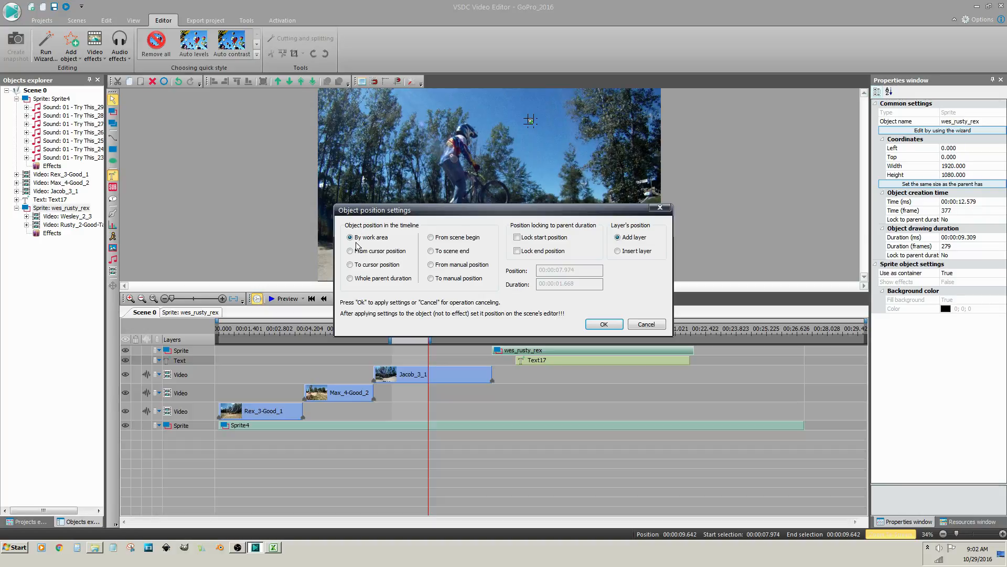
{"action": "mouse_move", "coordinate": [383, 248]}
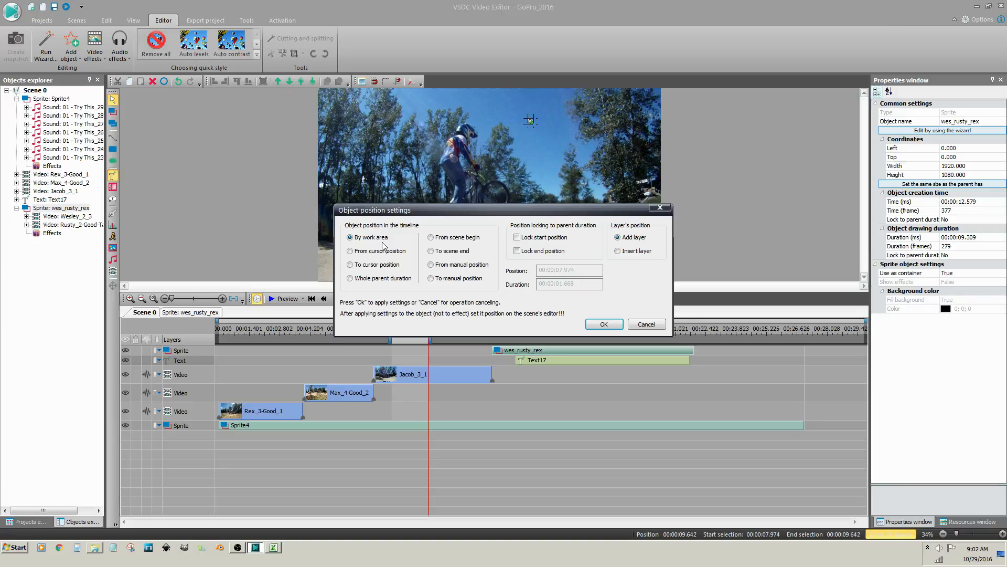
{"action": "mouse_move", "coordinate": [412, 279]}
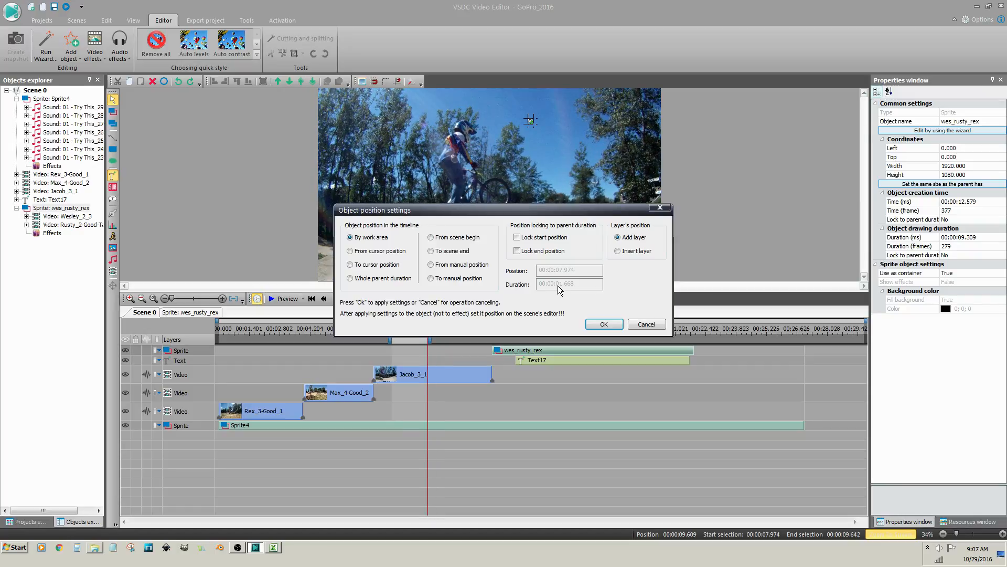
{"action": "left_click", "coordinate": [602, 324]}
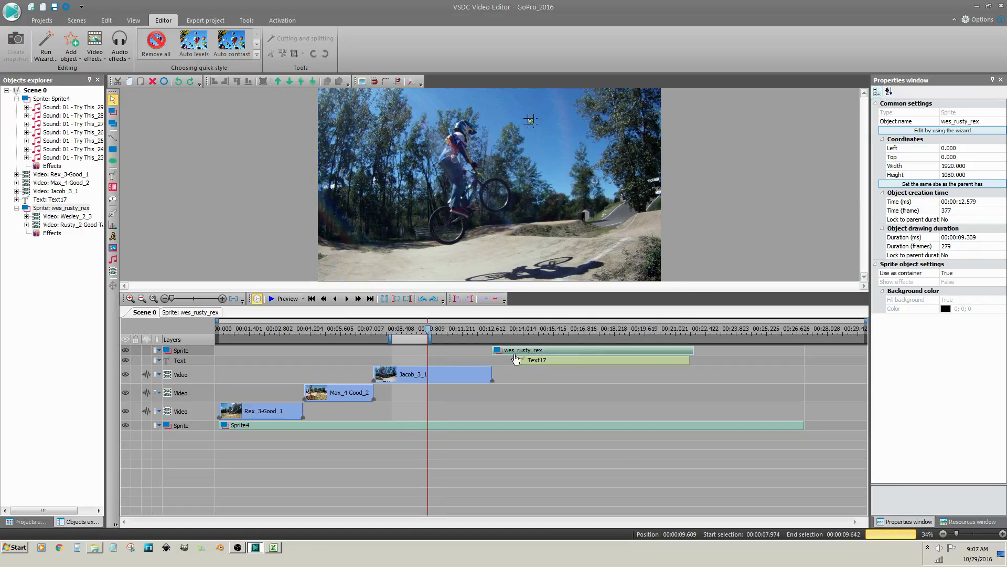
{"action": "left_click", "coordinate": [427, 373]}
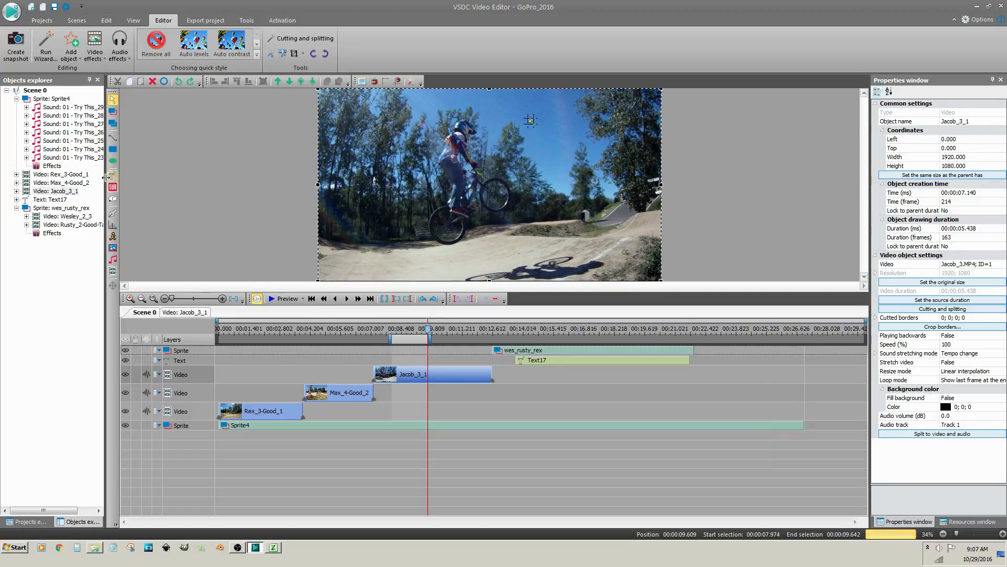
{"action": "left_click", "coordinate": [111, 179]}
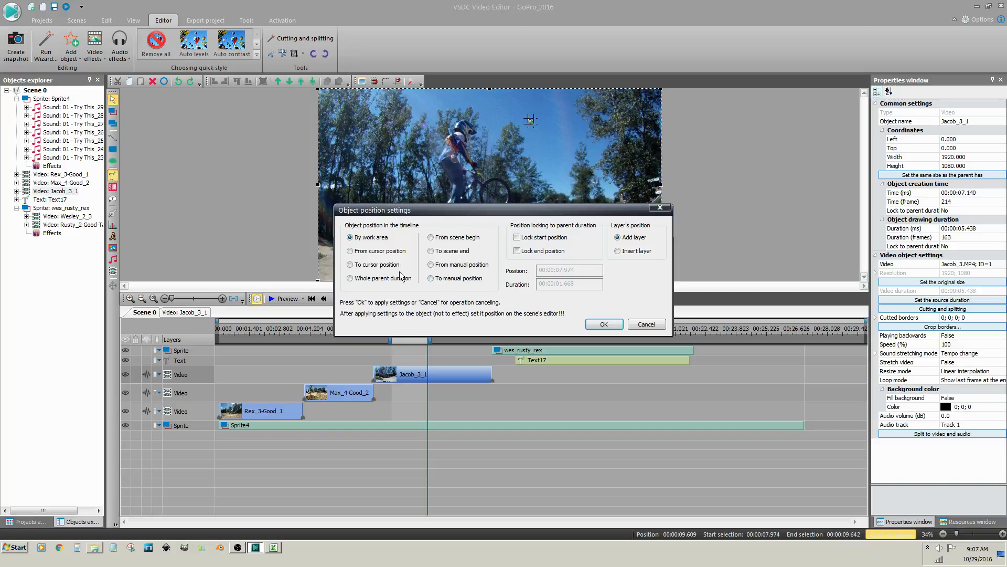
{"action": "mouse_move", "coordinate": [636, 280]}
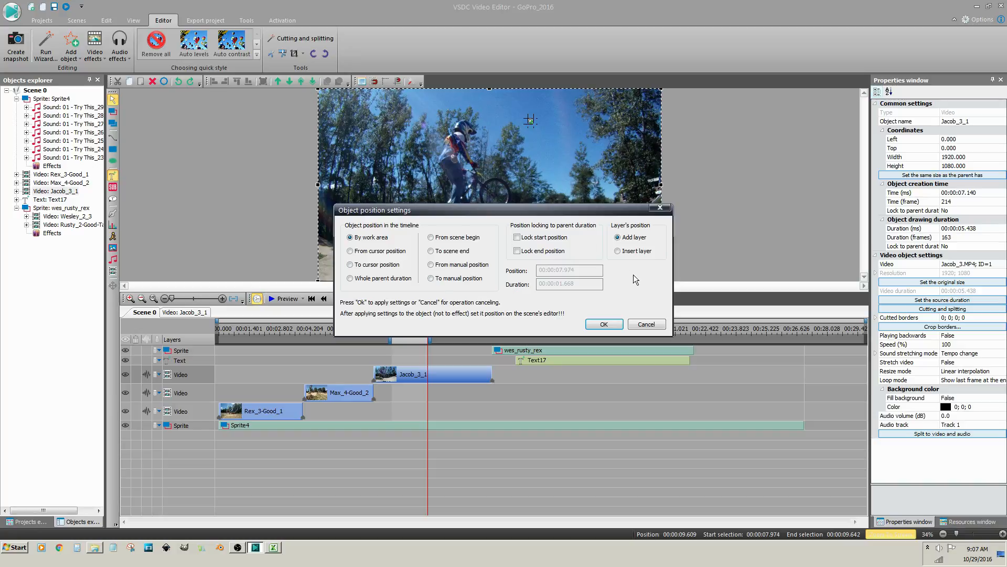
{"action": "left_click", "coordinate": [618, 250]}
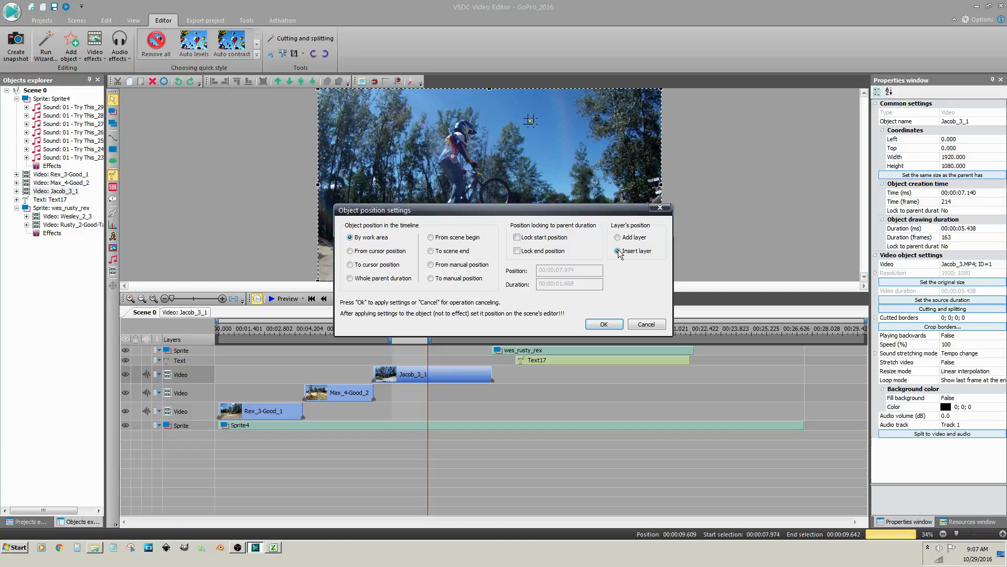
{"action": "left_click", "coordinate": [602, 325]}
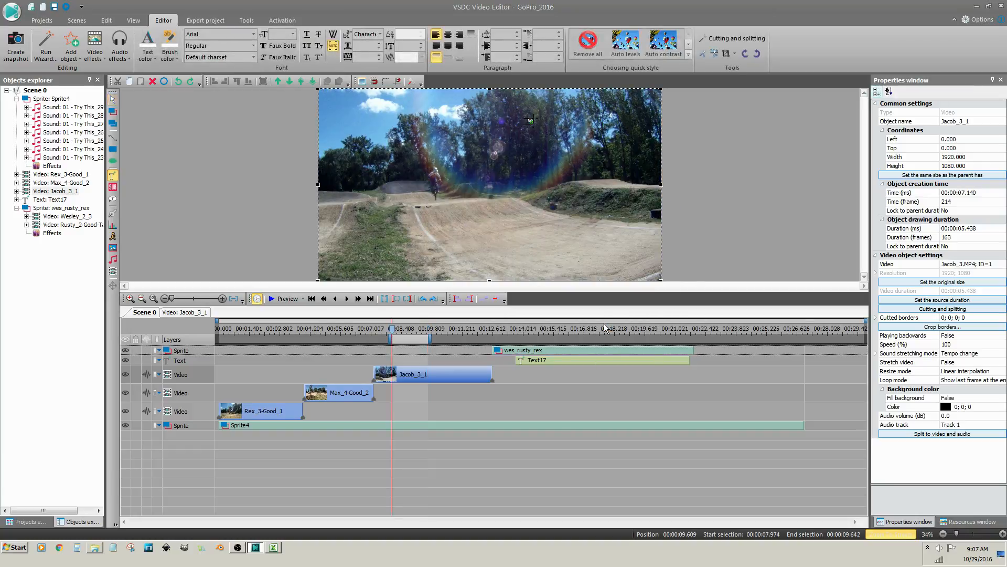
{"action": "mouse_move", "coordinate": [439, 221]}
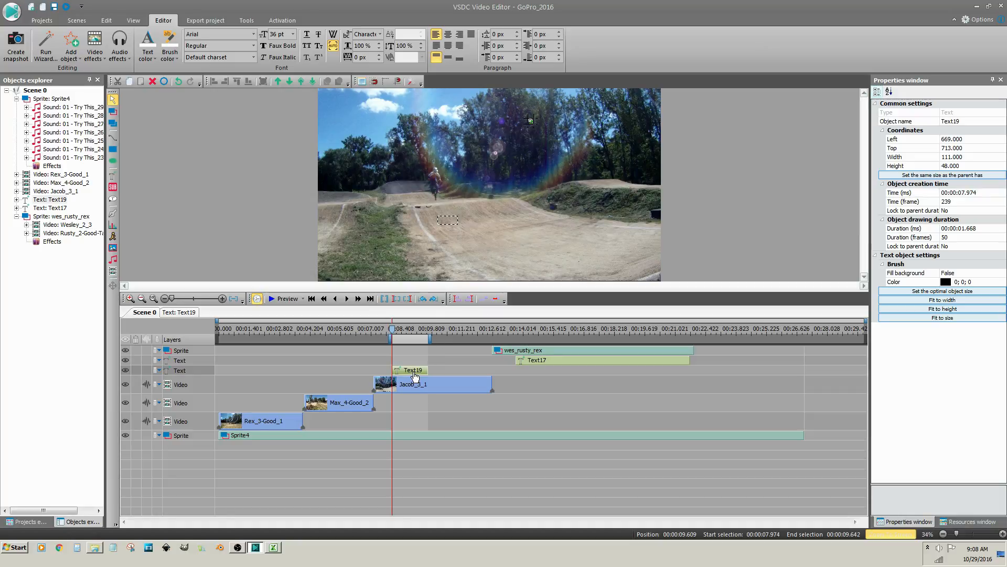
{"action": "mouse_move", "coordinate": [415, 372]}
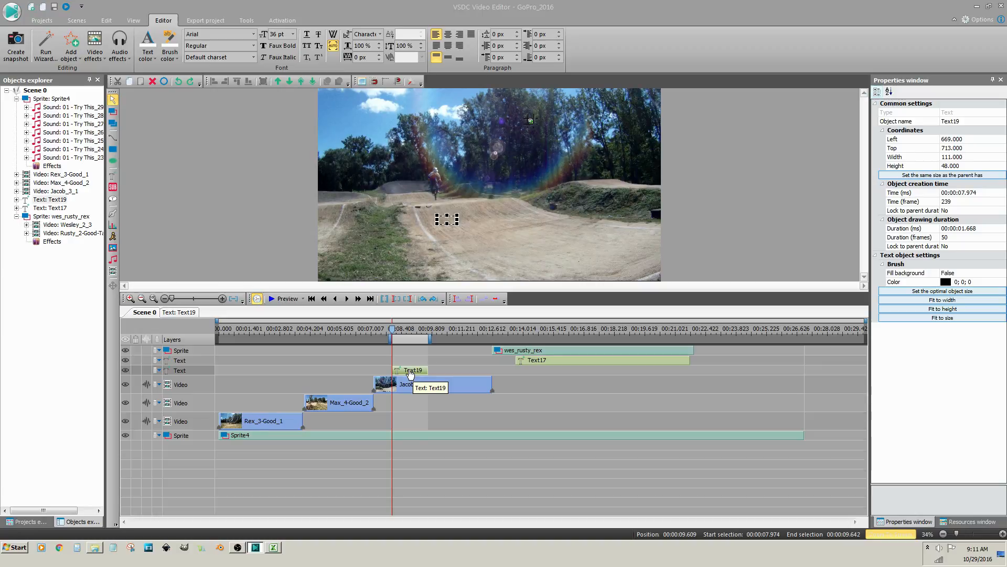
{"action": "mouse_move", "coordinate": [286, 367]}
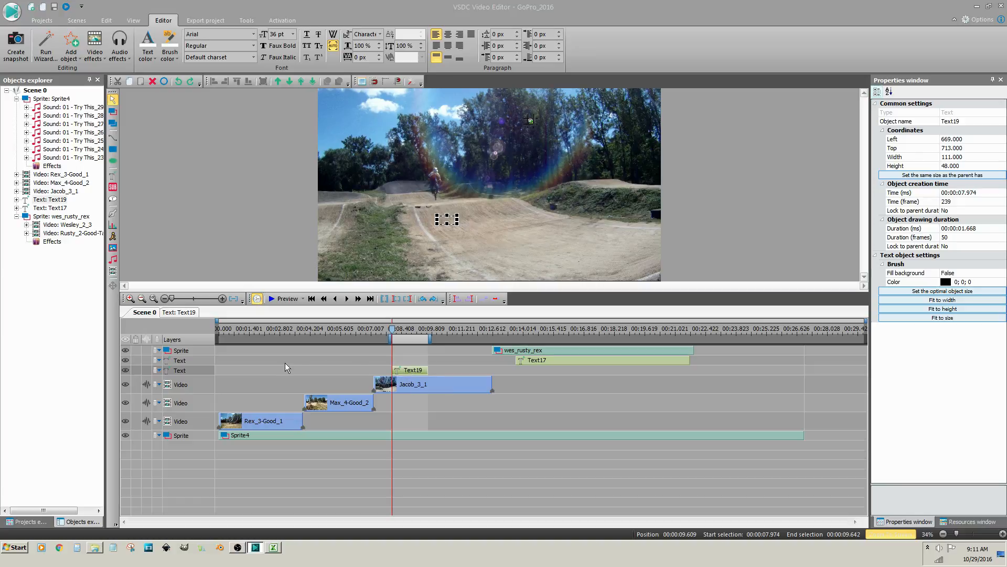
- Delete Text19 and add Text21 reading 'Jacob' on an inserted layer beneath the Jacob clip
{"action": "right_click", "coordinate": [285, 368]}
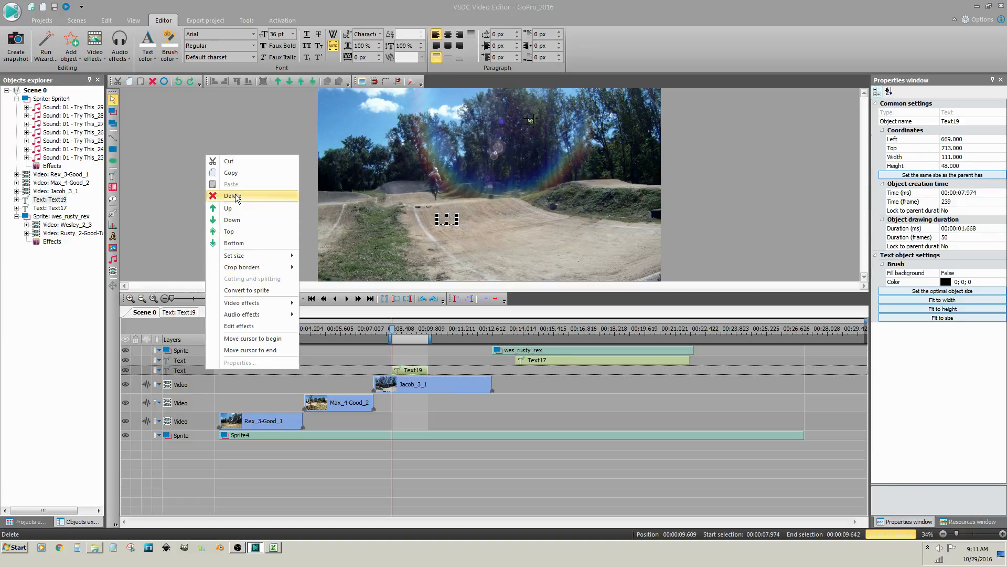
{"action": "left_click", "coordinate": [234, 196]}
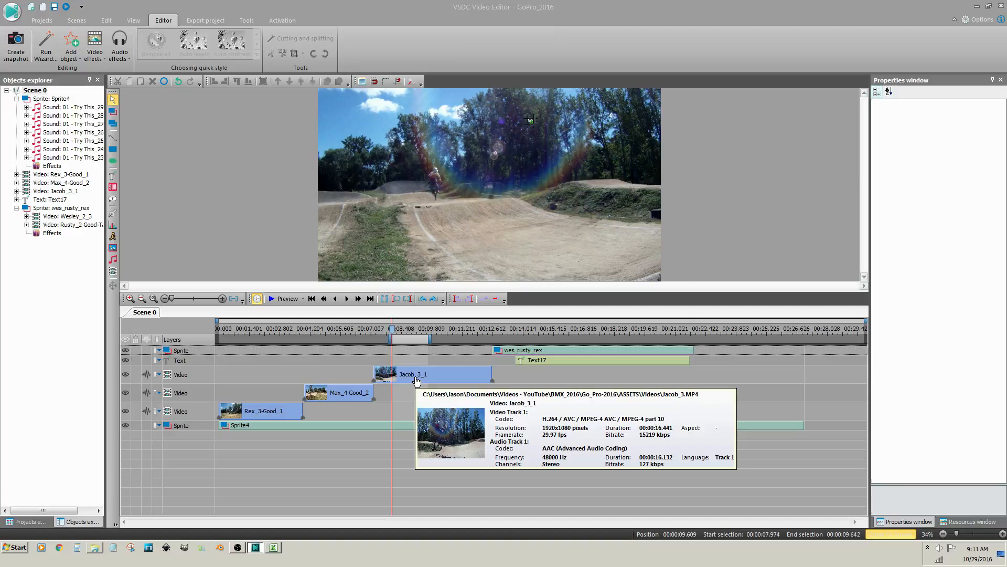
{"action": "left_click", "coordinate": [348, 391]}
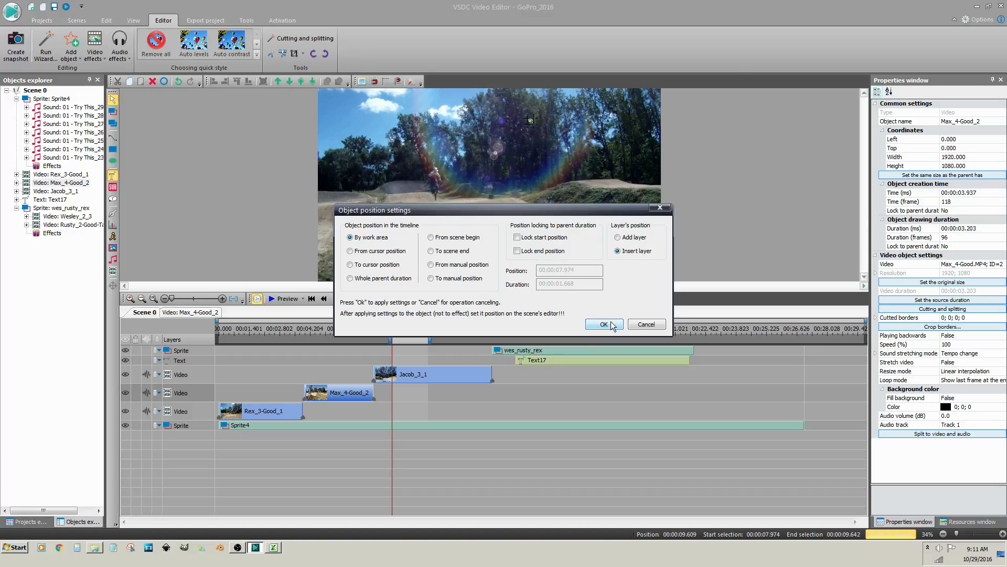
{"action": "left_click", "coordinate": [602, 324]}
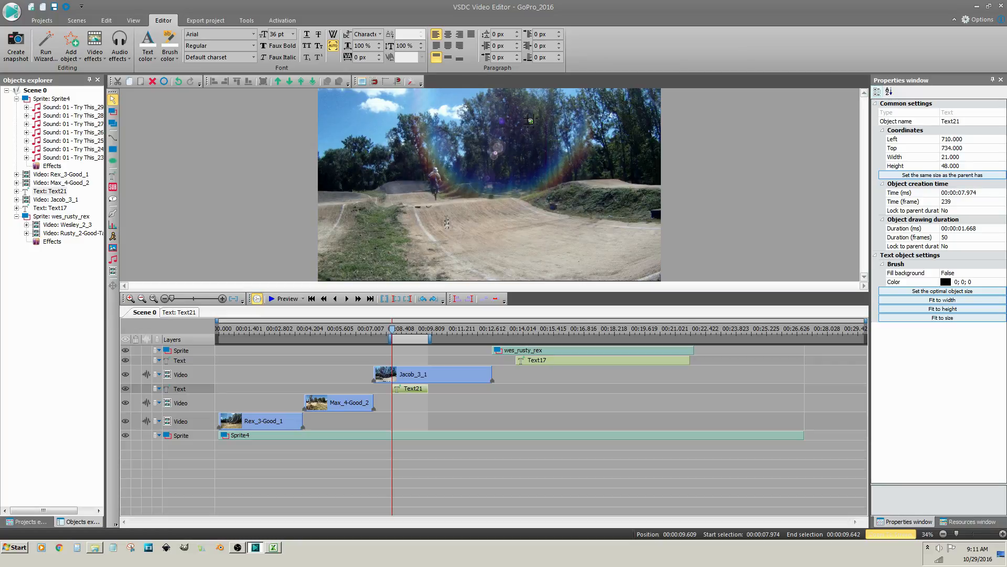
{"action": "left_click", "coordinate": [430, 373]}
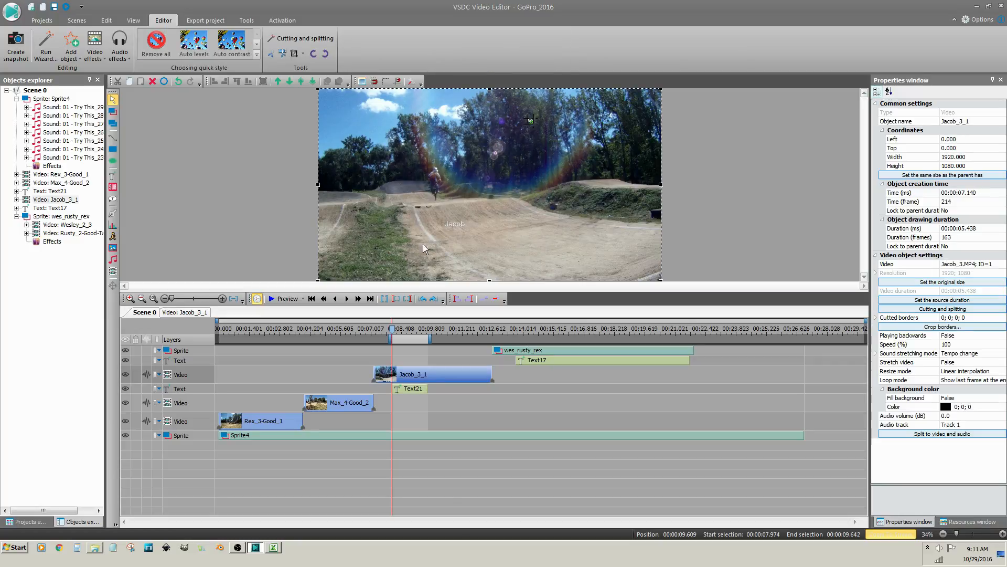
{"action": "mouse_move", "coordinate": [414, 388]}
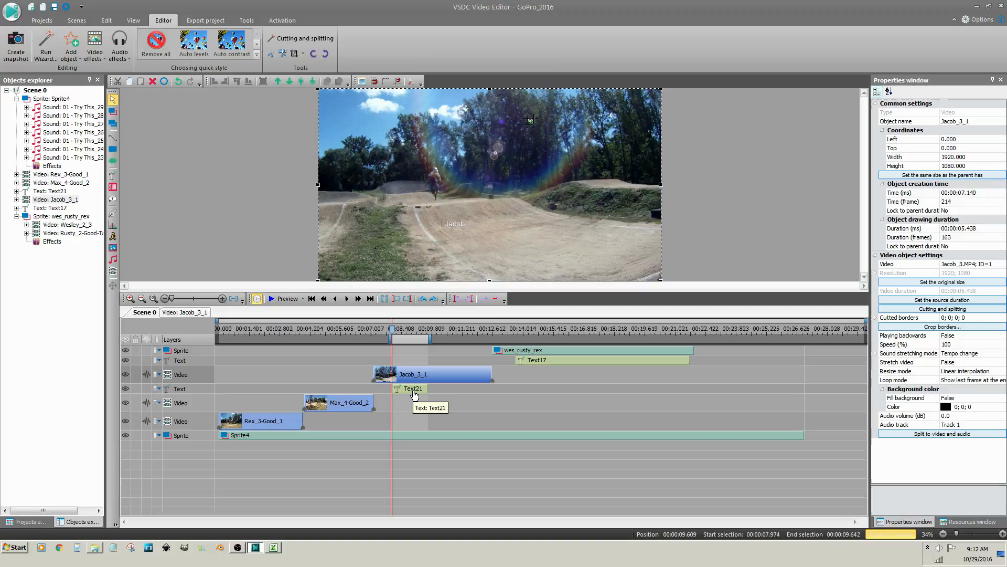
{"action": "mouse_move", "coordinate": [400, 354]}
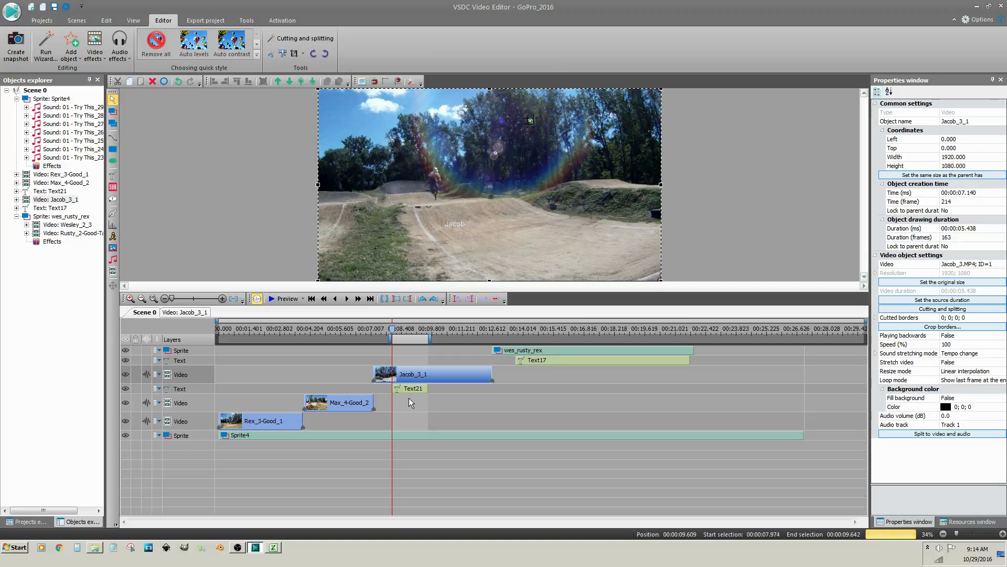
- Set the Jacob caption to the Poor Richard font at 90 pt
{"action": "left_click", "coordinate": [411, 388]}
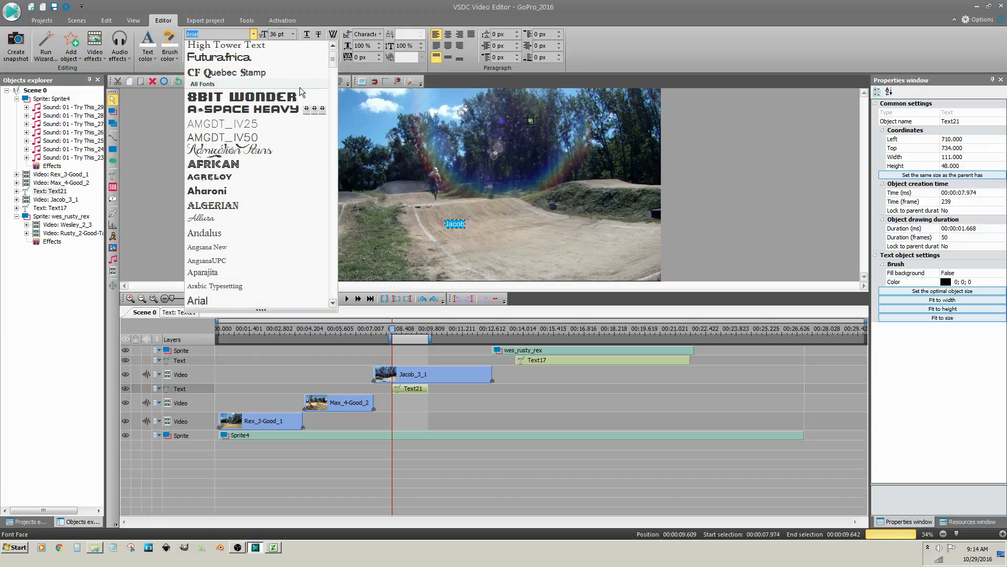
{"action": "scroll", "scroll_direction": "down", "scroll_amount": 3}
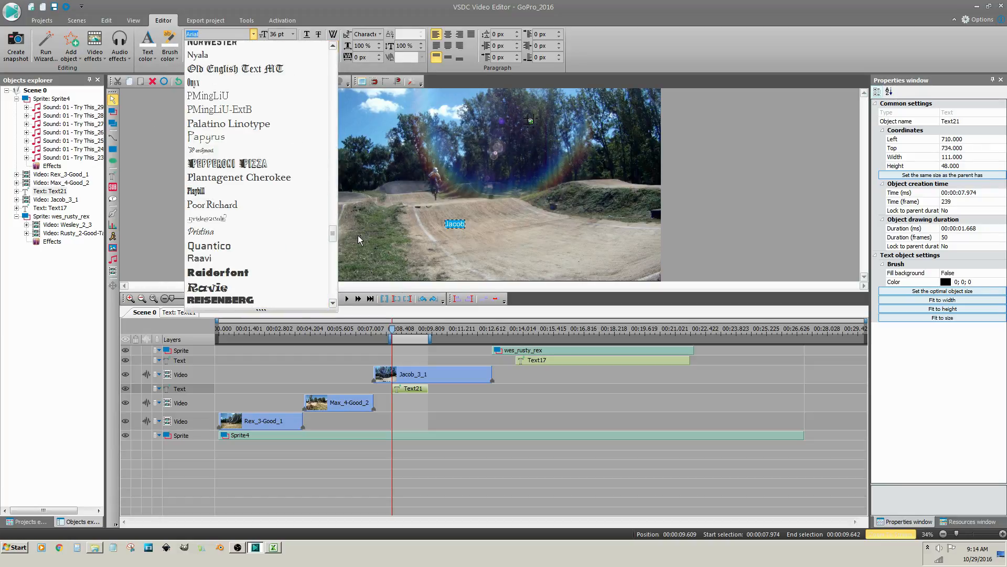
{"action": "left_click", "coordinate": [212, 205]}
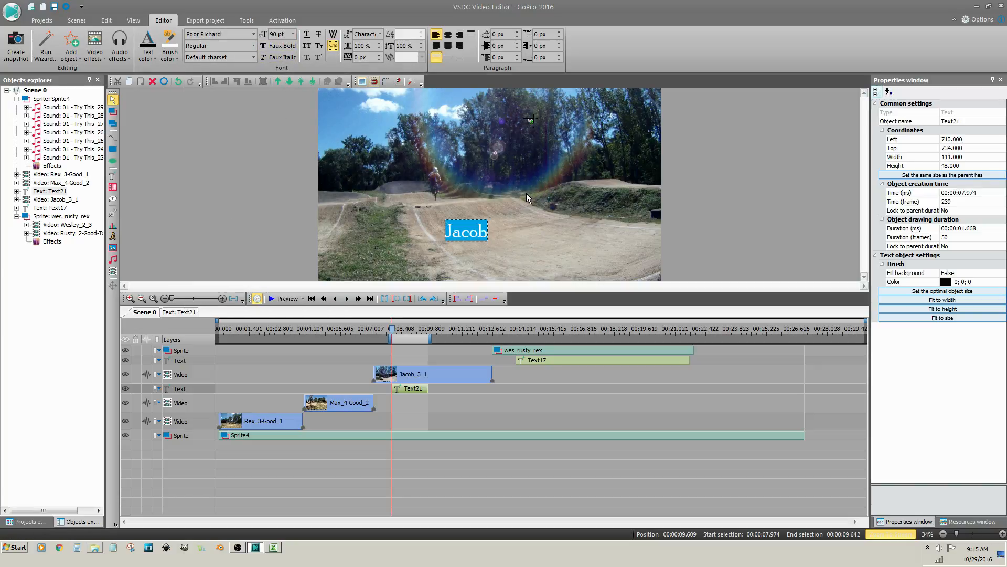
{"action": "left_click", "coordinate": [411, 374]}
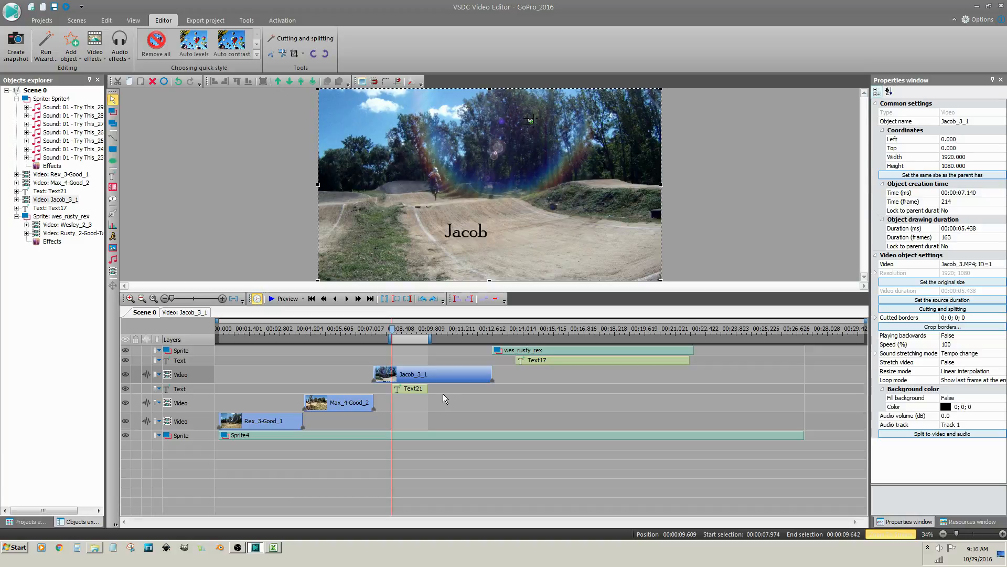
- Rename the Text21 overlay's object name to Jacob in Properties
{"action": "left_click", "coordinate": [413, 388]}
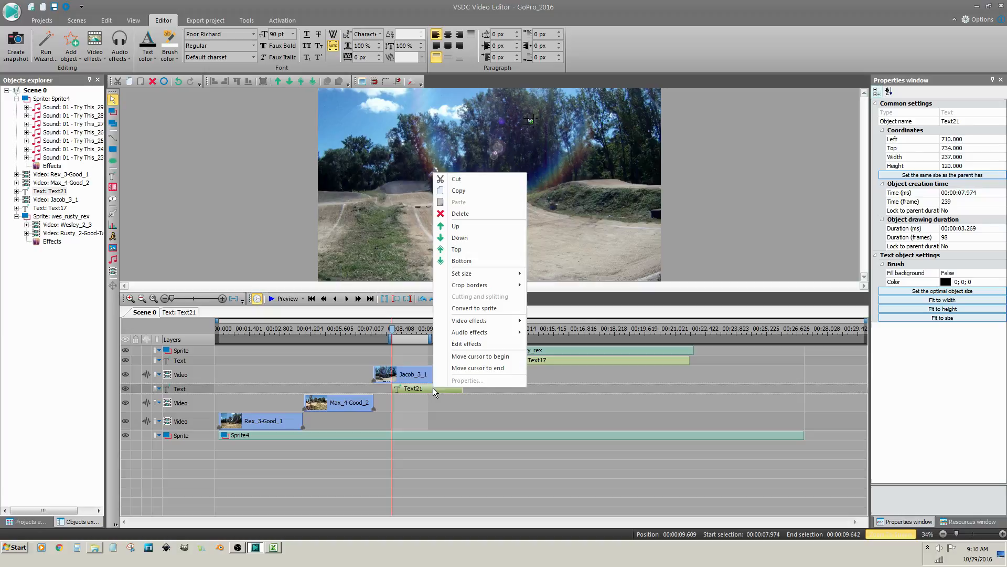
{"action": "mouse_move", "coordinate": [479, 296]}
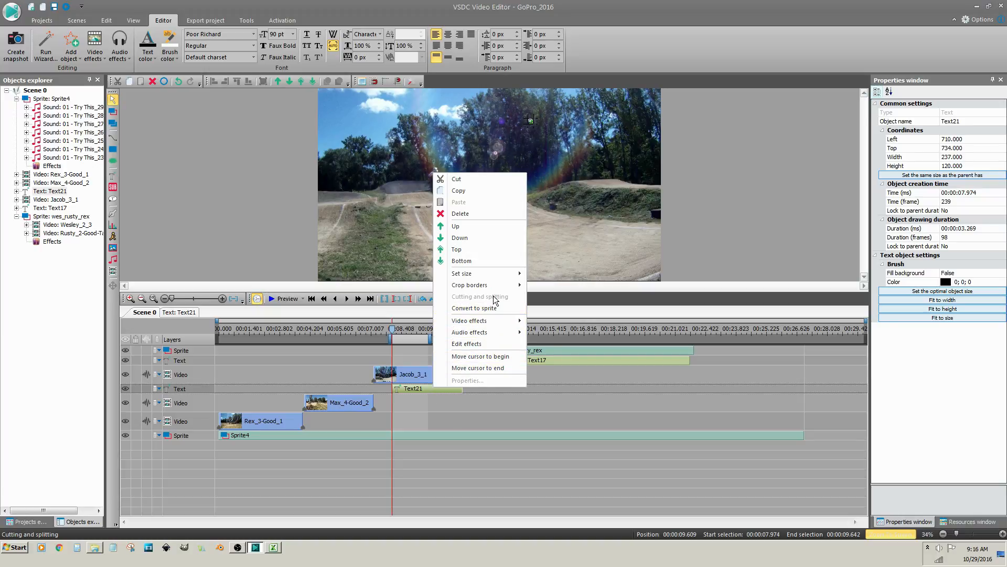
{"action": "mouse_move", "coordinate": [495, 408]}
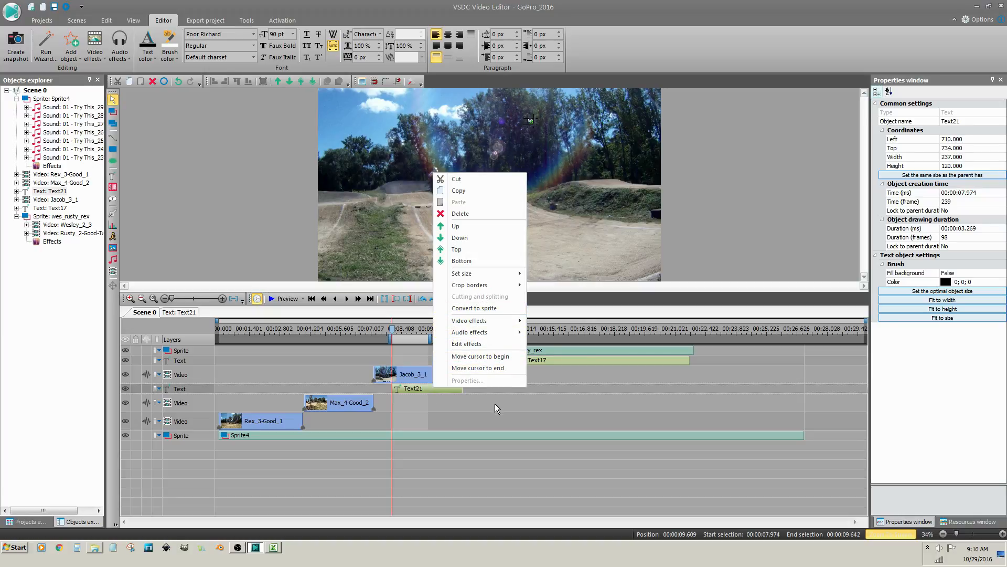
{"action": "left_click", "coordinate": [495, 409]}
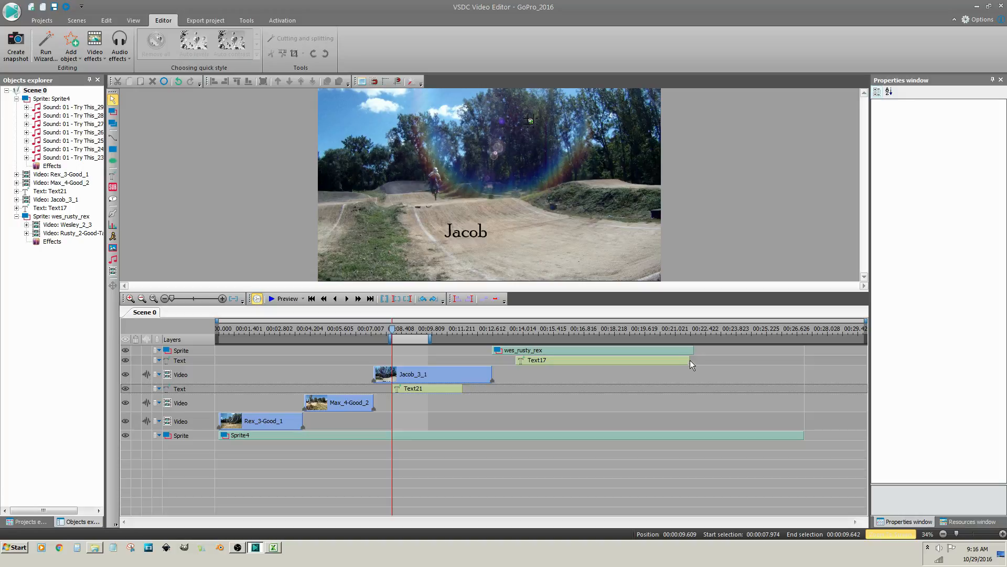
{"action": "left_click", "coordinate": [566, 360]}
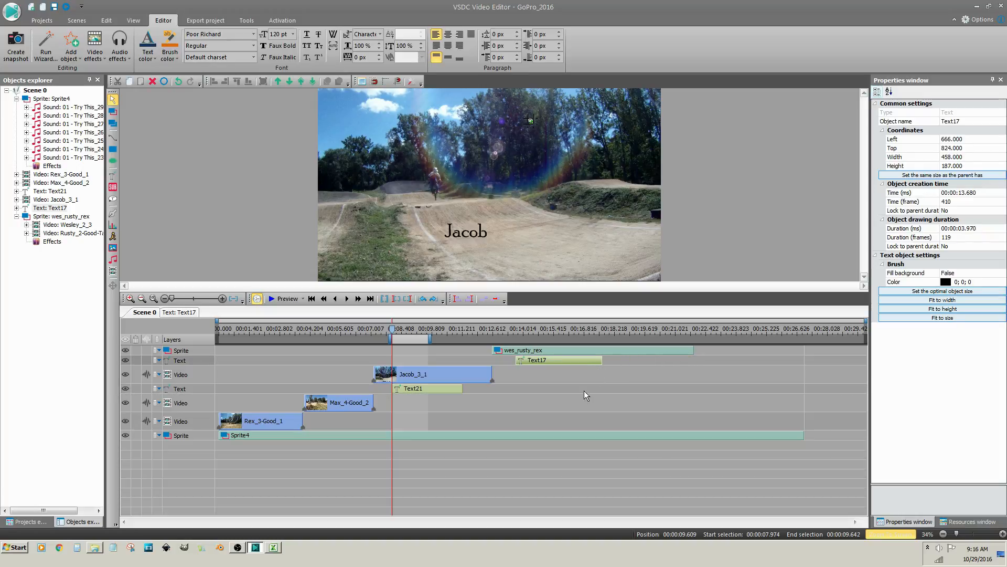
{"action": "left_click", "coordinate": [427, 388]}
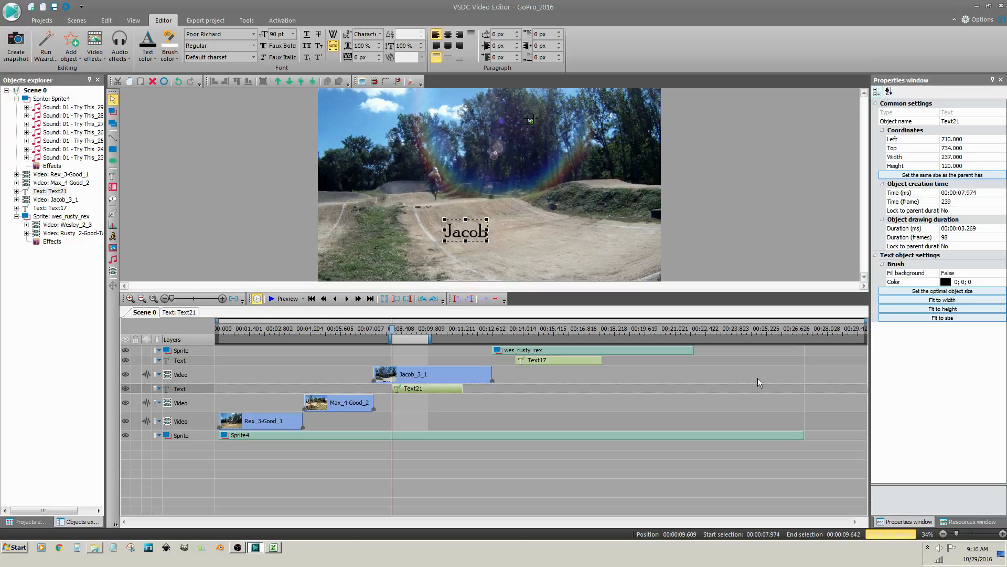
{"action": "left_click", "coordinate": [957, 120]}
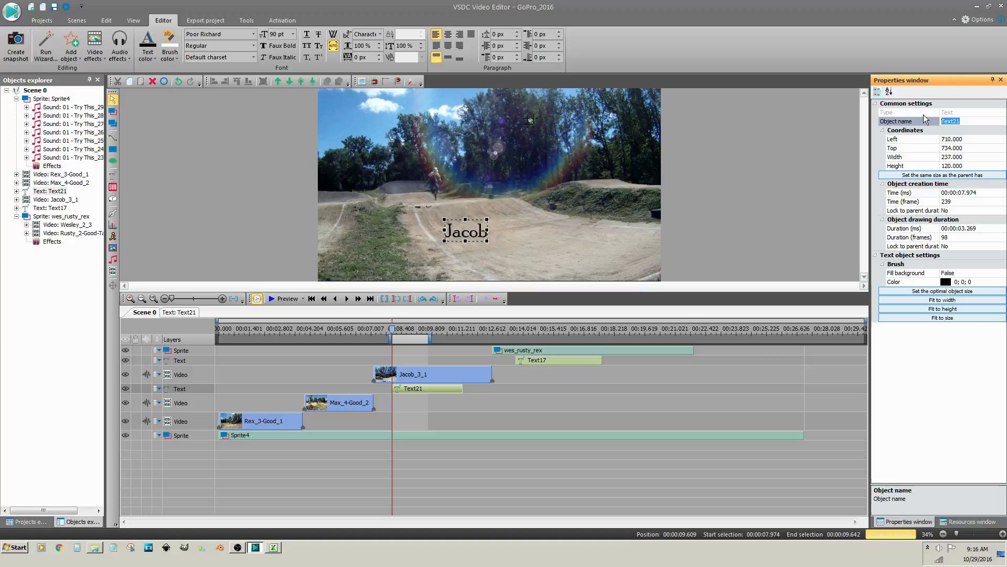
{"action": "type", "text": "Jacob"}
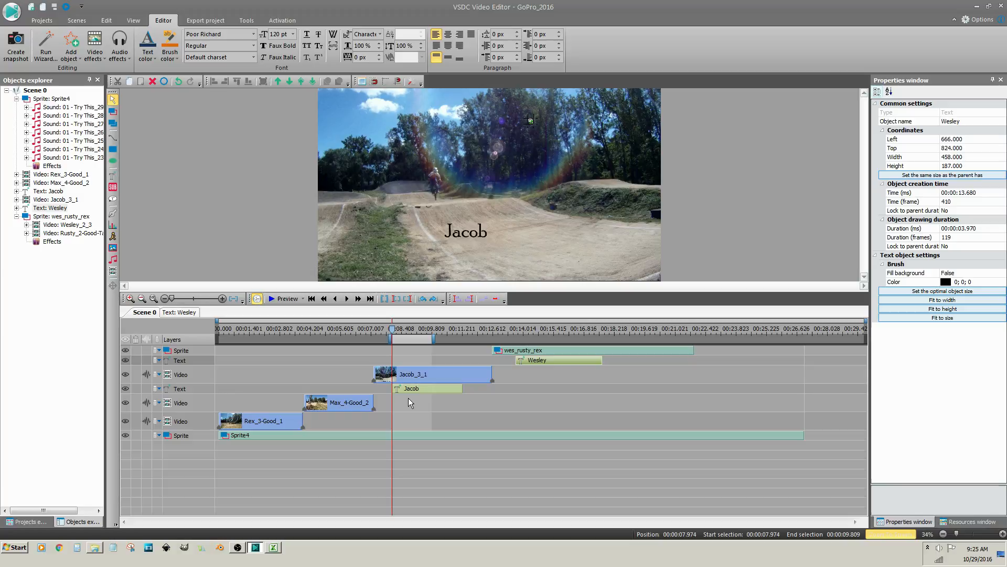
- Add a Transparency Fade In effect to the Jacob text and confirm its placement
{"action": "right_click", "coordinate": [412, 389]}
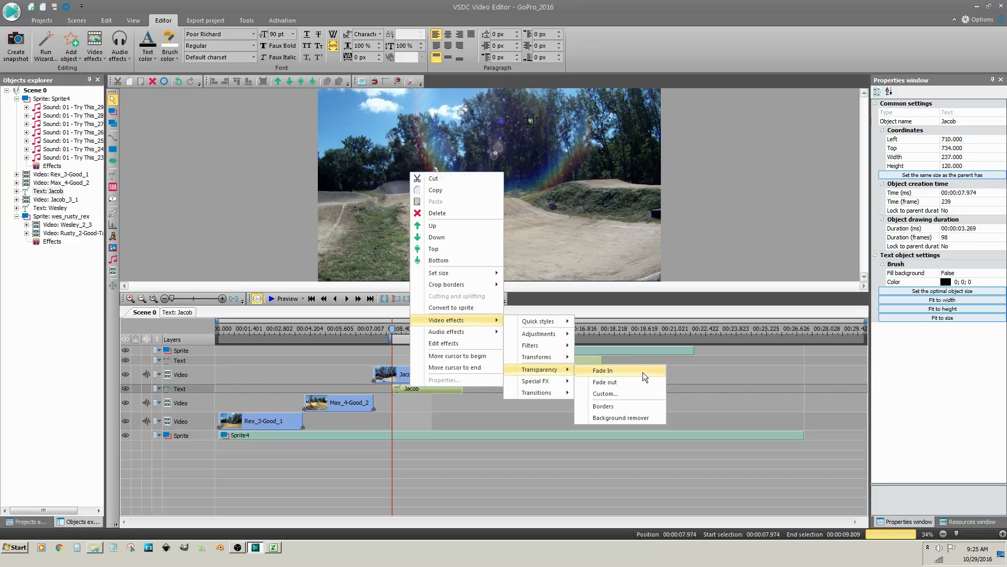
{"action": "left_click", "coordinate": [602, 370]}
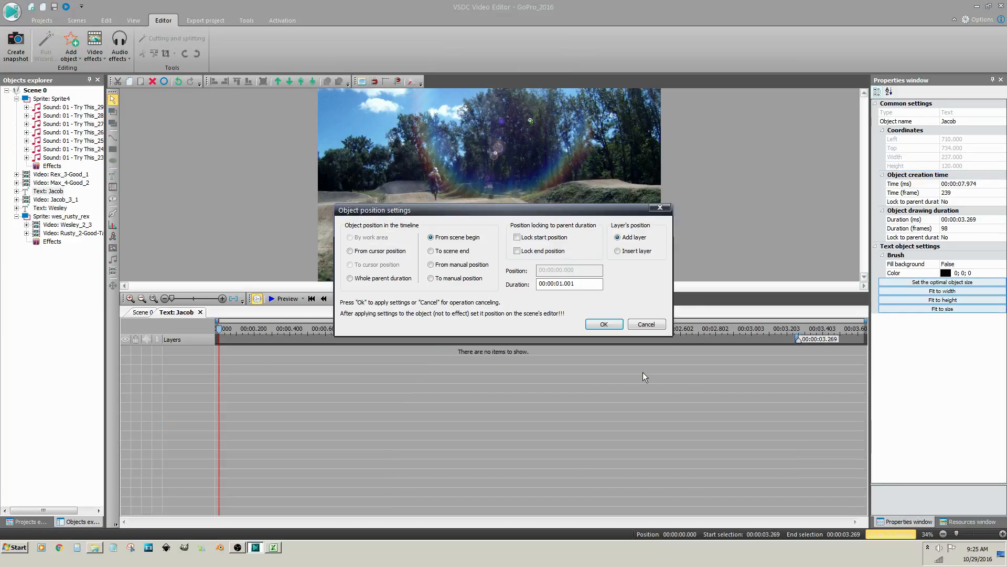
{"action": "mouse_move", "coordinate": [514, 336]}
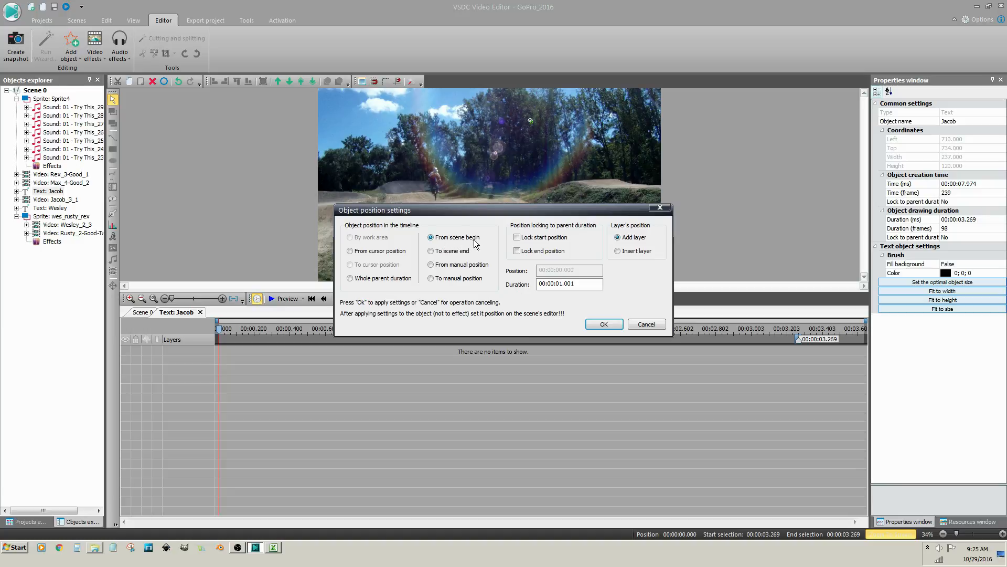
{"action": "mouse_move", "coordinate": [588, 316]}
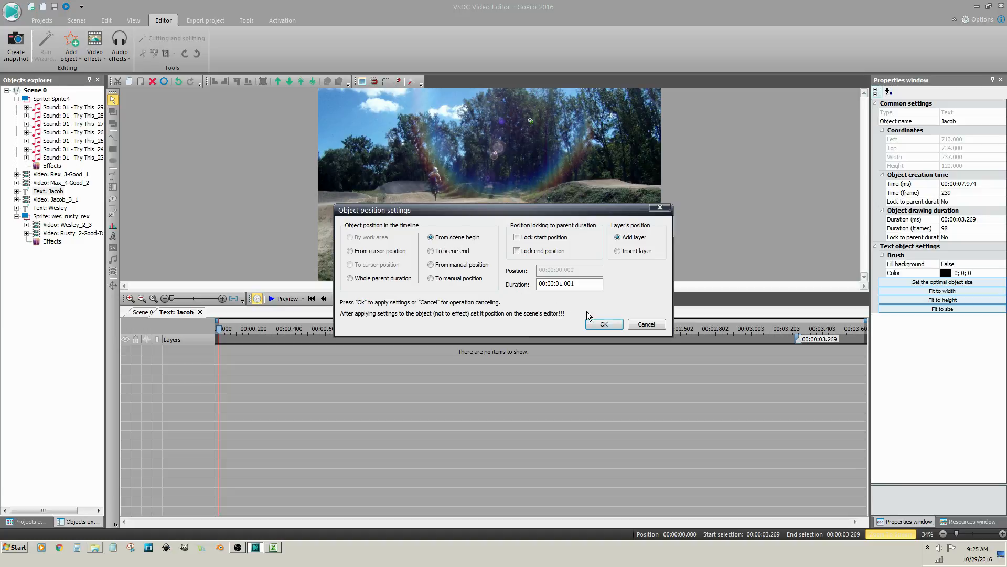
{"action": "left_click", "coordinate": [603, 324]}
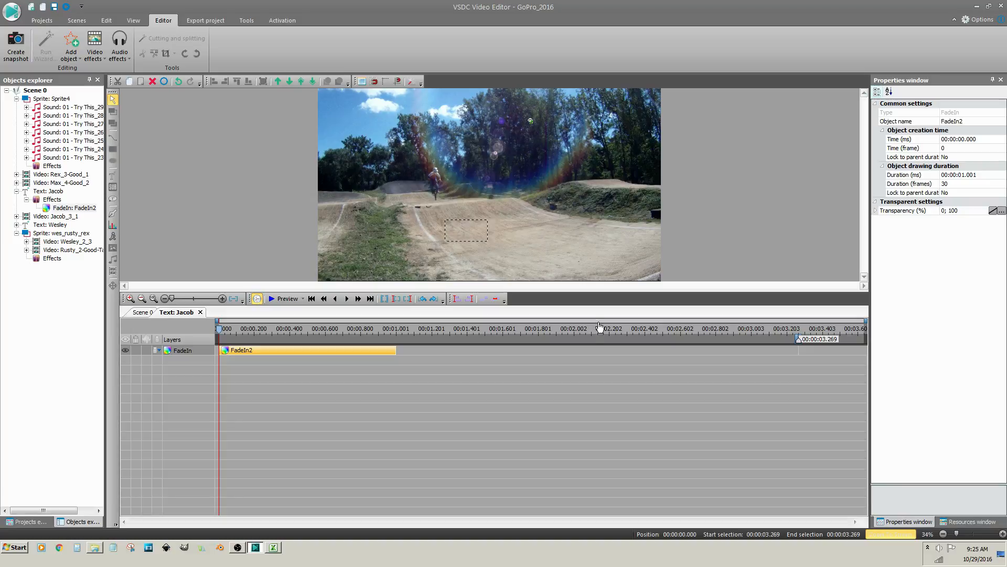
{"action": "mouse_move", "coordinate": [269, 376]}
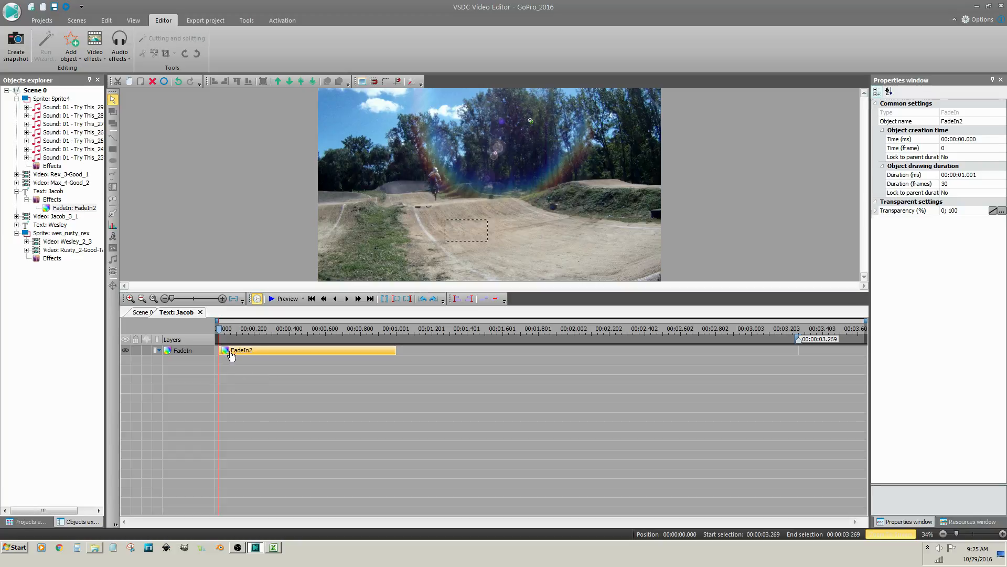
{"action": "mouse_move", "coordinate": [396, 350]}
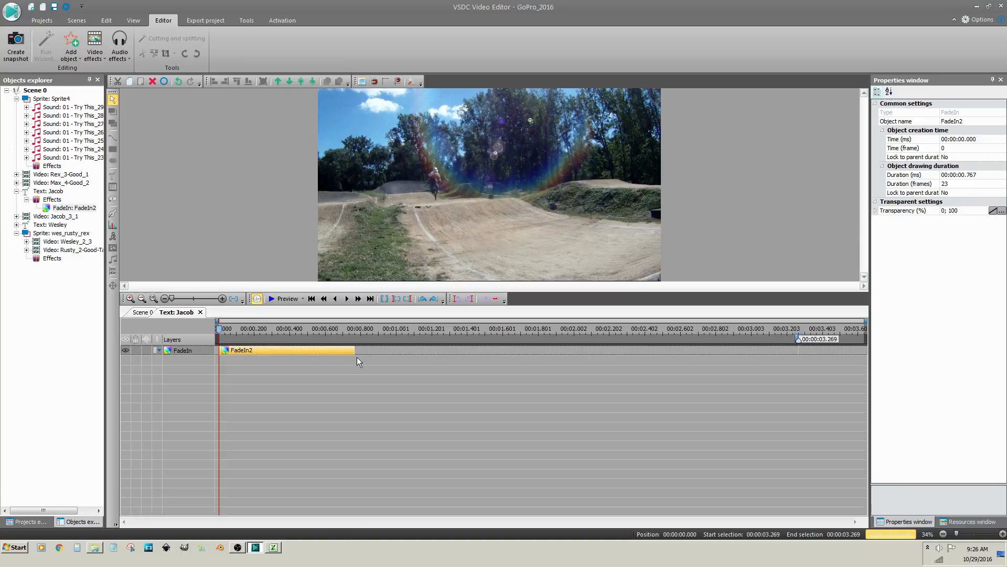
{"action": "mouse_move", "coordinate": [142, 315]}
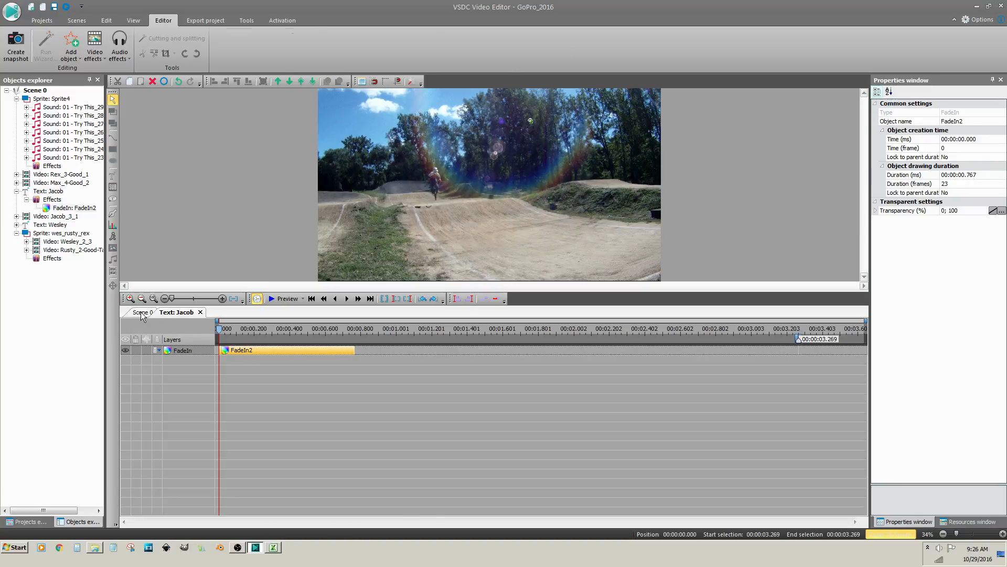
- Play back Scene 0 in the preview window to check the Jacob fade-in
{"action": "left_click", "coordinate": [141, 312]}
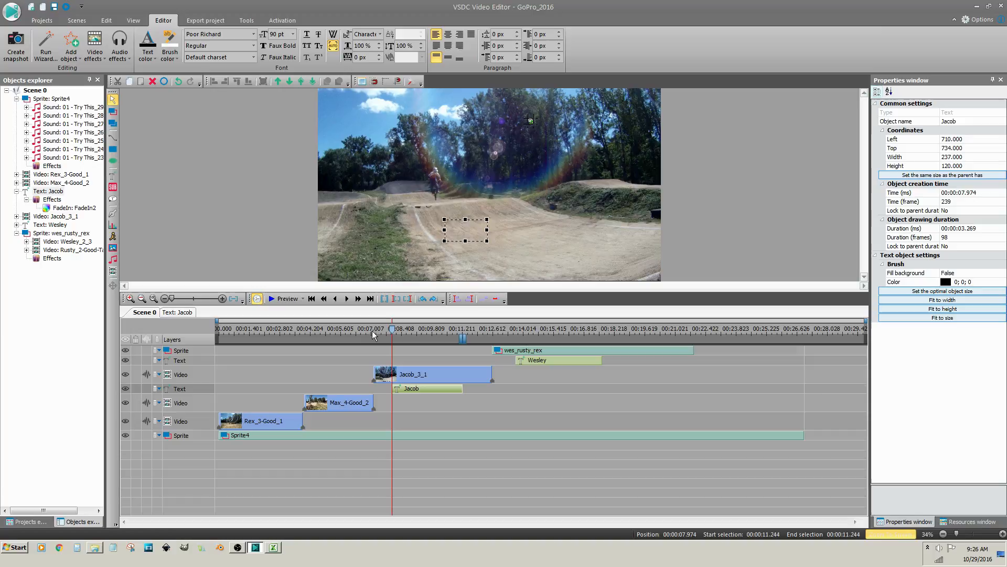
{"action": "left_click", "coordinate": [285, 298]}
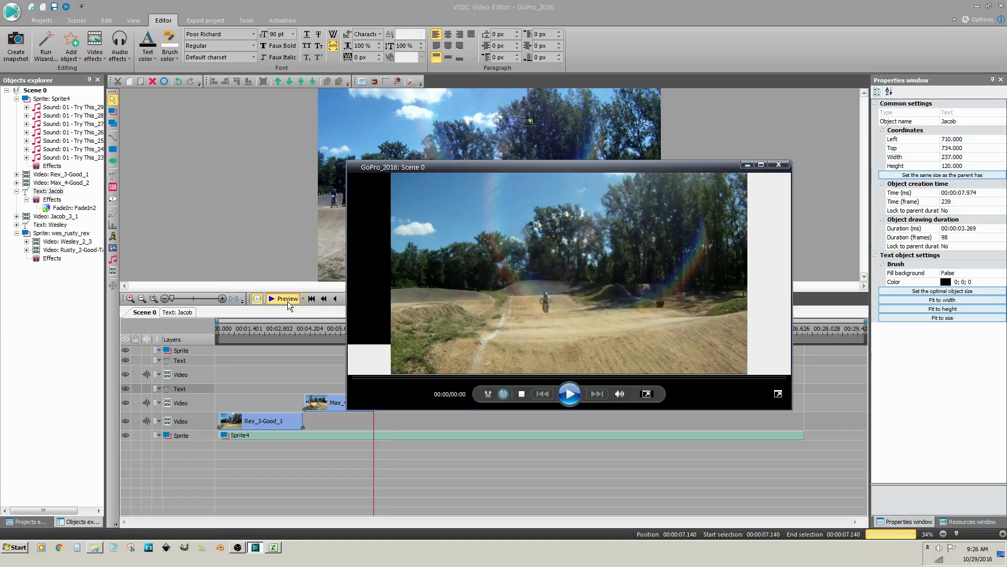
{"action": "left_click", "coordinate": [567, 394]}
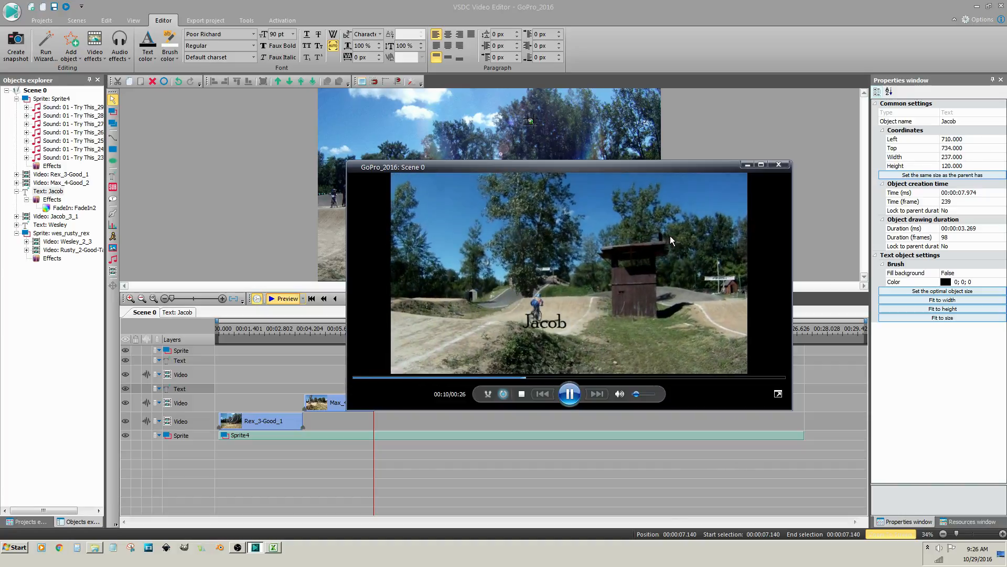
{"action": "left_click", "coordinate": [778, 164]}
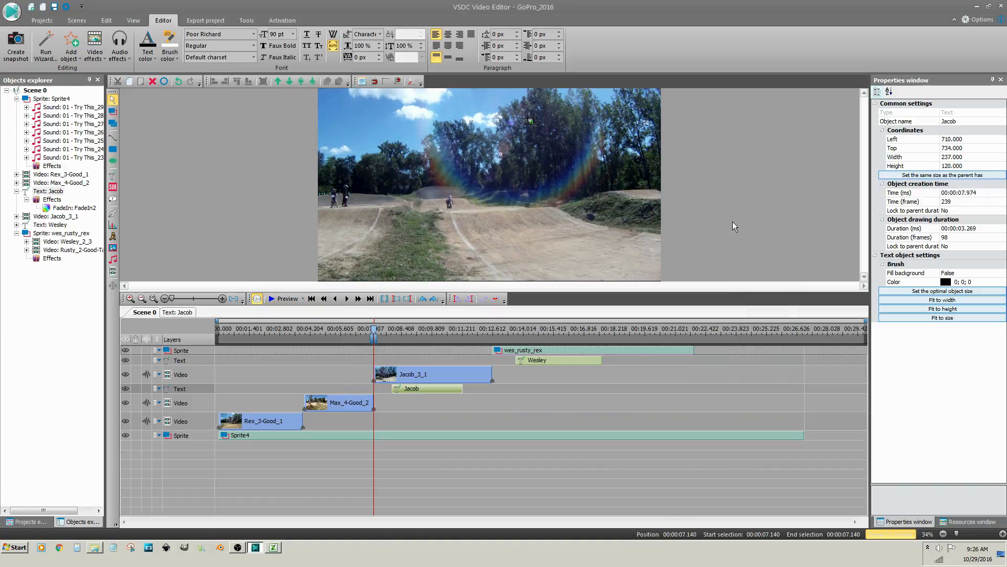
{"action": "mouse_move", "coordinate": [429, 405]}
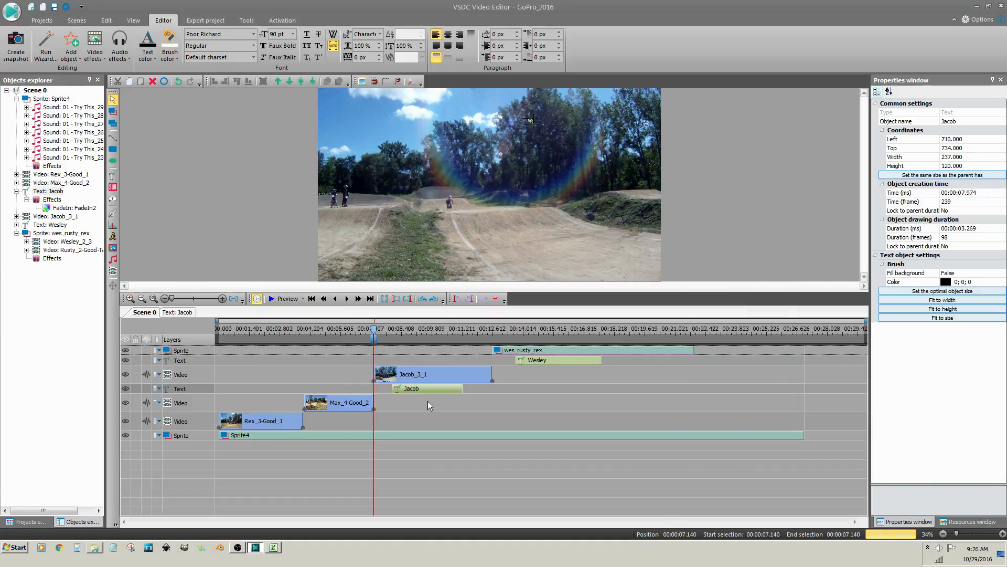
- Add a Transparency Fade out effect at the end of the Jacob text
{"action": "right_click", "coordinate": [430, 395]}
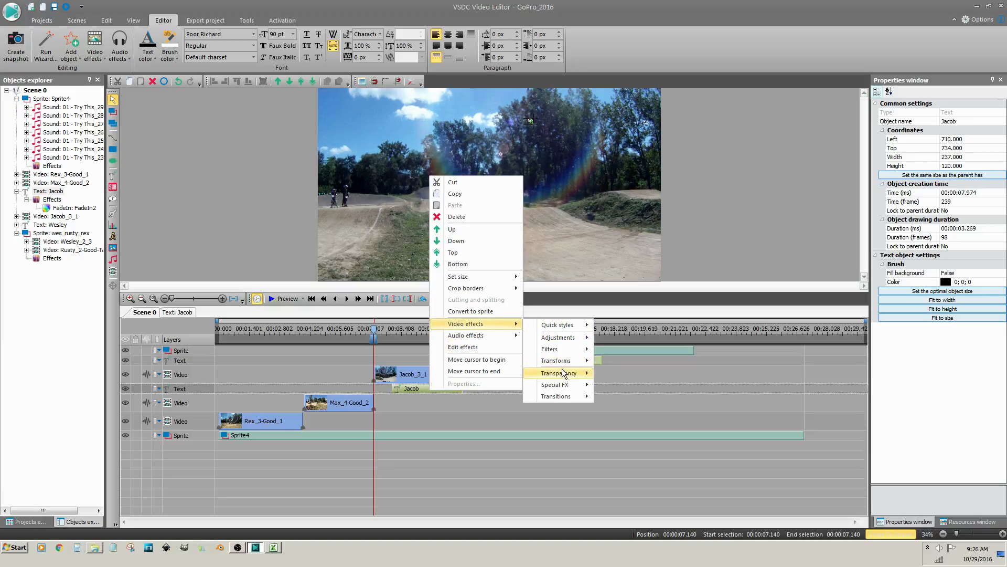
{"action": "mouse_move", "coordinate": [559, 373]}
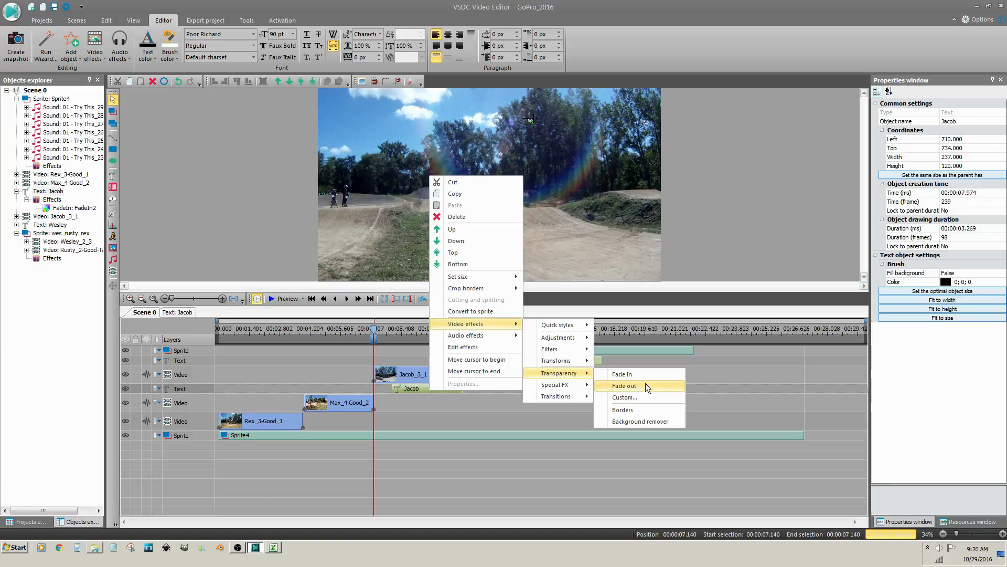
{"action": "left_click", "coordinate": [624, 386]}
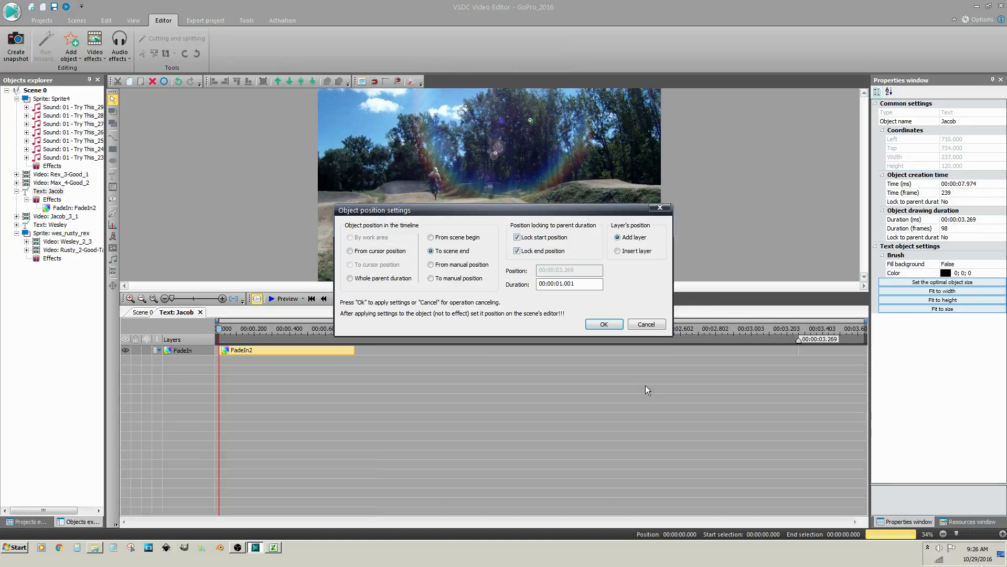
{"action": "mouse_move", "coordinate": [477, 312]}
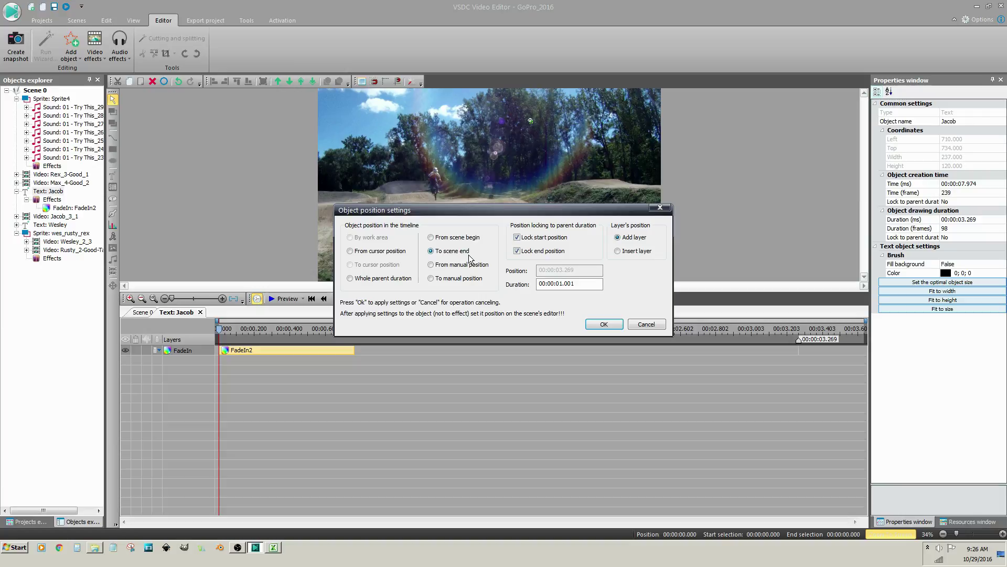
{"action": "mouse_move", "coordinate": [483, 314]}
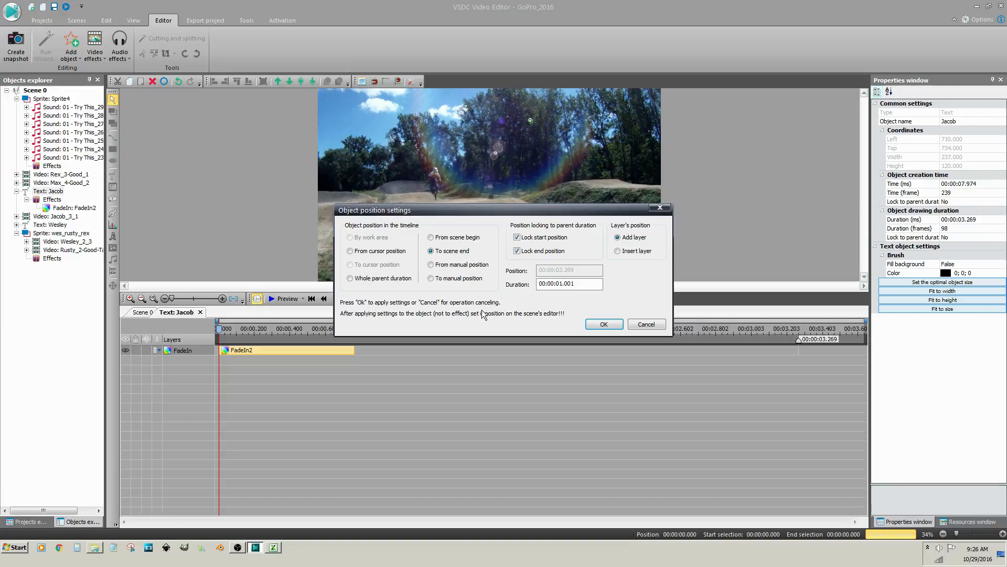
{"action": "left_click", "coordinate": [602, 324]}
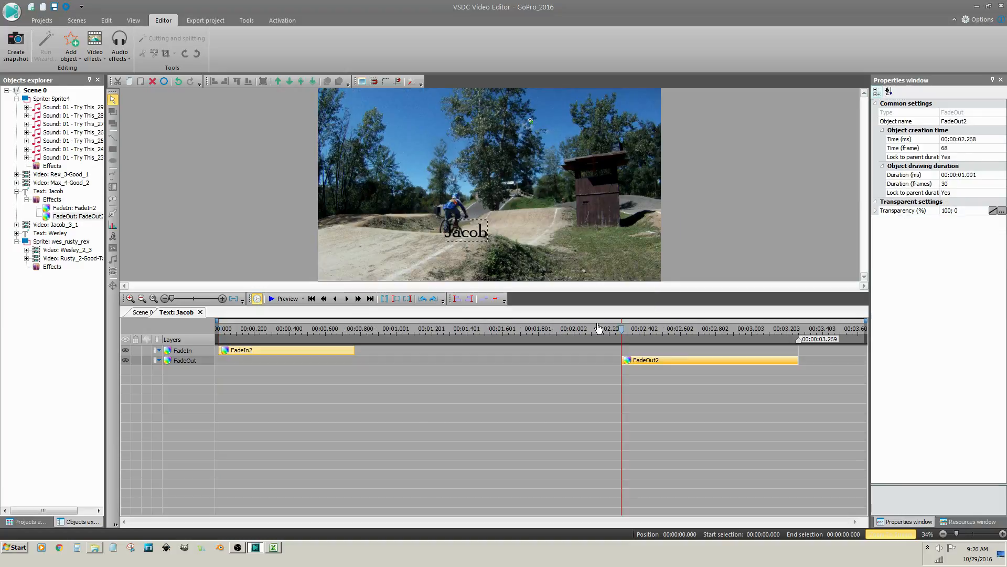
{"action": "mouse_move", "coordinate": [423, 384]}
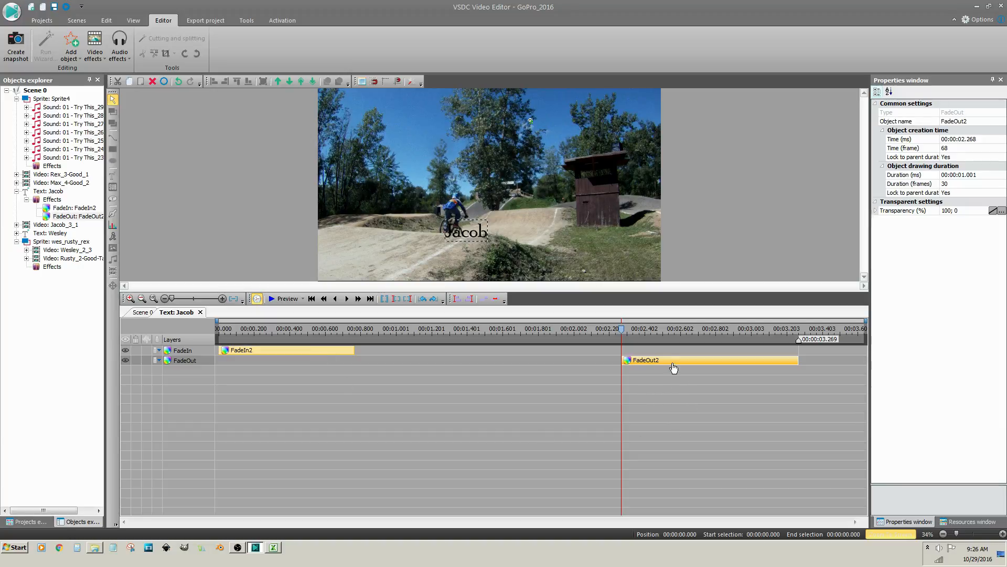
{"action": "mouse_move", "coordinate": [620, 359]}
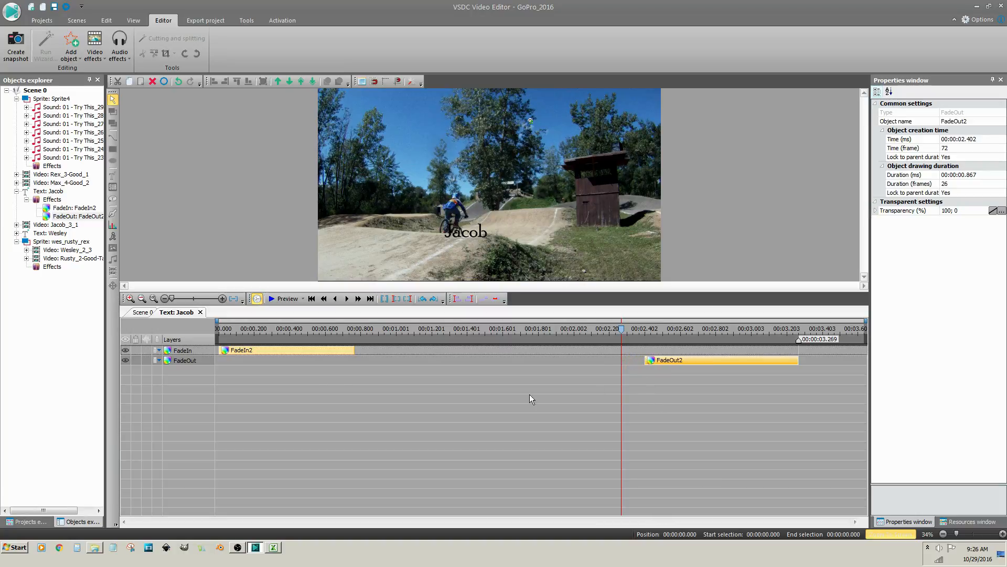
- Preview the scene with both fades, then park the playhead over the Jacob clip
{"action": "left_click", "coordinate": [466, 231]}
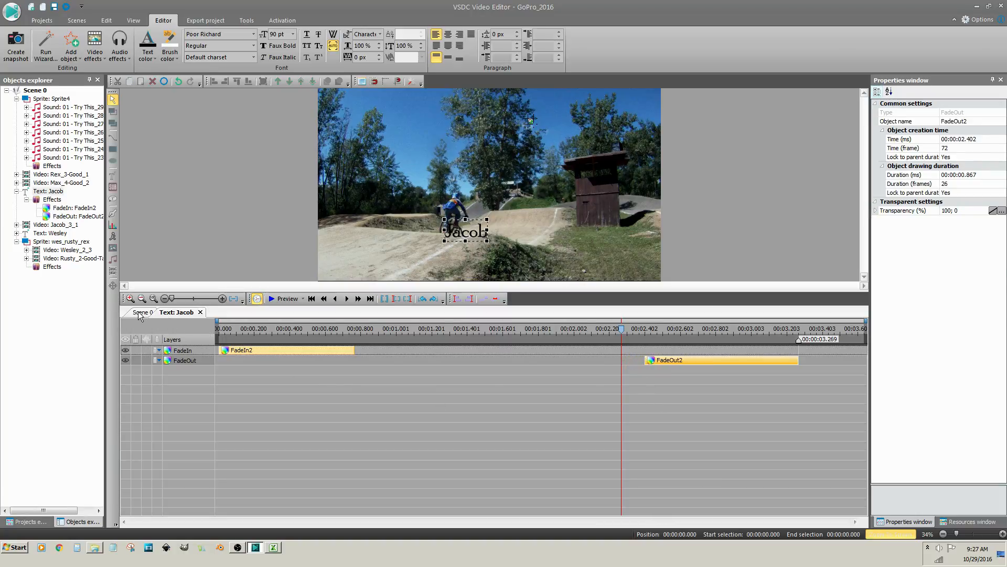
{"action": "left_click", "coordinate": [141, 313]}
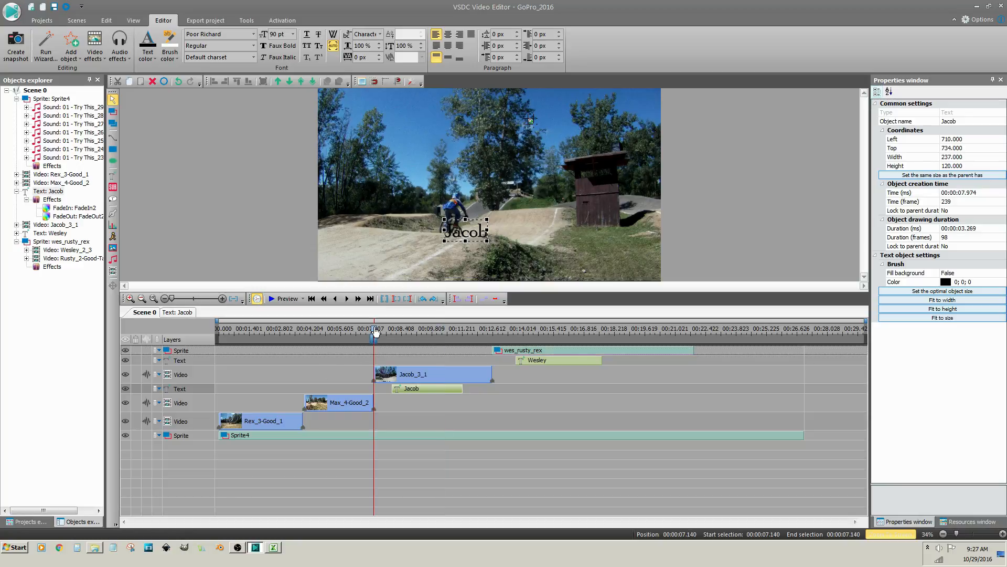
{"action": "left_click", "coordinate": [270, 298]}
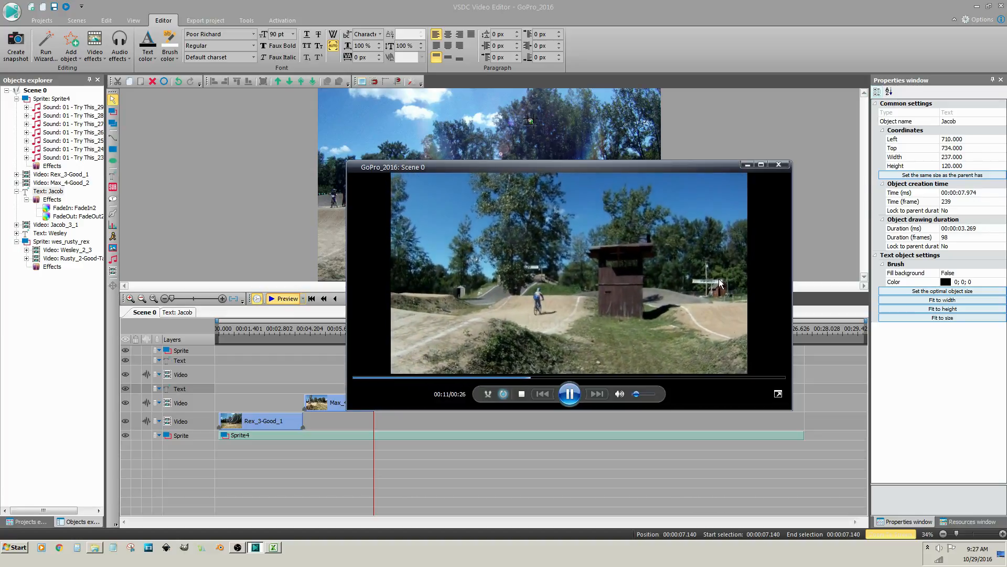
{"action": "mouse_move", "coordinate": [781, 170]}
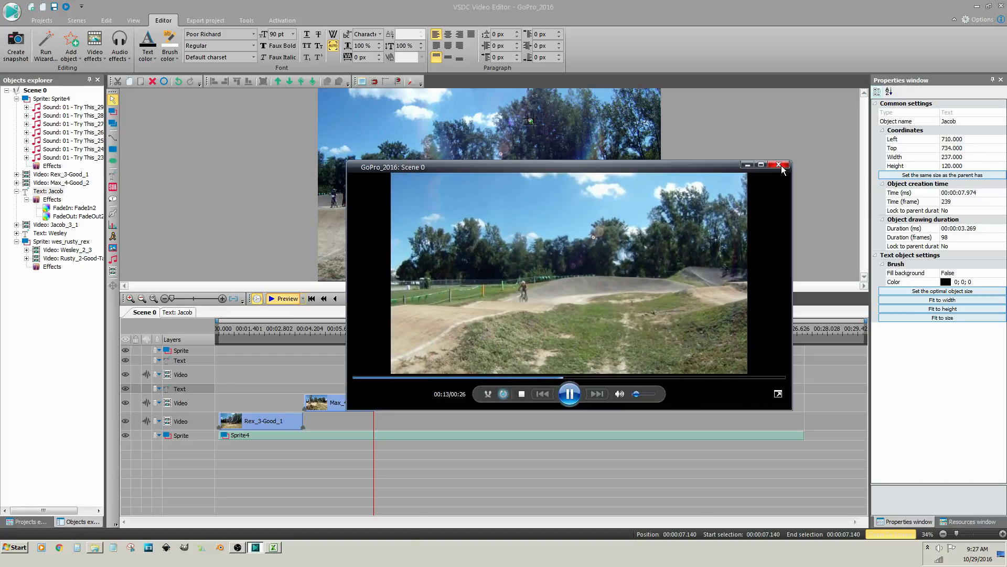
{"action": "left_click", "coordinate": [780, 165]}
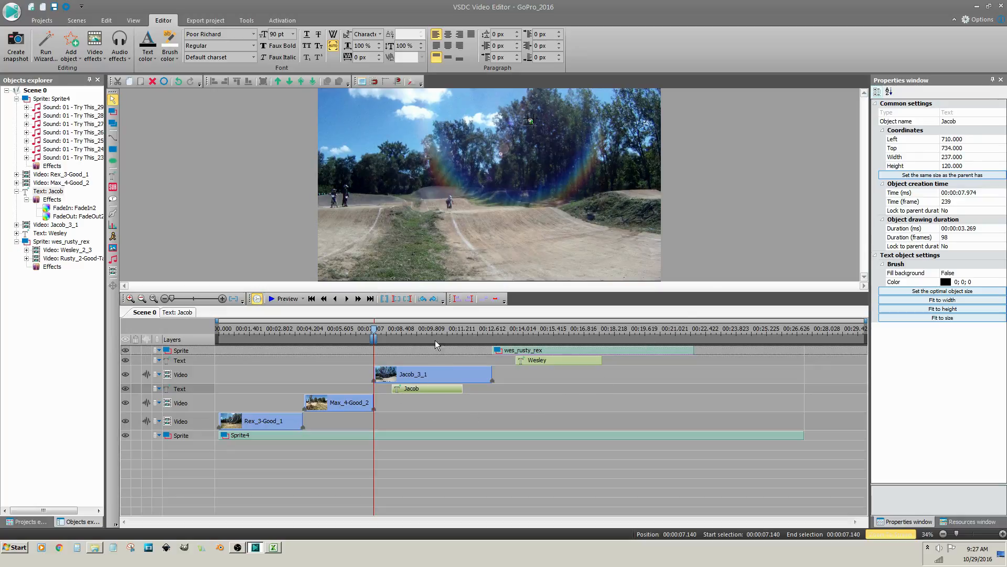
{"action": "left_click", "coordinate": [433, 327]}
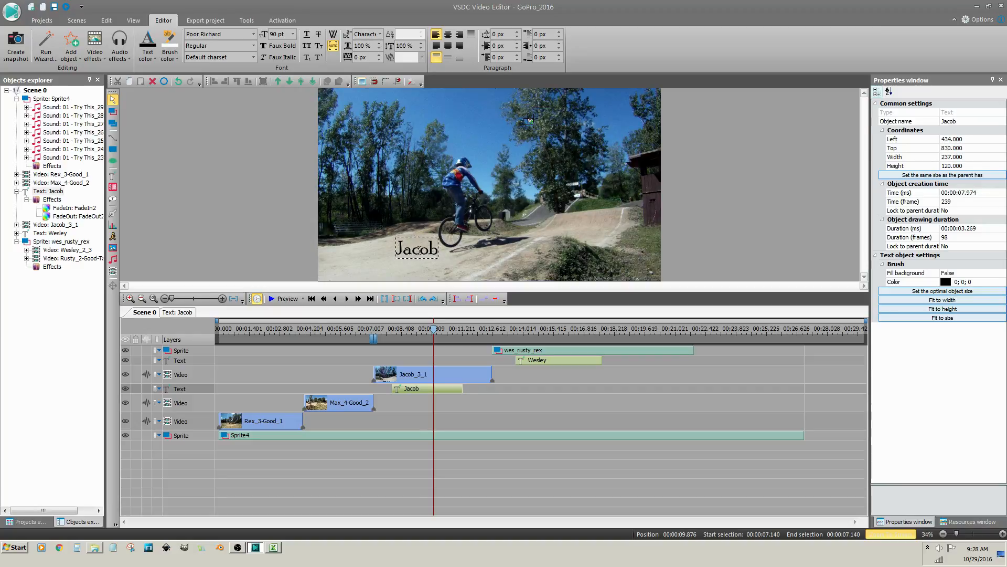
- Recolour the Jacob title text to red from Standard Colors
{"action": "left_click", "coordinate": [214, 81]}
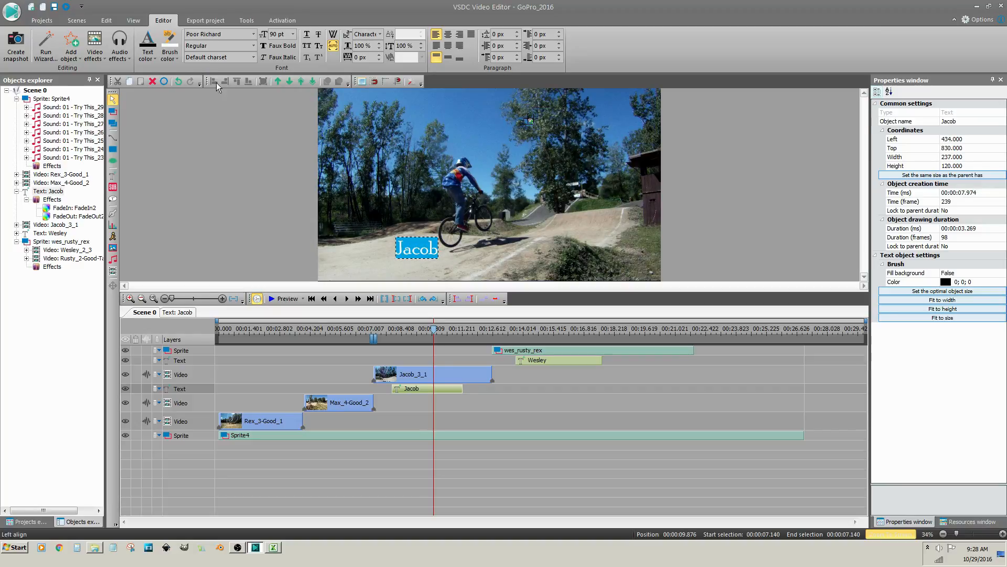
{"action": "left_click", "coordinate": [147, 47]}
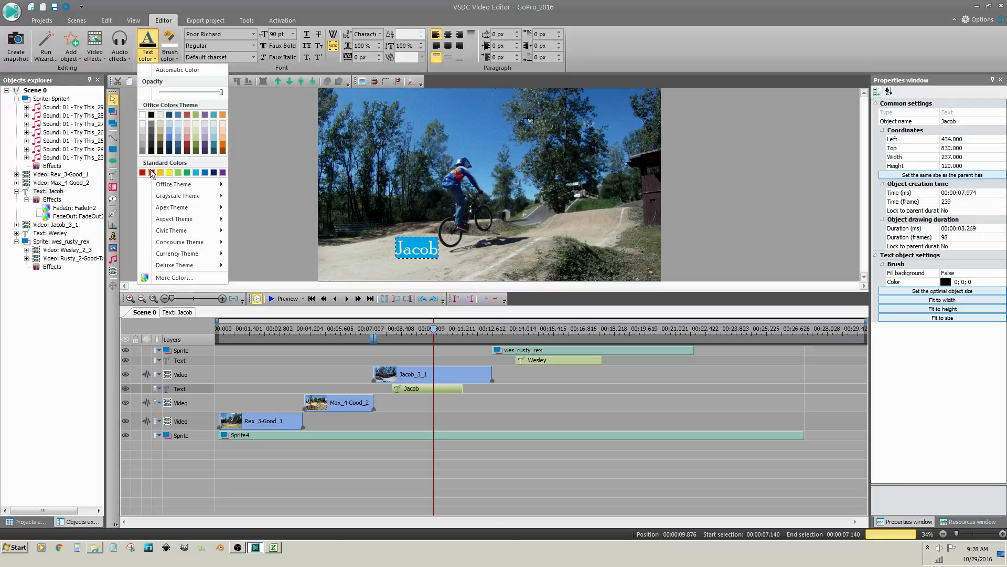
{"action": "left_click", "coordinate": [430, 374]}
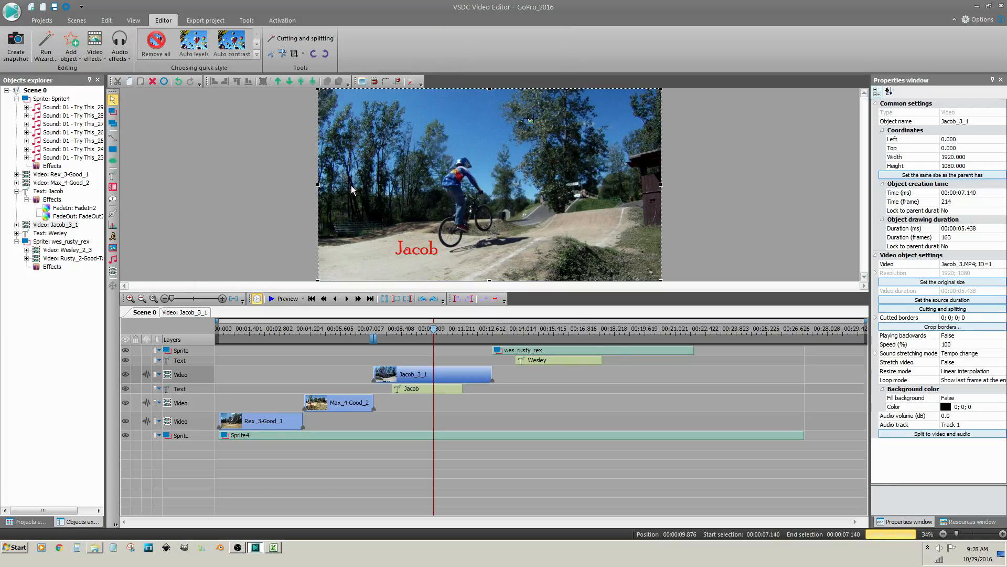
{"action": "mouse_move", "coordinate": [447, 357]}
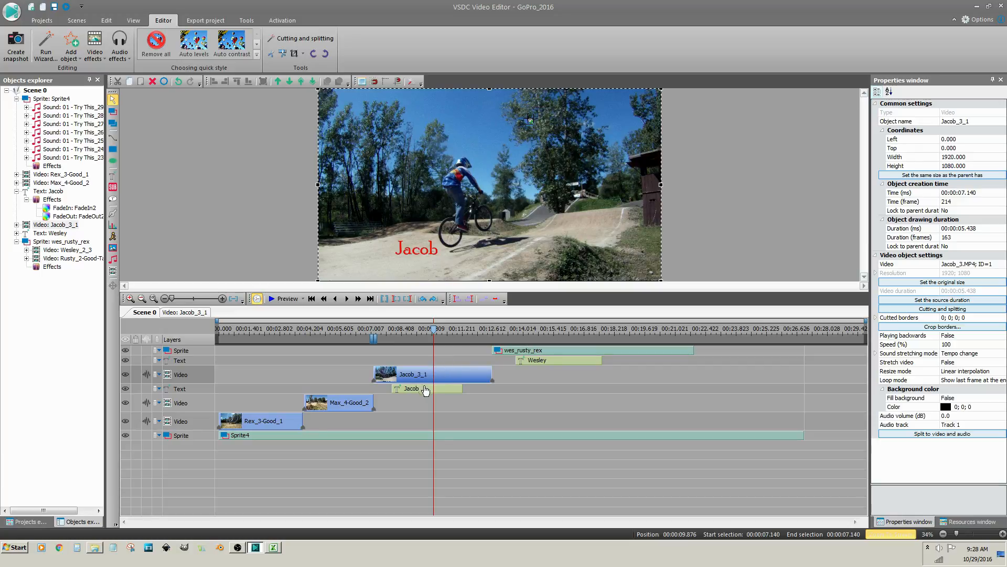
- Add a Transforms Rotate effect spanning the Jacob title's whole parent duration
{"action": "right_click", "coordinate": [411, 388]}
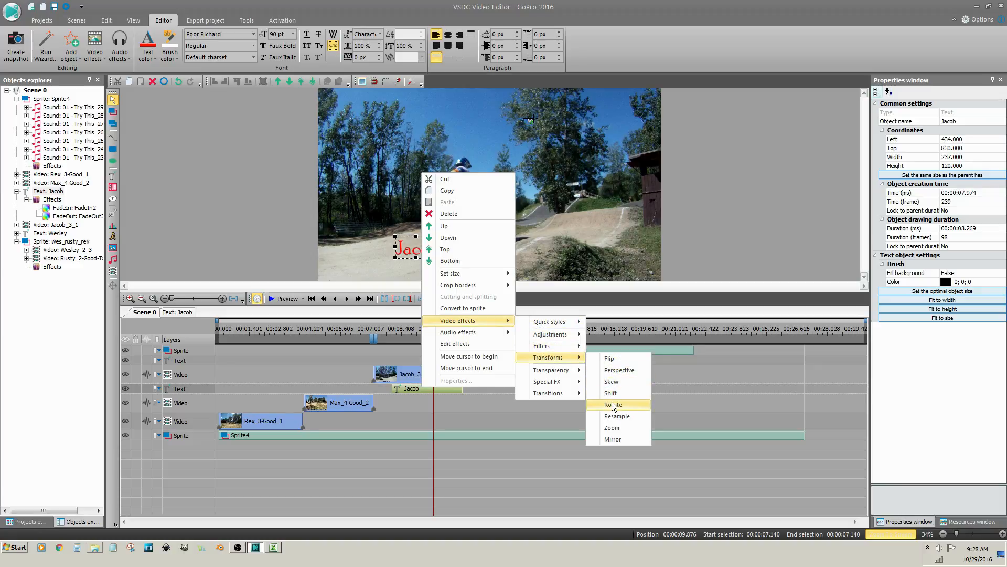
{"action": "left_click", "coordinate": [612, 404]}
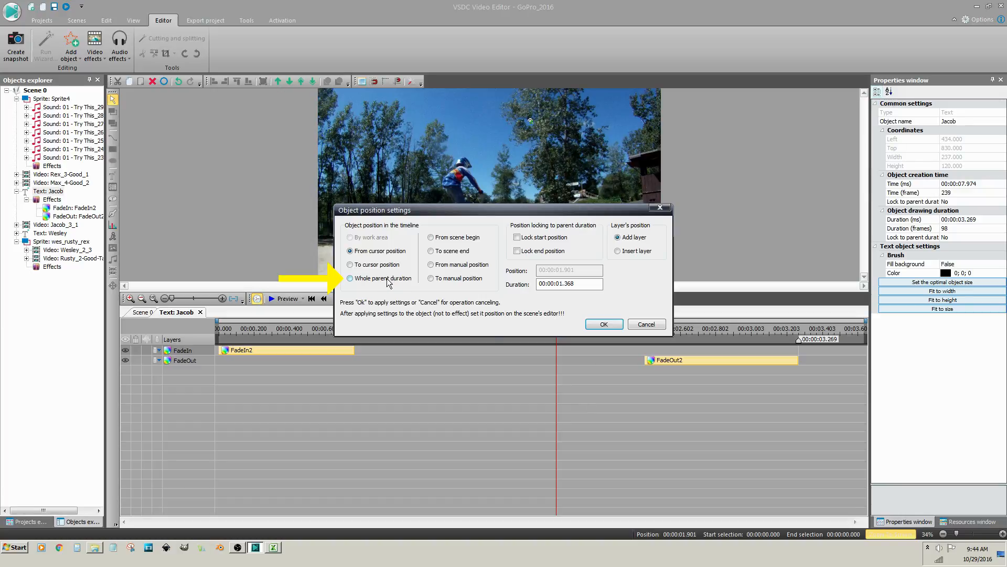
{"action": "left_click", "coordinate": [350, 277]}
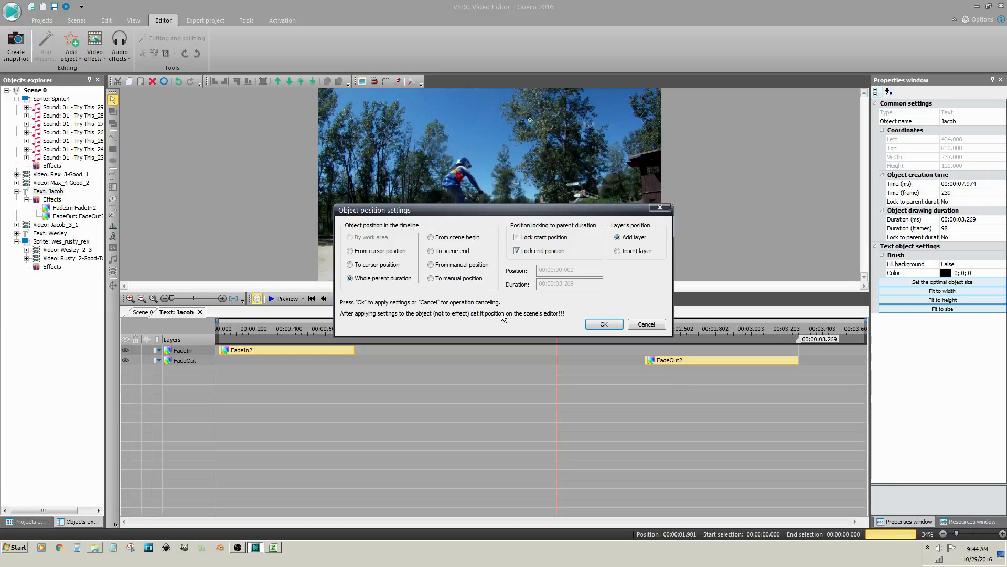
{"action": "left_click", "coordinate": [602, 324]}
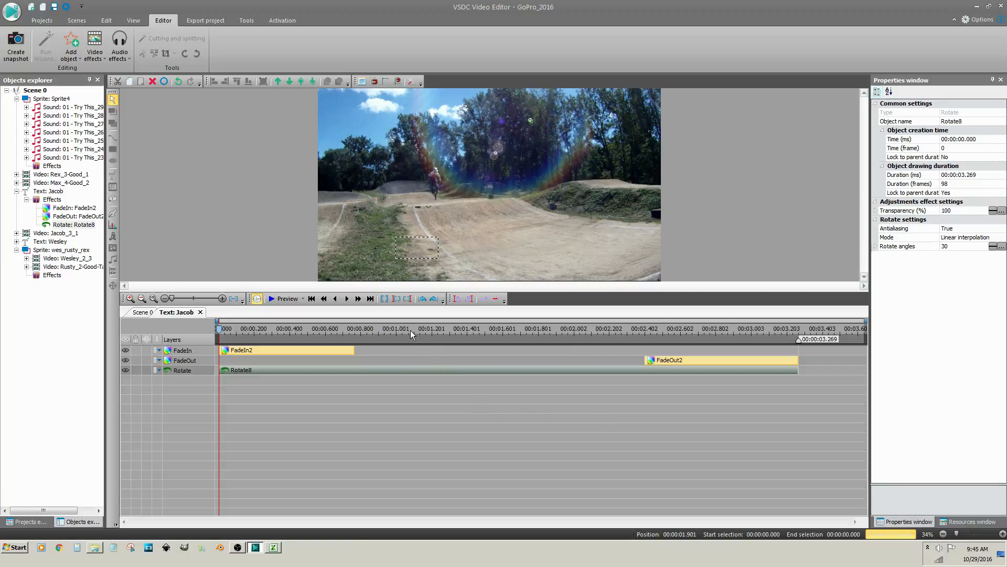
- Set Rotate8's rotate angles to 15 with a second key value of 30
{"action": "left_click", "coordinate": [409, 328]}
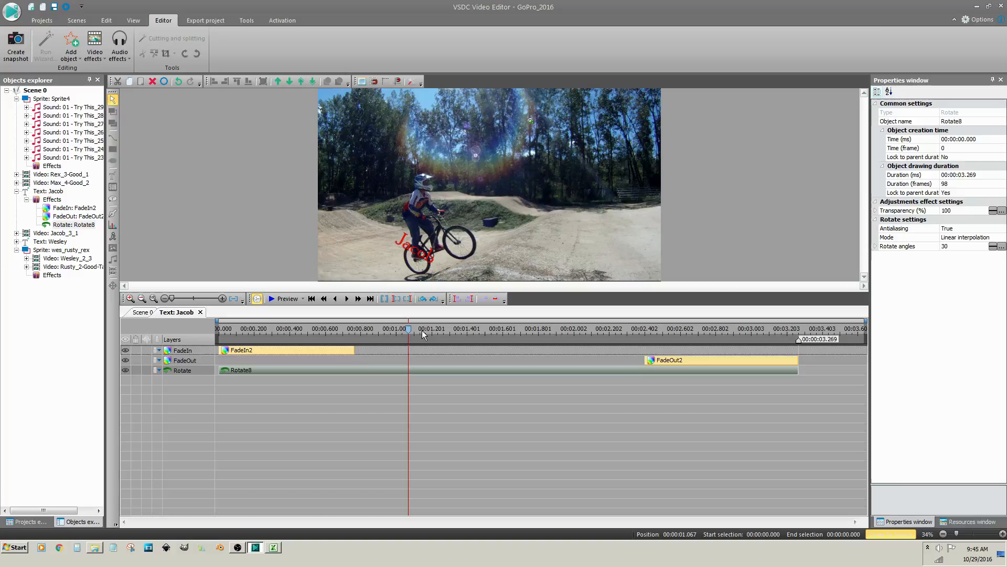
{"action": "mouse_move", "coordinate": [946, 341]}
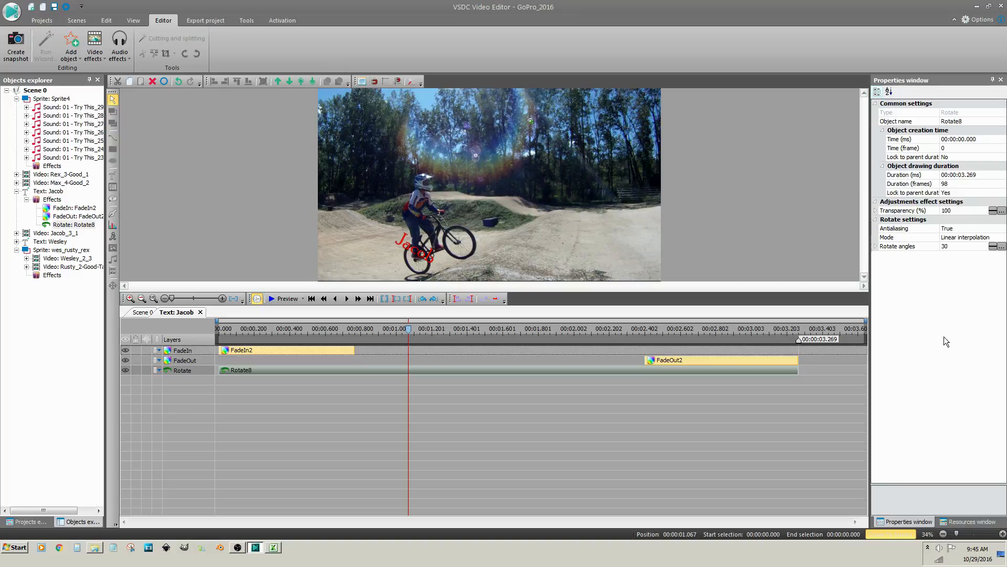
{"action": "left_click", "coordinate": [964, 246]}
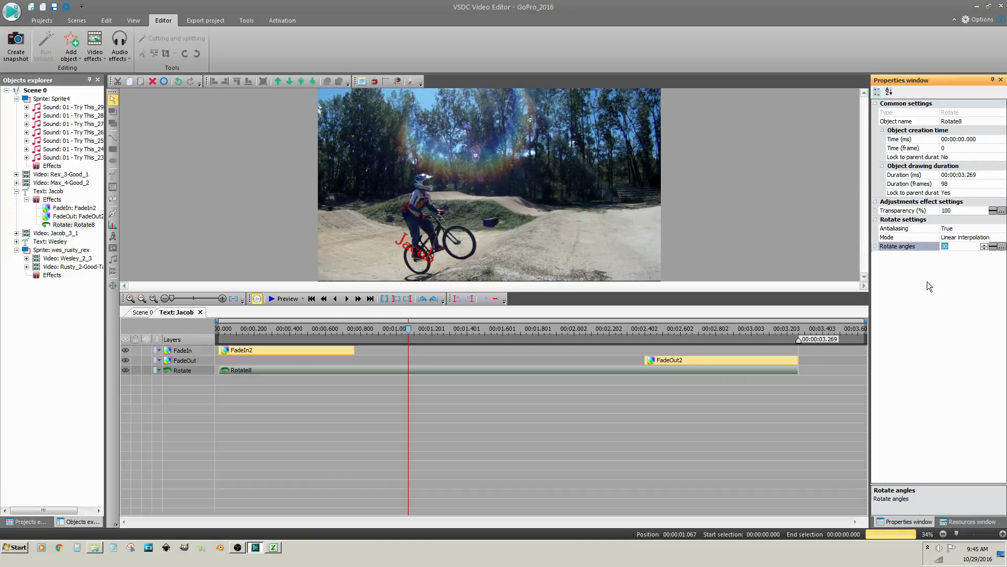
{"action": "type", "text": "15"}
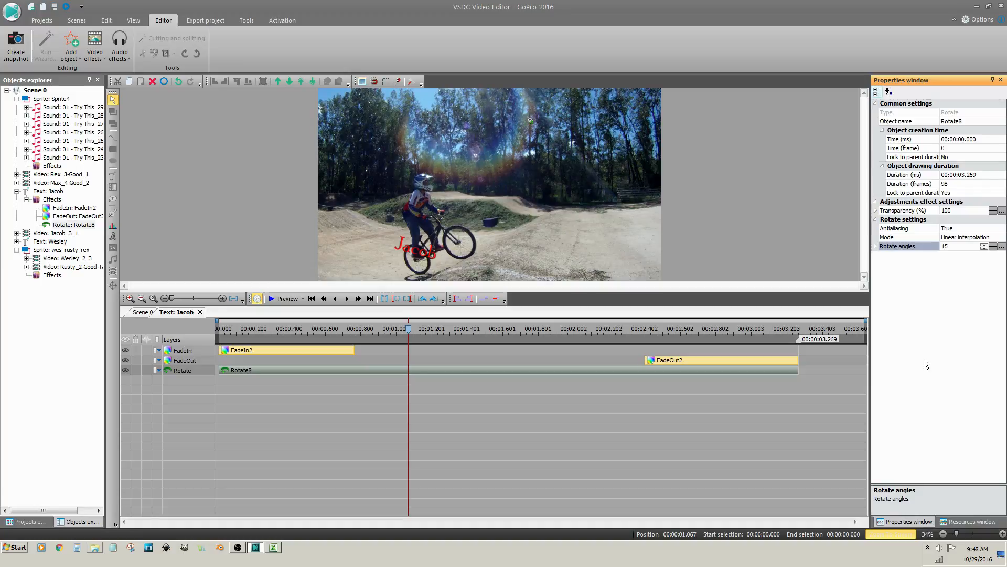
{"action": "mouse_move", "coordinate": [924, 362]}
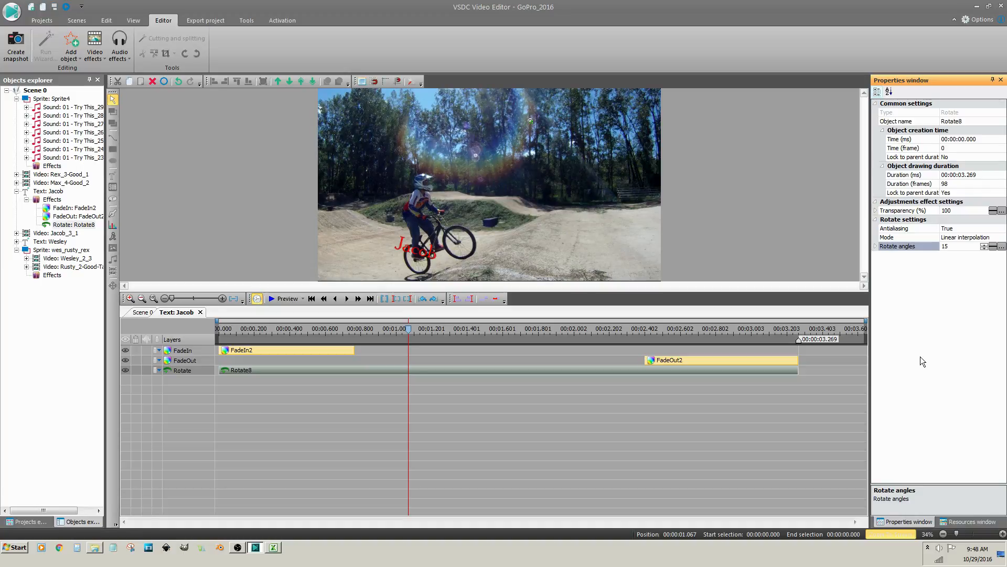
{"action": "mouse_move", "coordinate": [992, 280]}
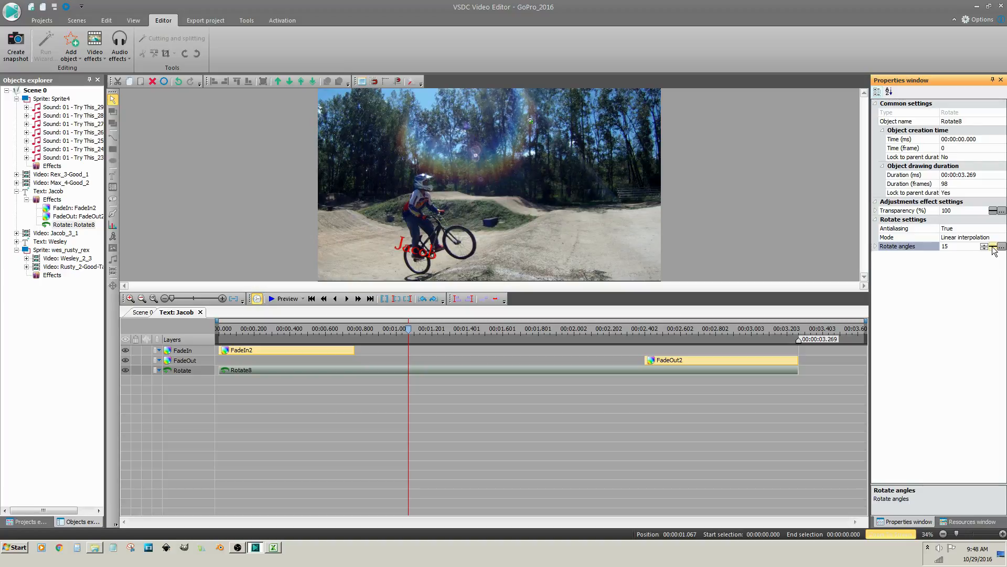
{"action": "left_click", "coordinate": [988, 246]}
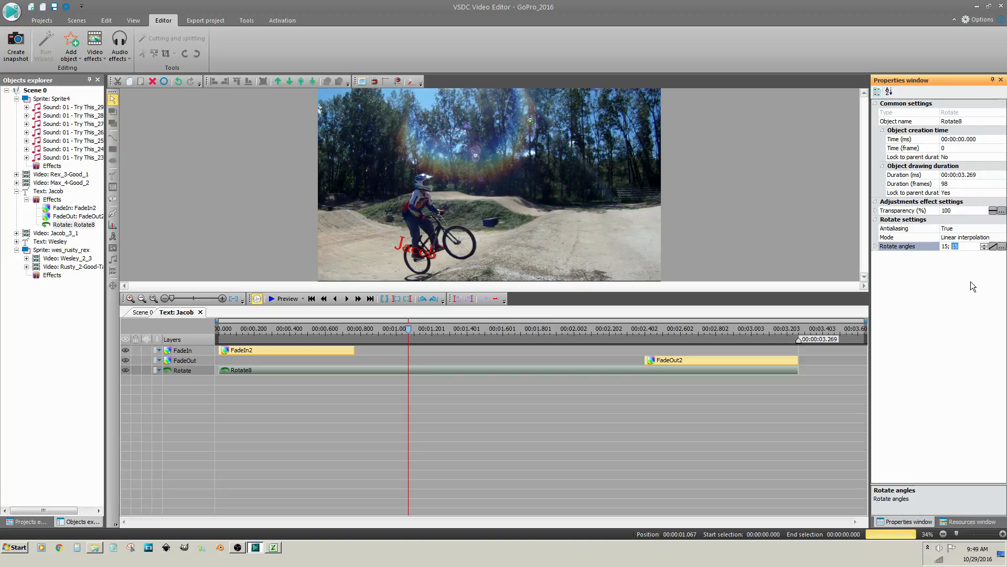
{"action": "type", "text": "30"}
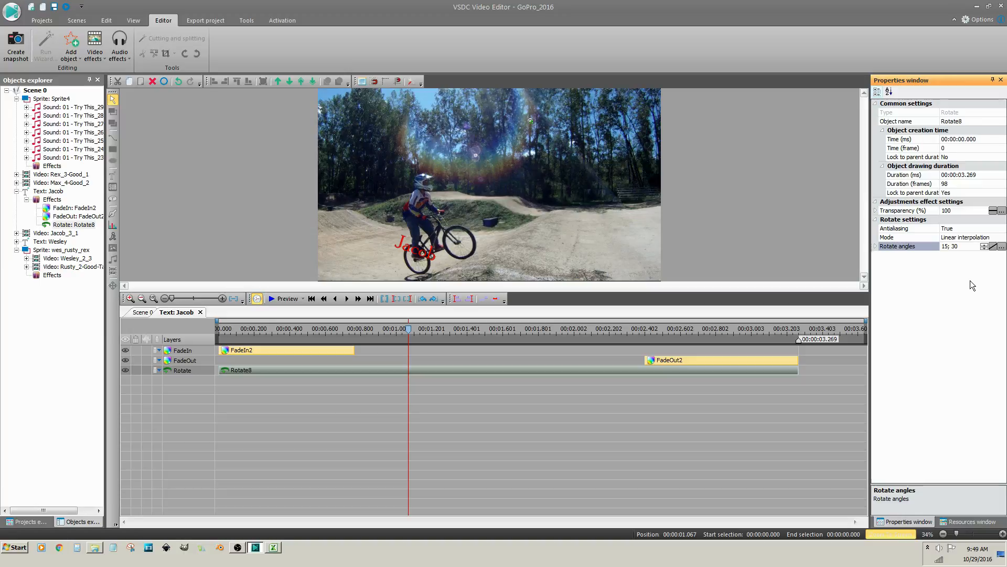
{"action": "mouse_move", "coordinate": [949, 255]}
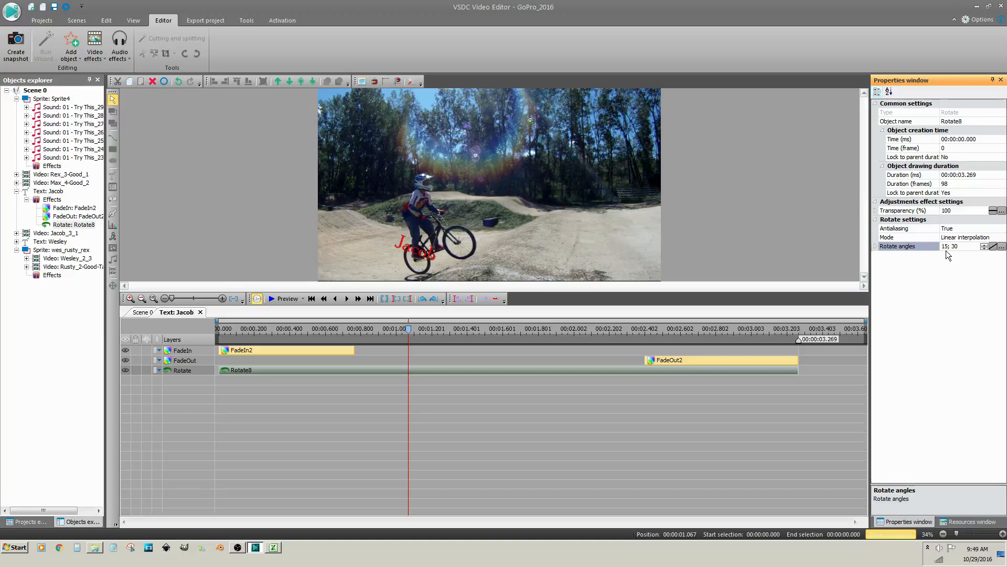
{"action": "mouse_move", "coordinate": [963, 259]}
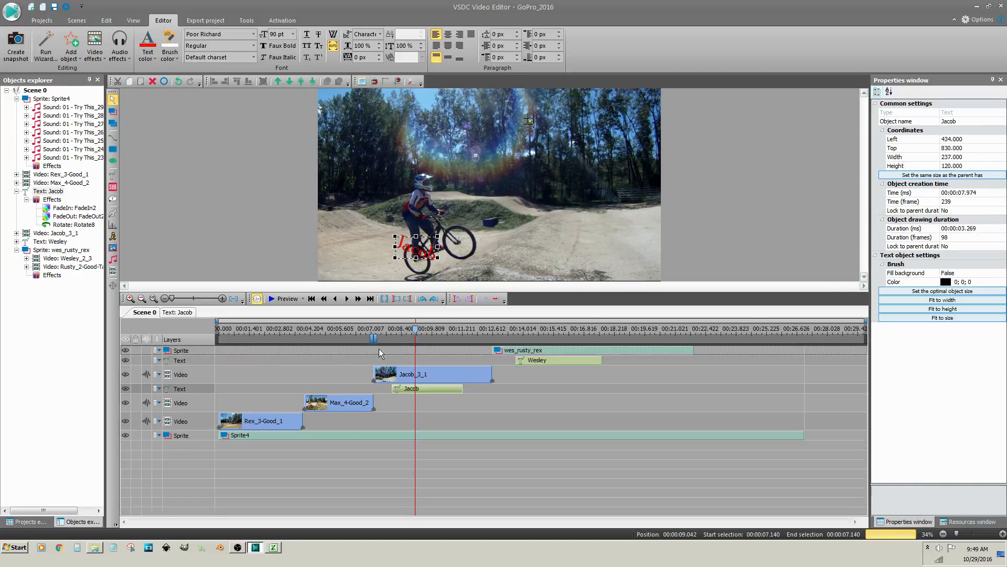
{"action": "left_click", "coordinate": [282, 298]}
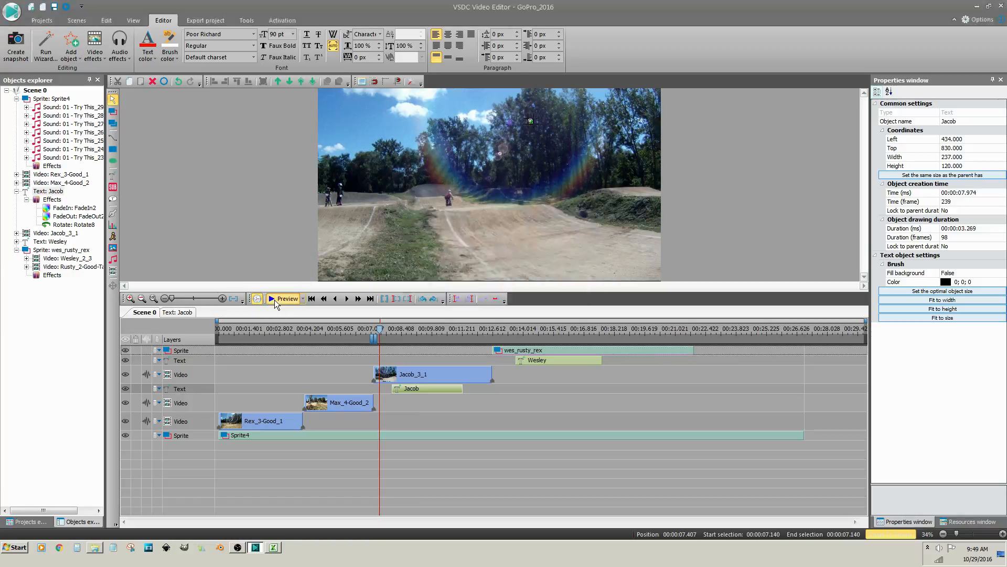
{"action": "left_click", "coordinate": [287, 298]}
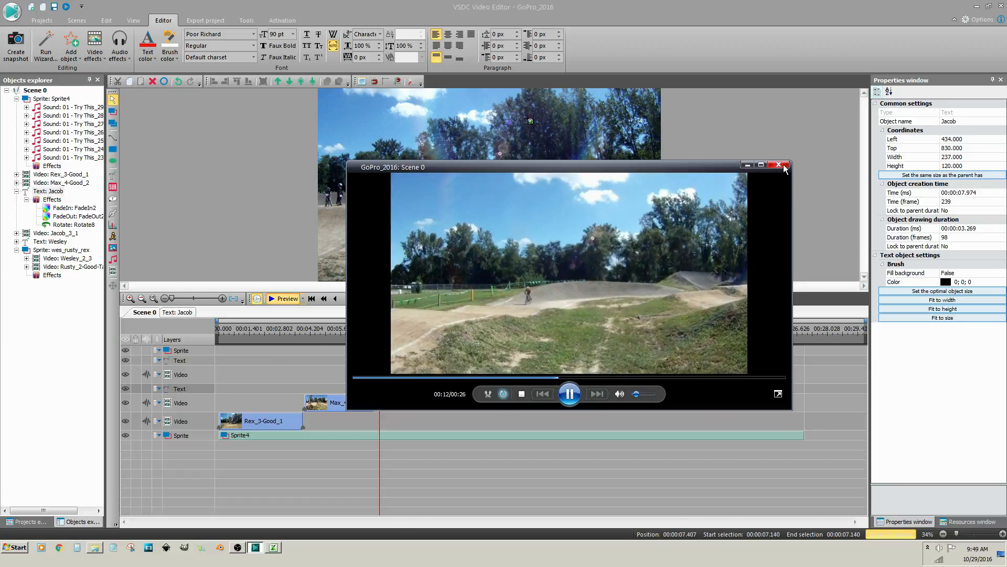
{"action": "left_click", "coordinate": [780, 165]}
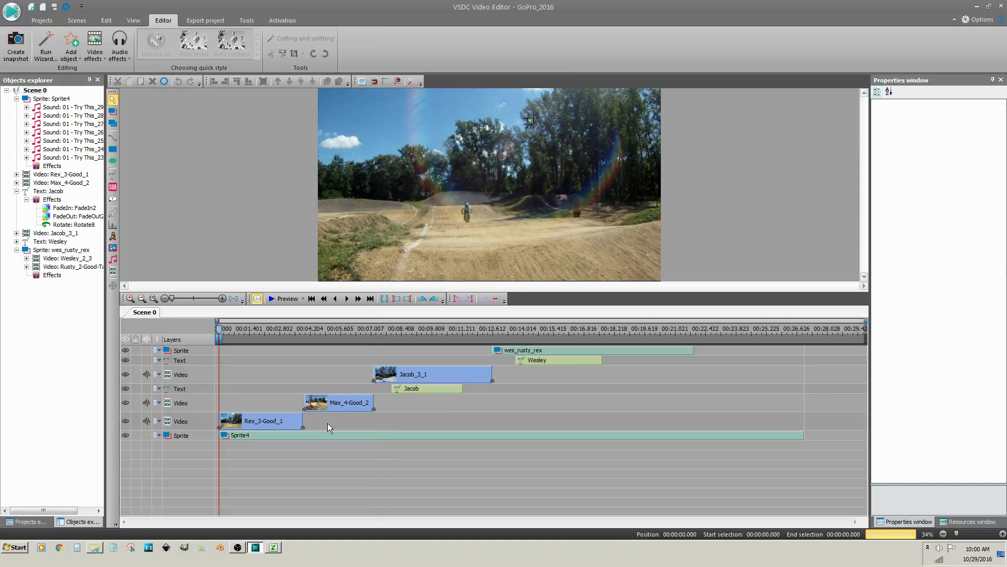
- Select the Sprite4 clip to begin moving the objects later on the timeline
{"action": "left_click", "coordinate": [239, 434]}
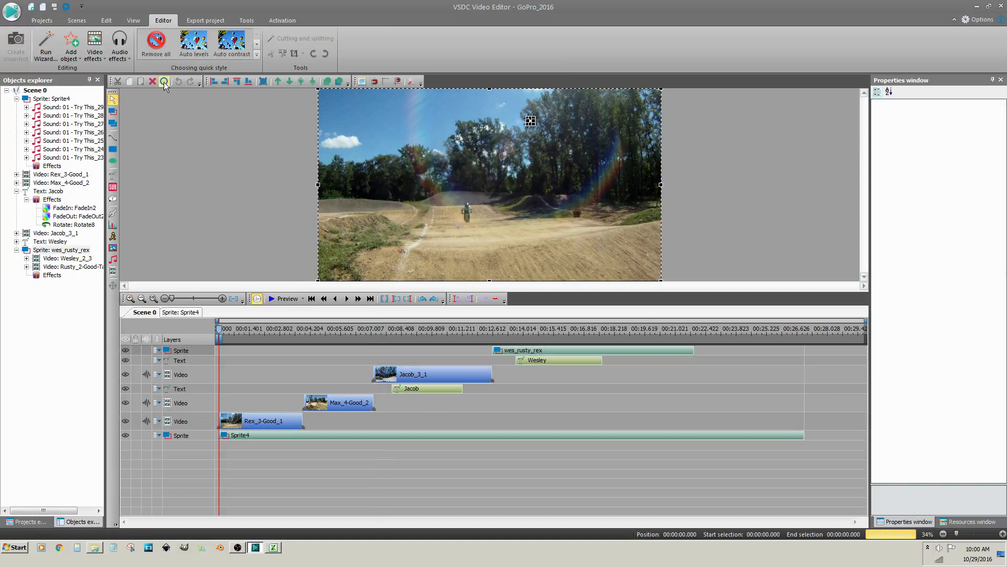
{"action": "left_click", "coordinate": [165, 81]}
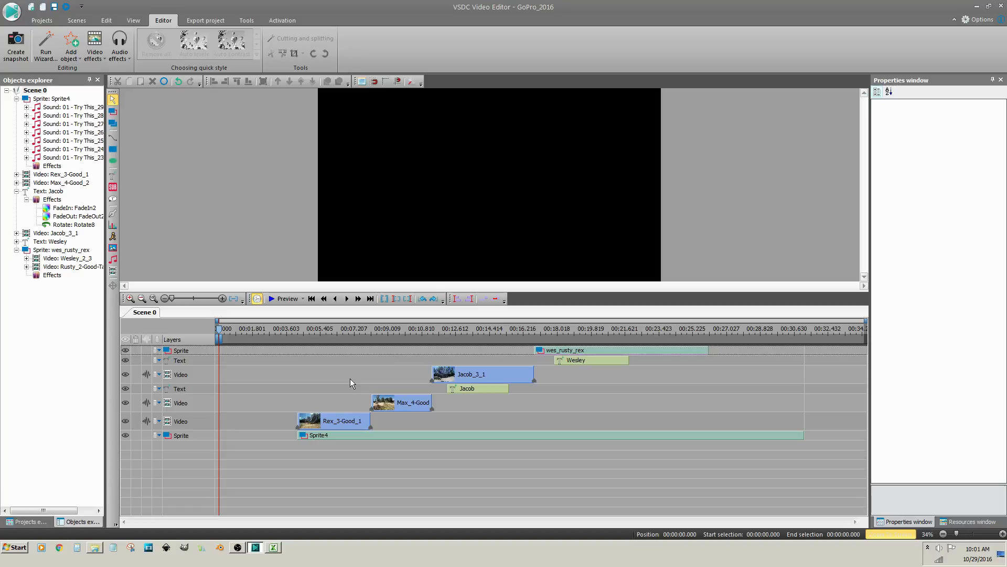
{"action": "mouse_move", "coordinate": [358, 377]}
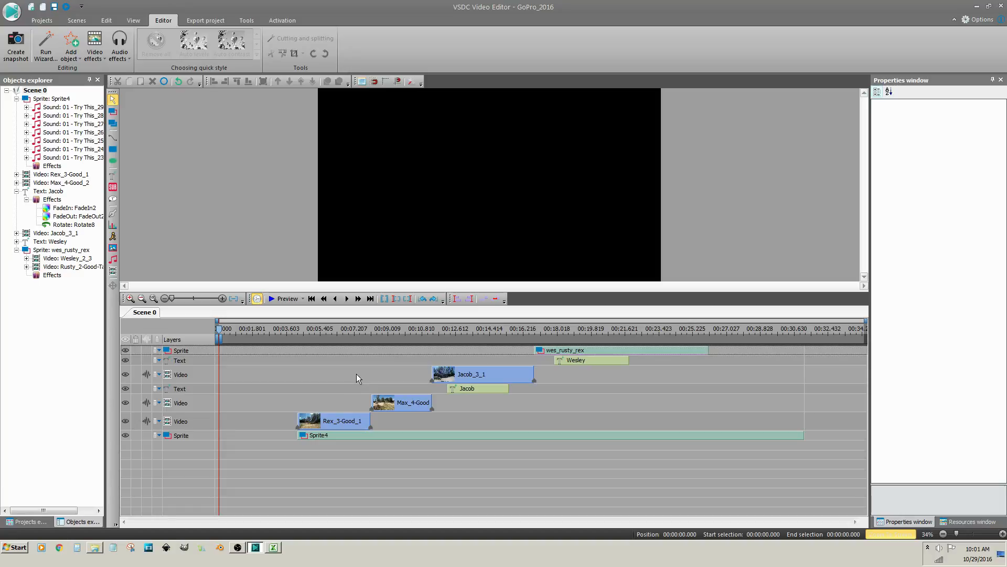
{"action": "left_click", "coordinate": [417, 402]}
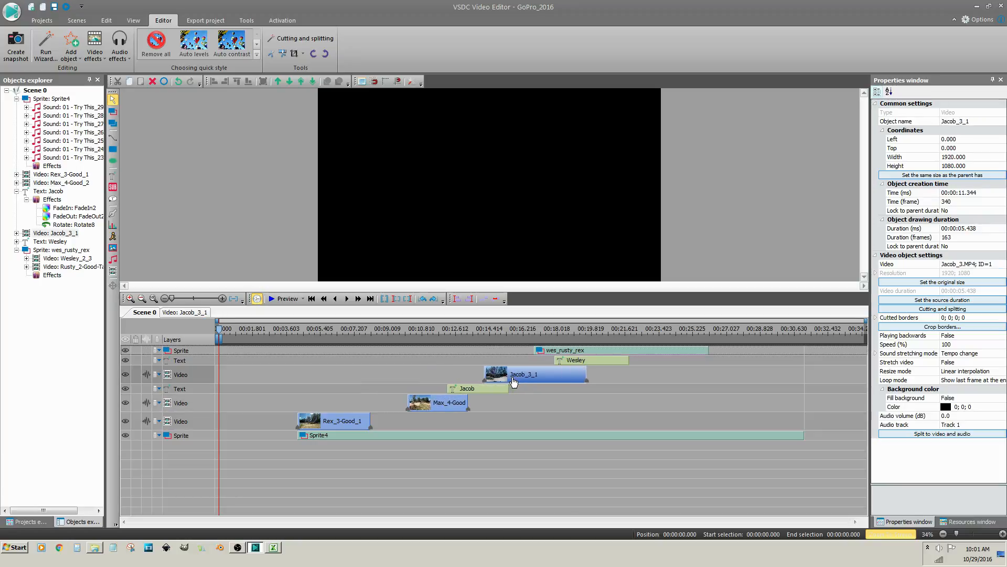
{"action": "left_click", "coordinate": [620, 349]}
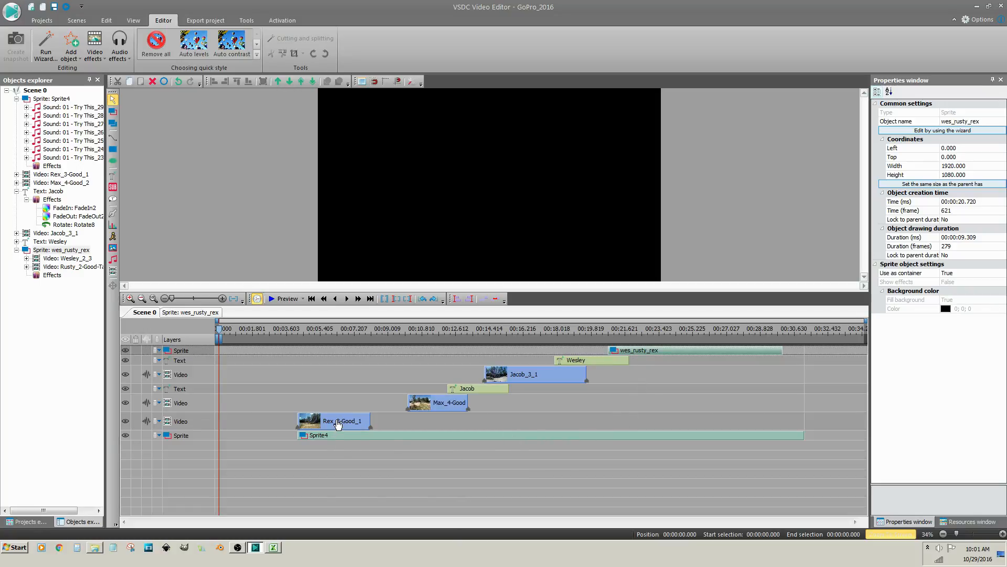
{"action": "left_click", "coordinate": [337, 420]}
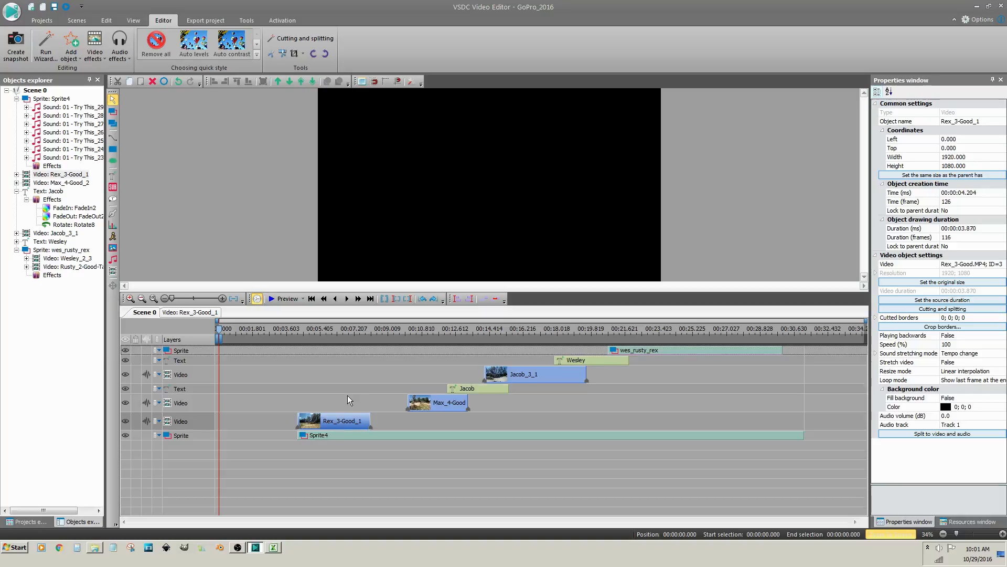
{"action": "left_click", "coordinate": [524, 374]}
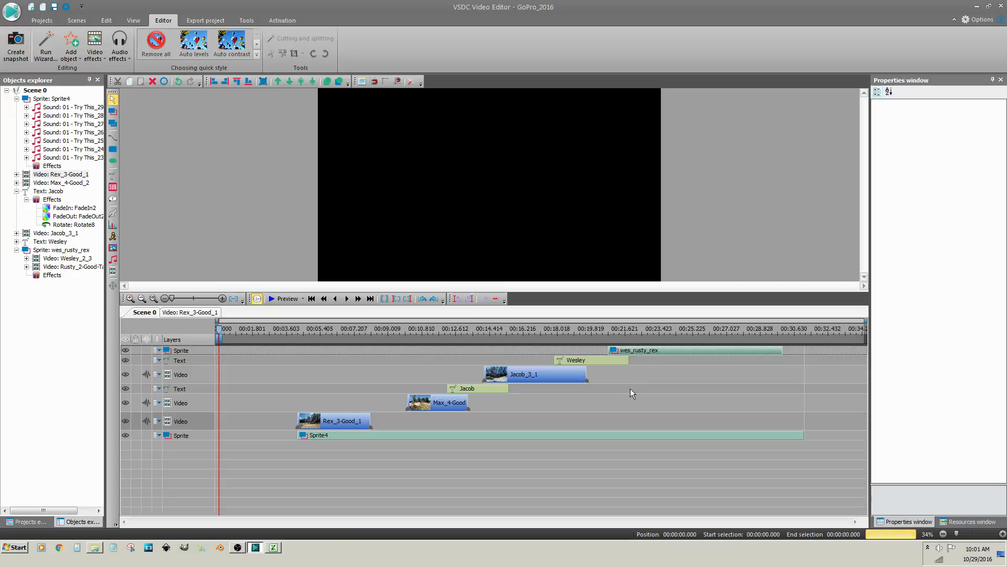
{"action": "left_click", "coordinate": [485, 299]}
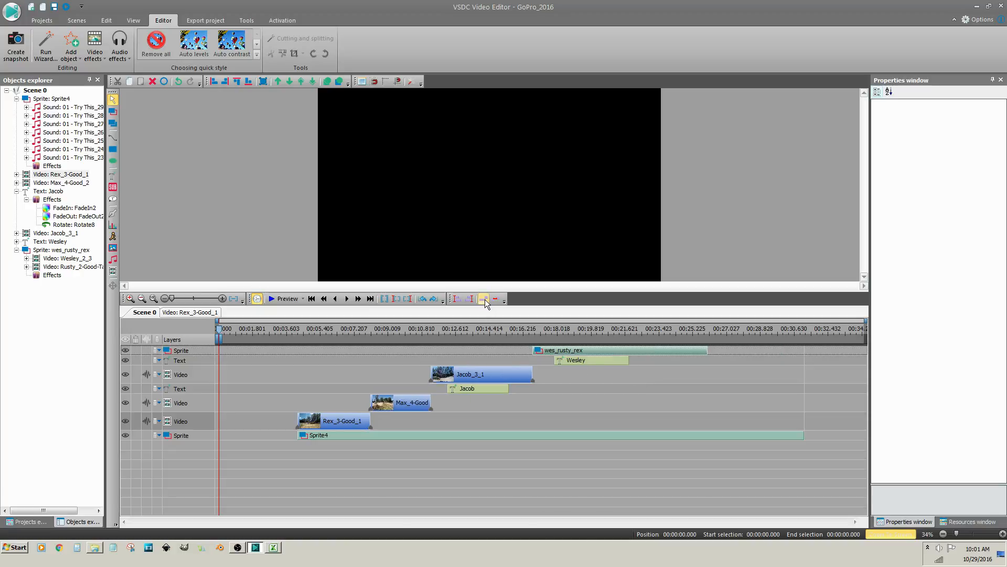